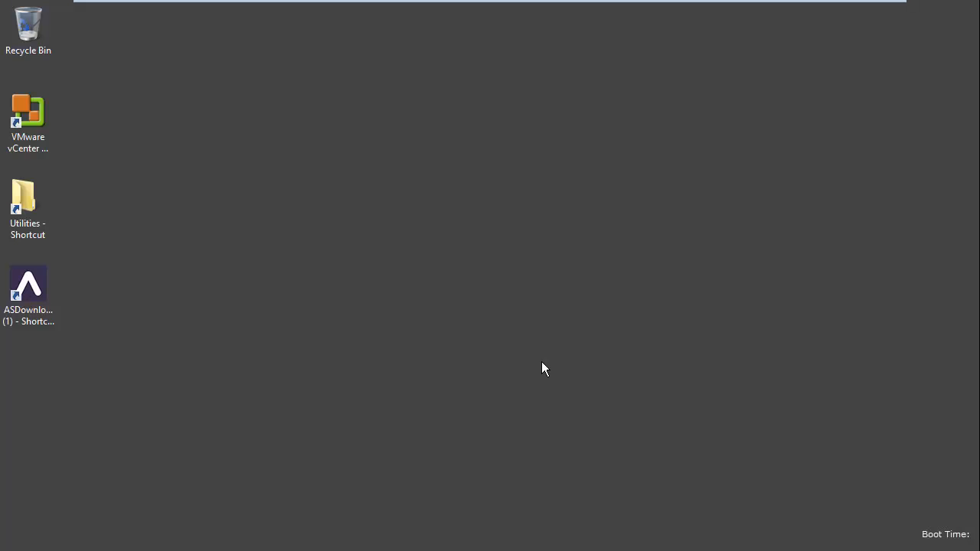
Launch the Arcserve UDP installation wizard from the ASDownloader desktop shortcut.
click(27, 288)
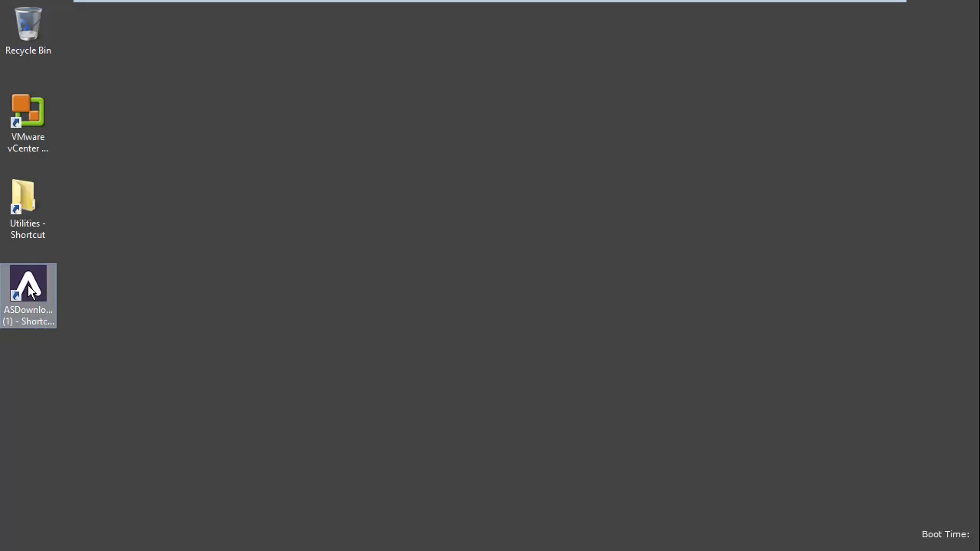
double_click(28, 284)
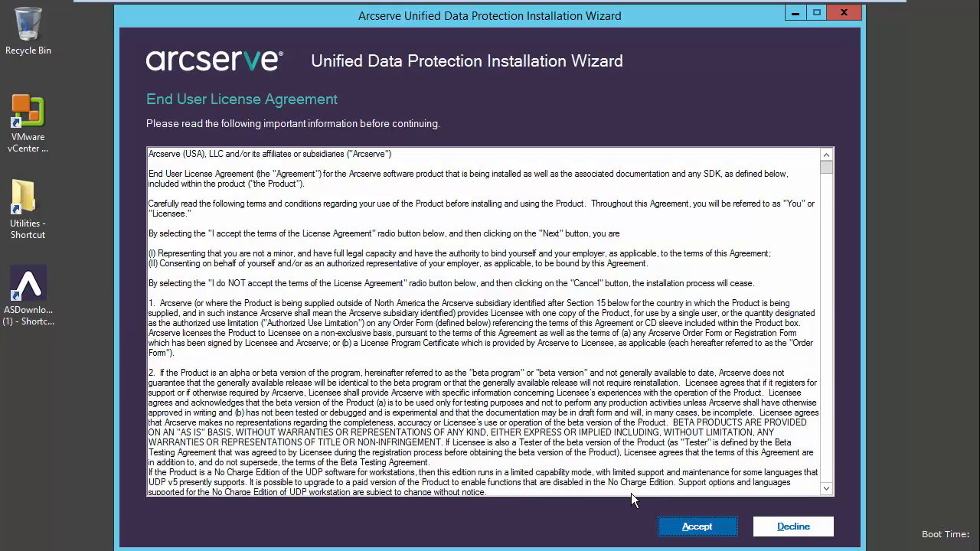
Accept the EULA and continue without joining the Product Improvement program.
click(695, 526)
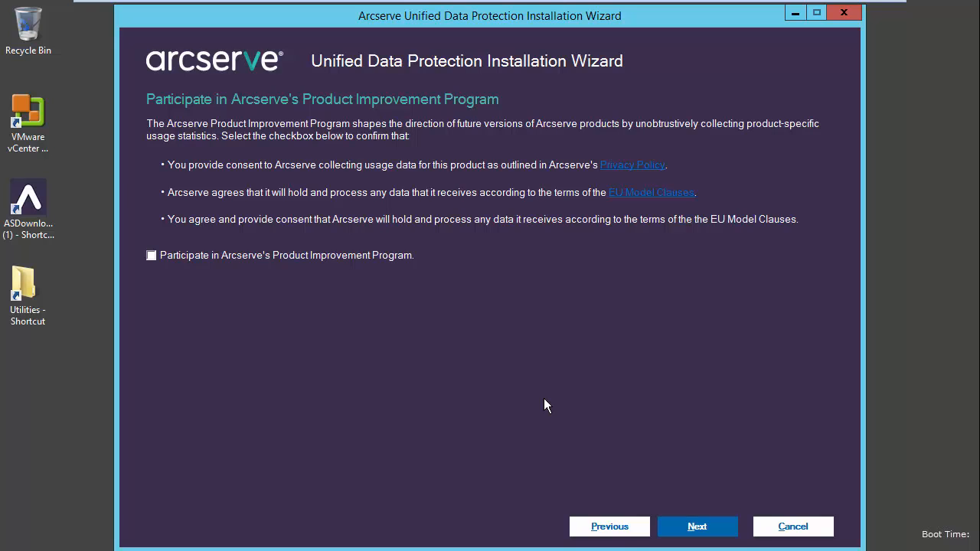
mouse_move(906, 372)
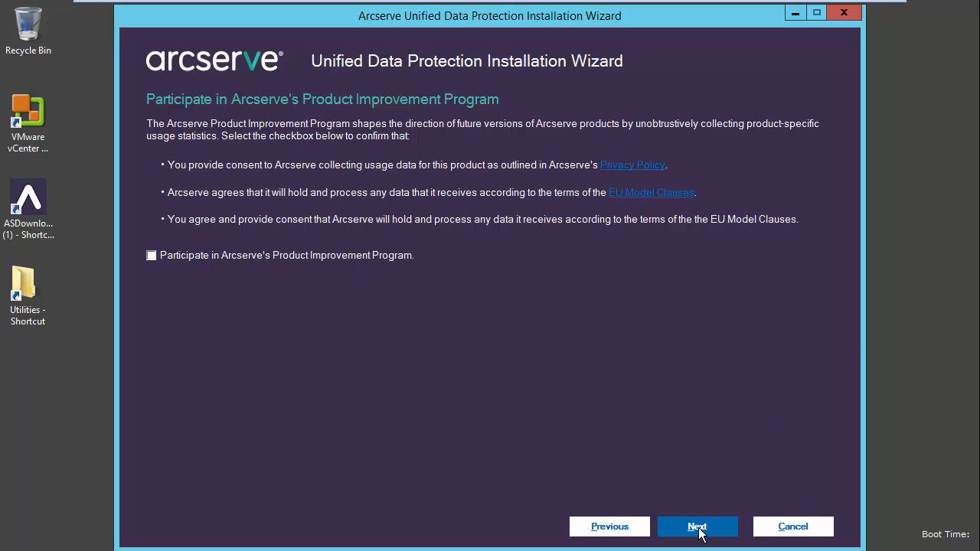
click(697, 527)
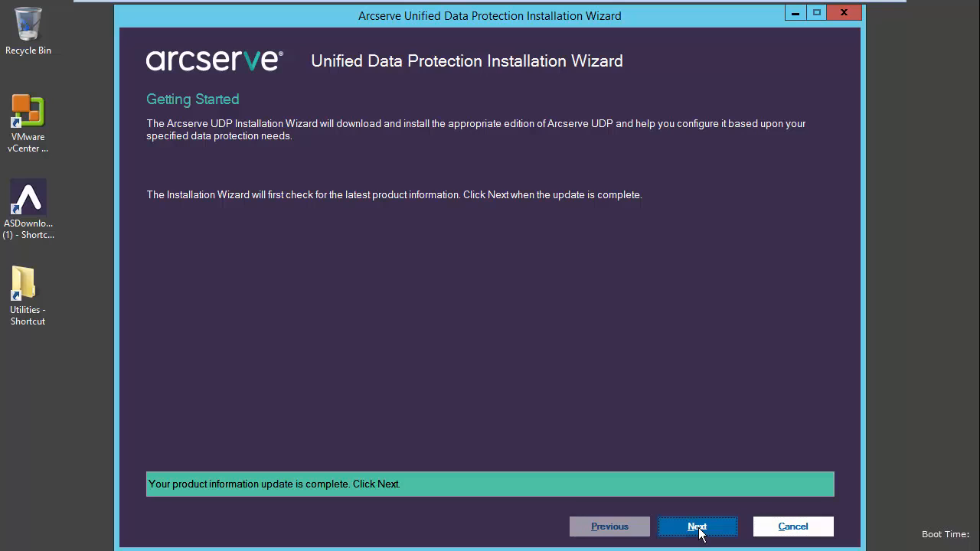
click(696, 527)
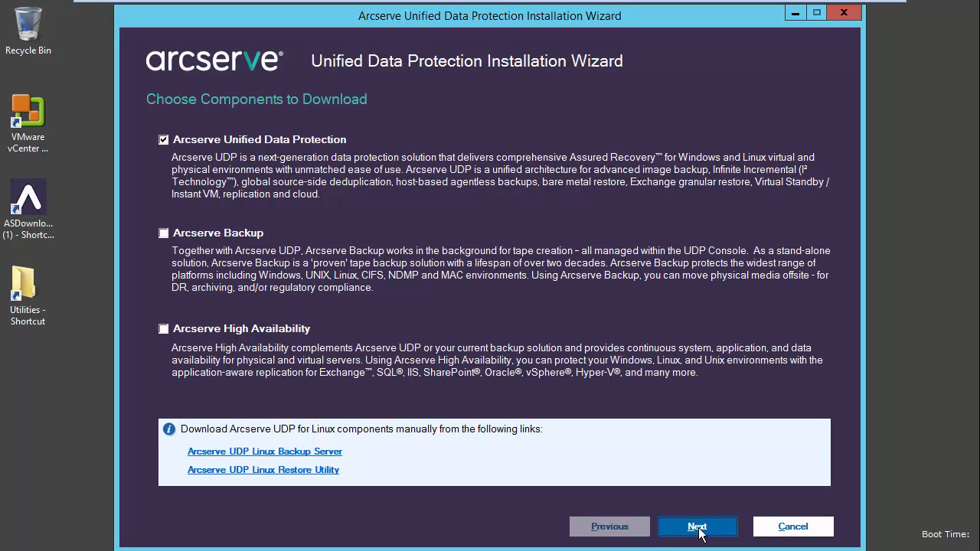
mouse_move(268, 474)
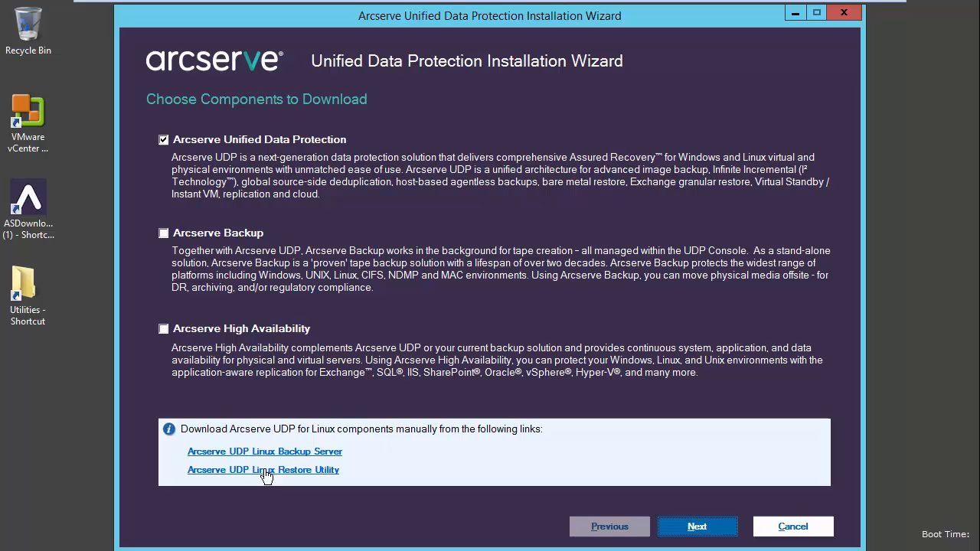
mouse_move(263, 475)
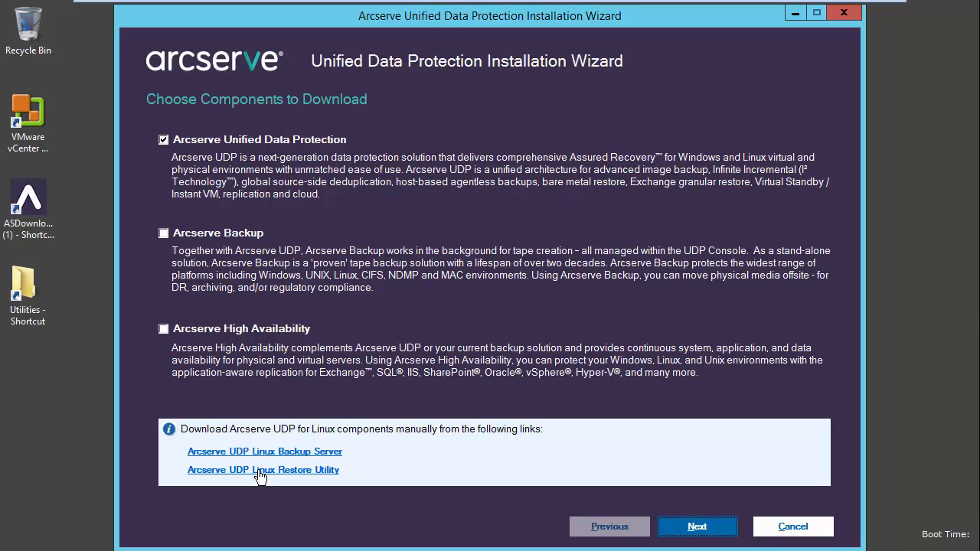
mouse_move(596, 517)
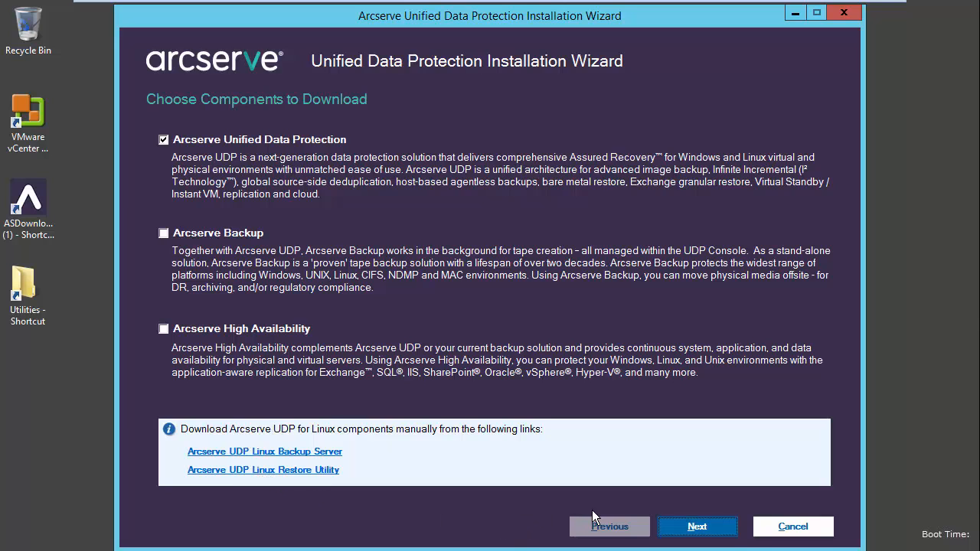
Download Arcserve UDP to C:\Users\Administrator\Downloads.
click(697, 527)
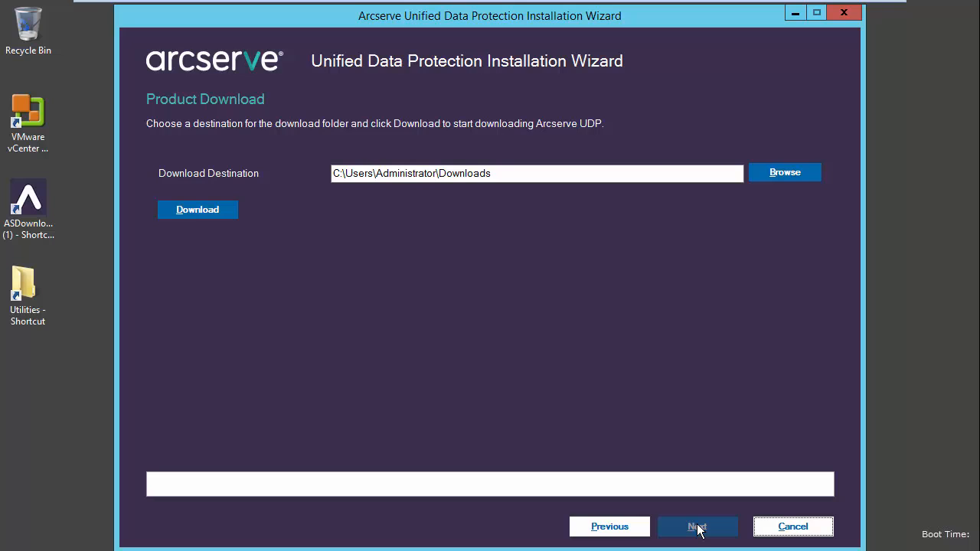
mouse_move(643, 335)
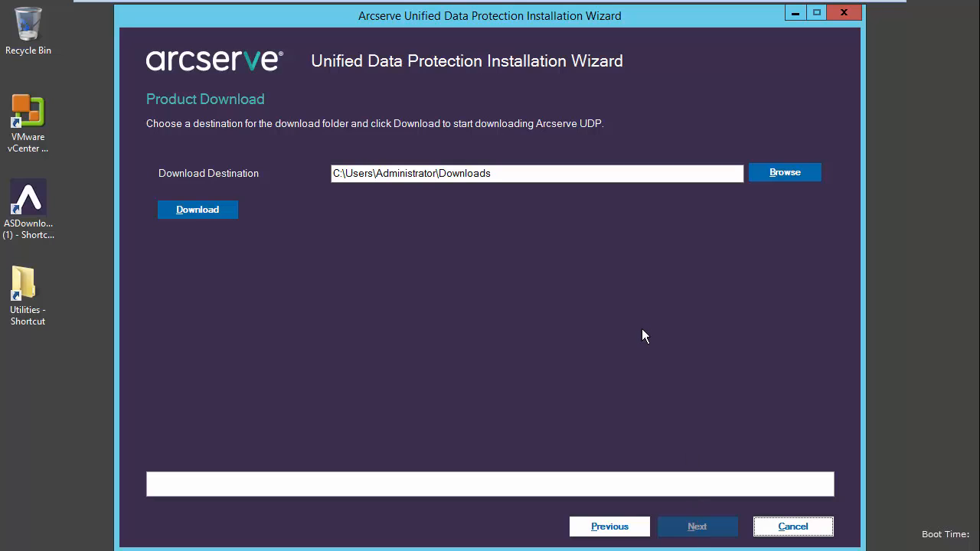
click(197, 208)
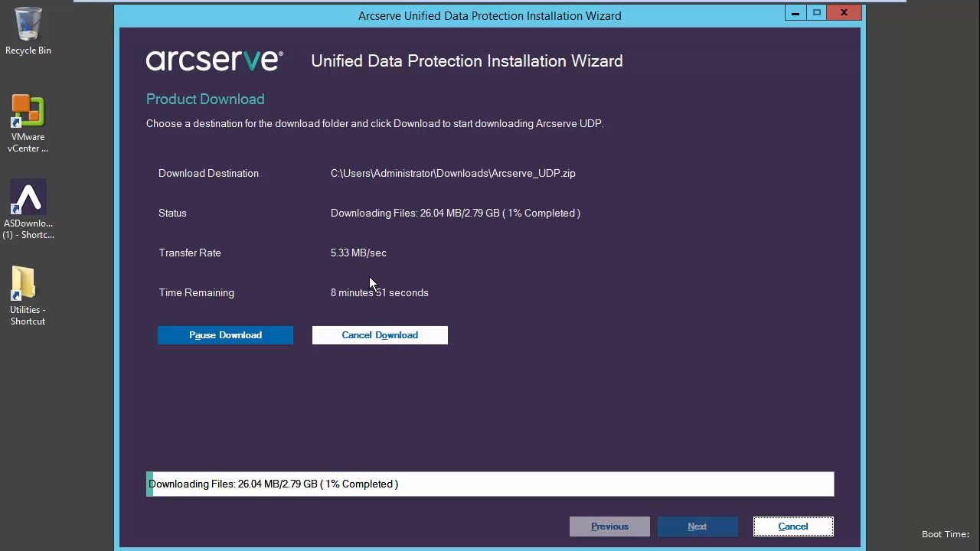
mouse_move(427, 245)
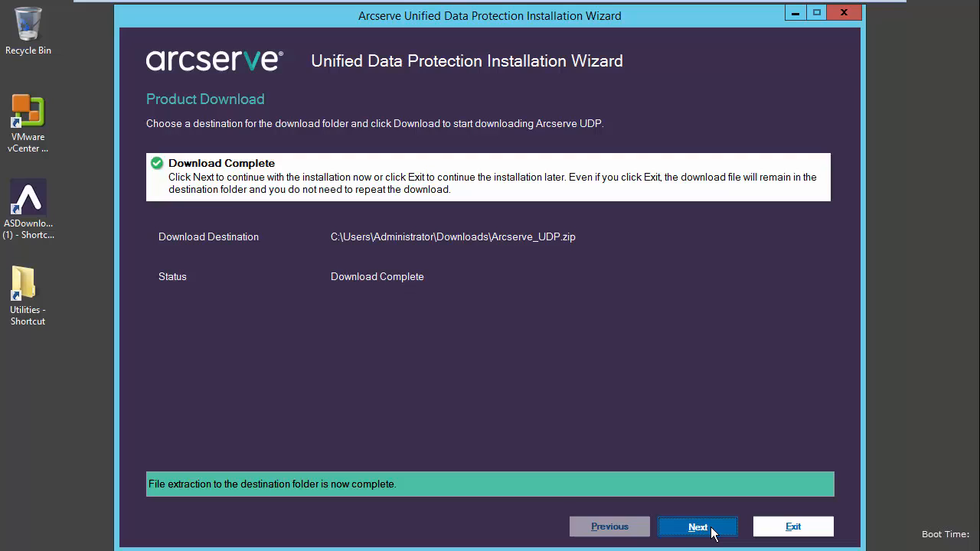
Choose the Advanced Installation method after the download completes.
click(697, 527)
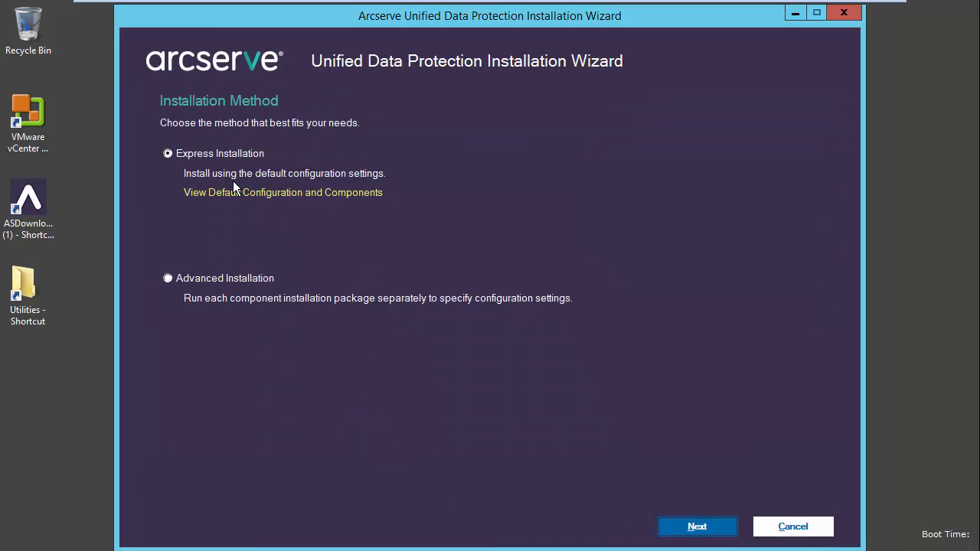
mouse_move(241, 282)
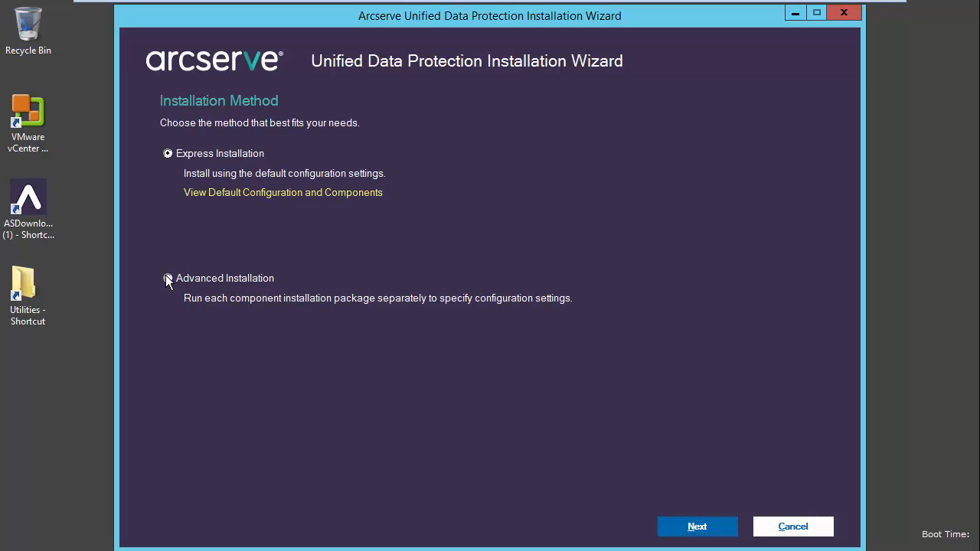
click(168, 279)
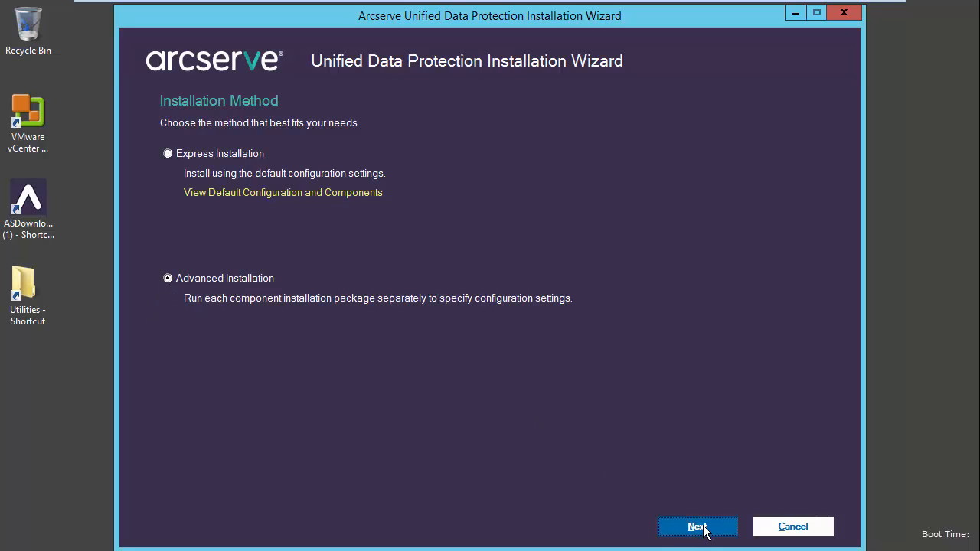
click(697, 527)
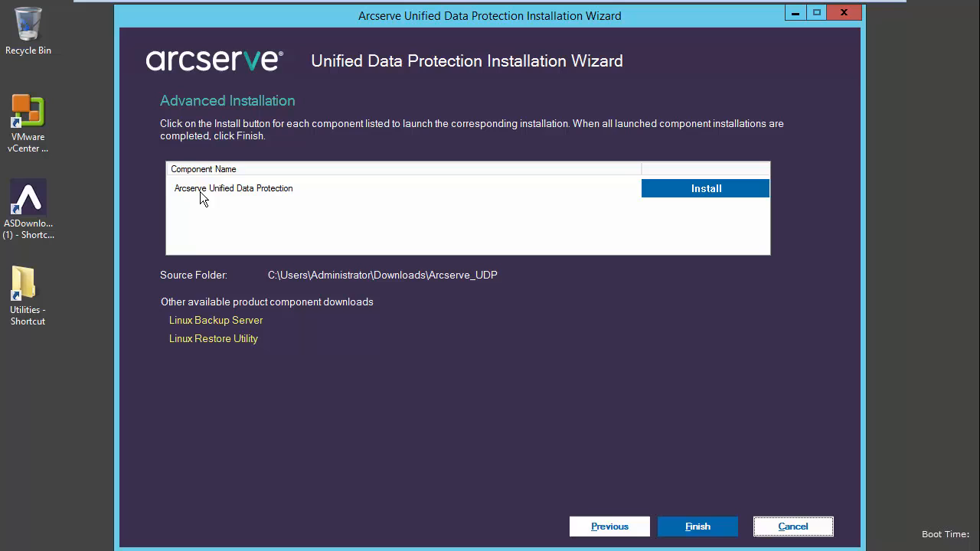
mouse_move(688, 202)
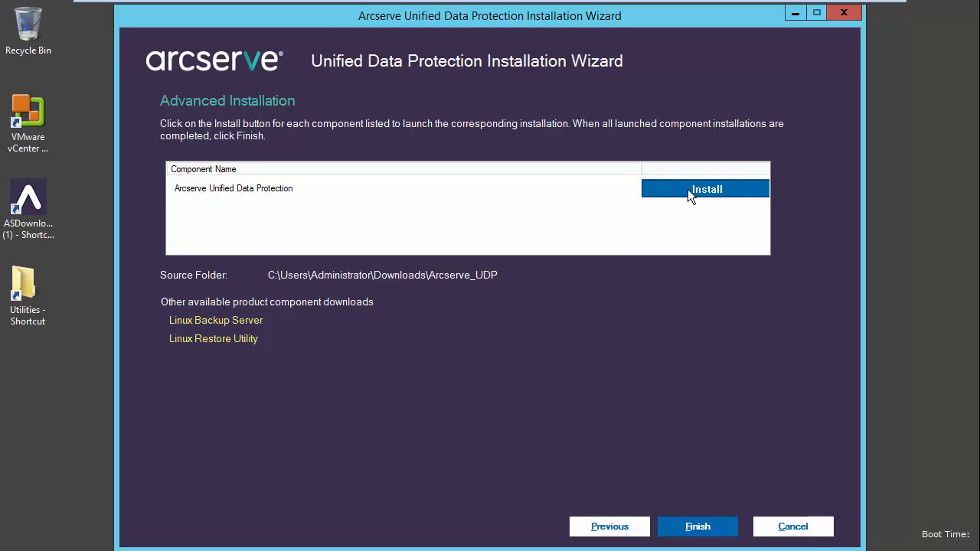
Start setup as an Advanced Installation with the Arcserve UDP Console component included.
click(704, 190)
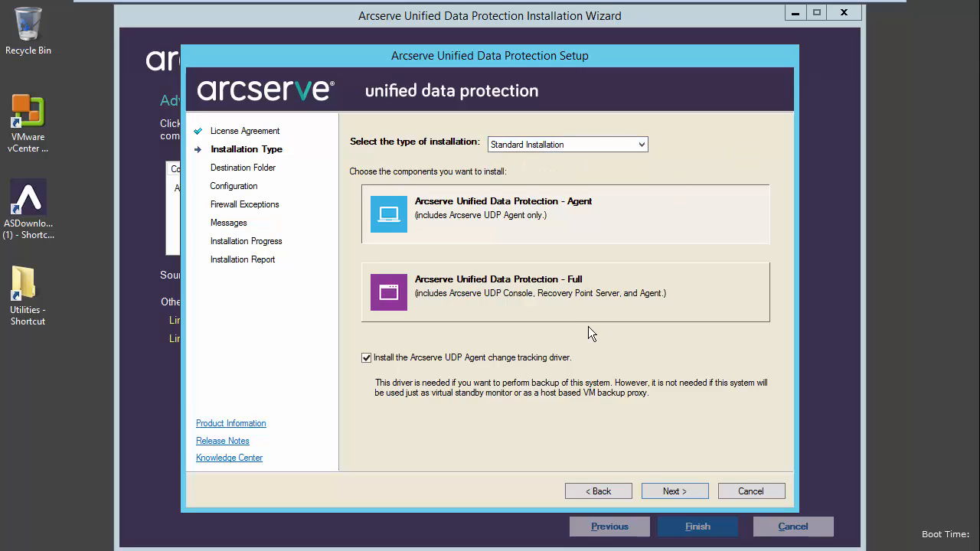
mouse_move(493, 300)
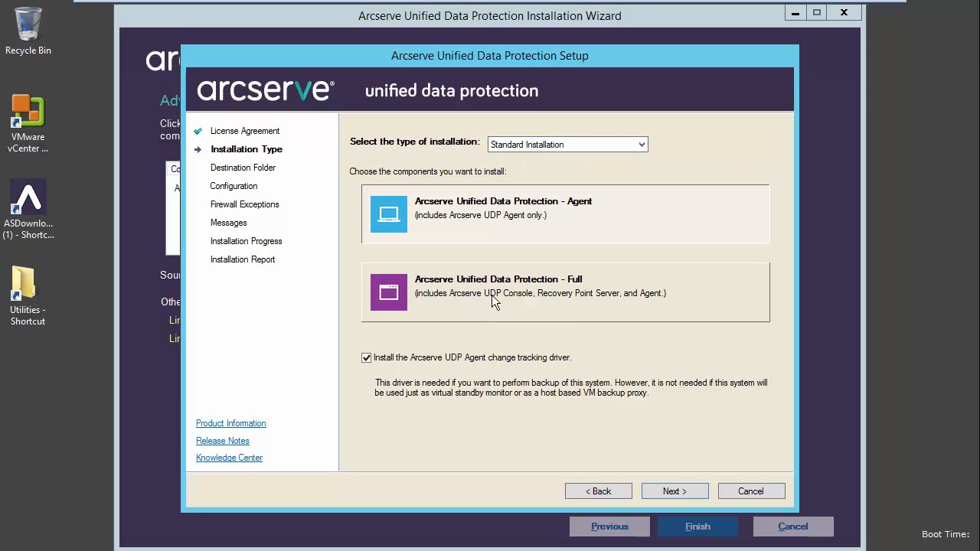
mouse_move(649, 317)
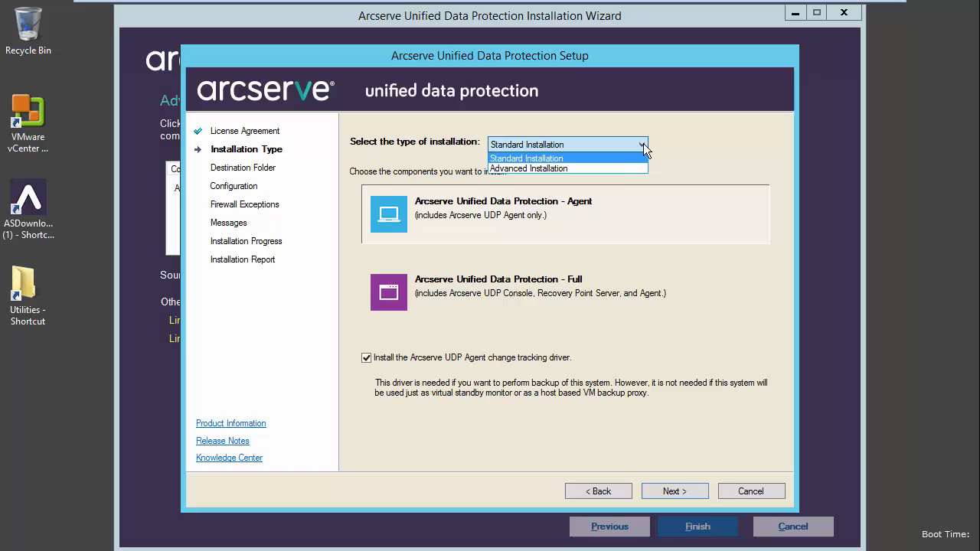
click(528, 168)
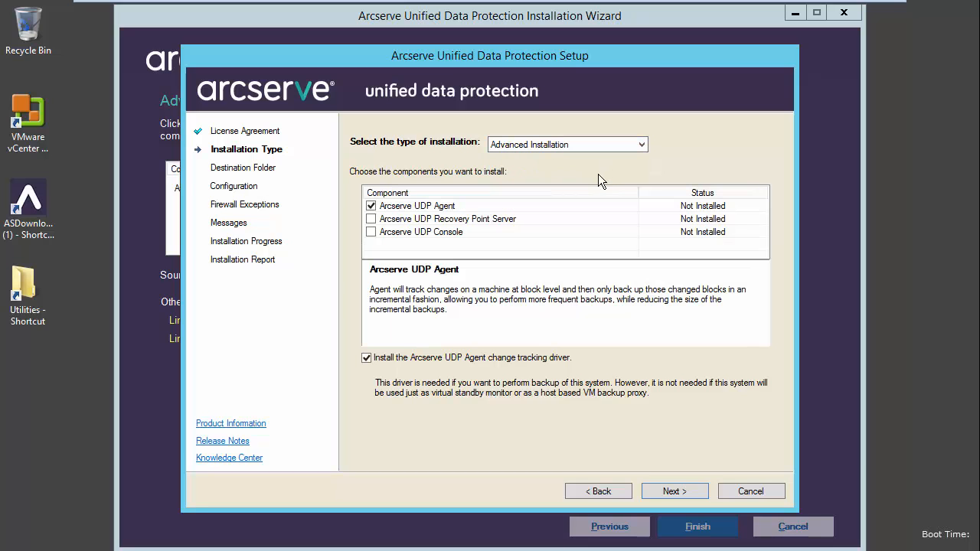
mouse_move(391, 214)
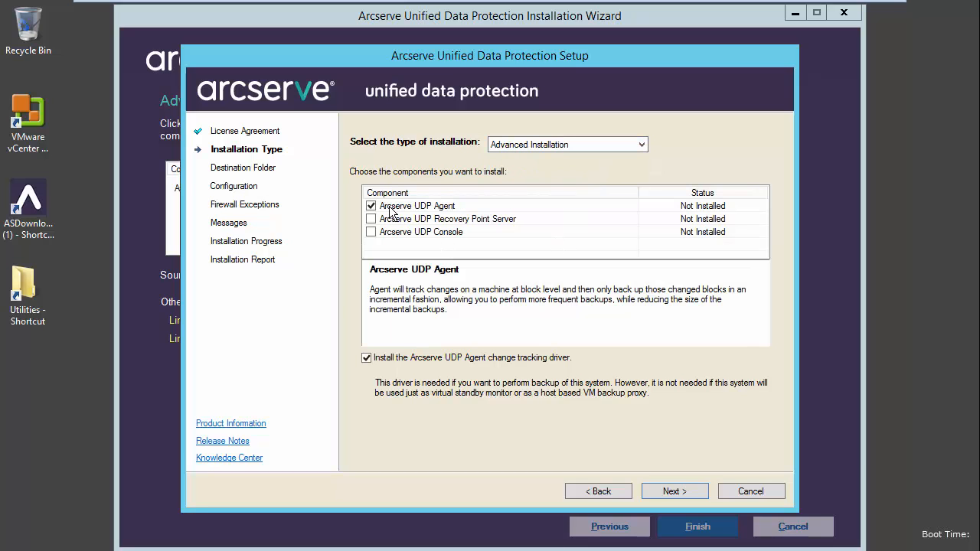
mouse_move(432, 233)
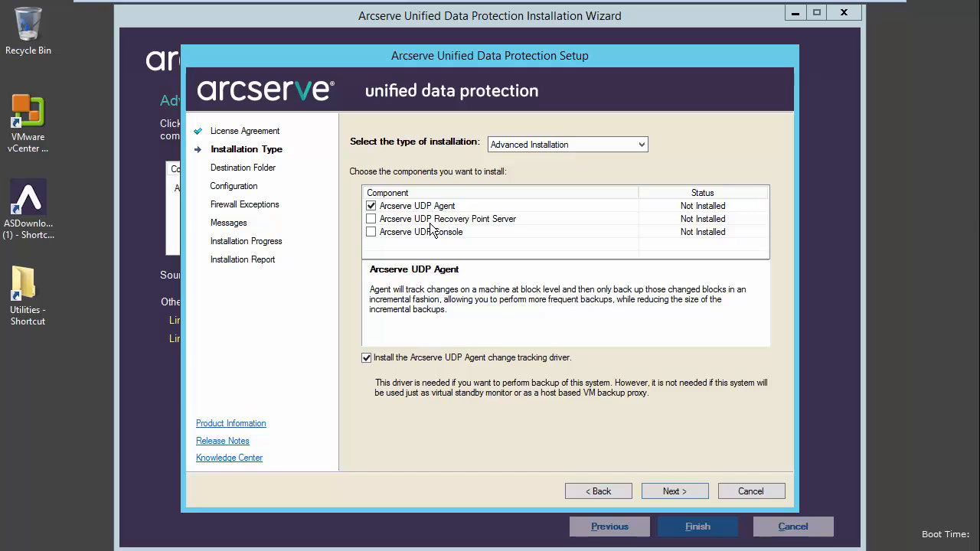
click(370, 233)
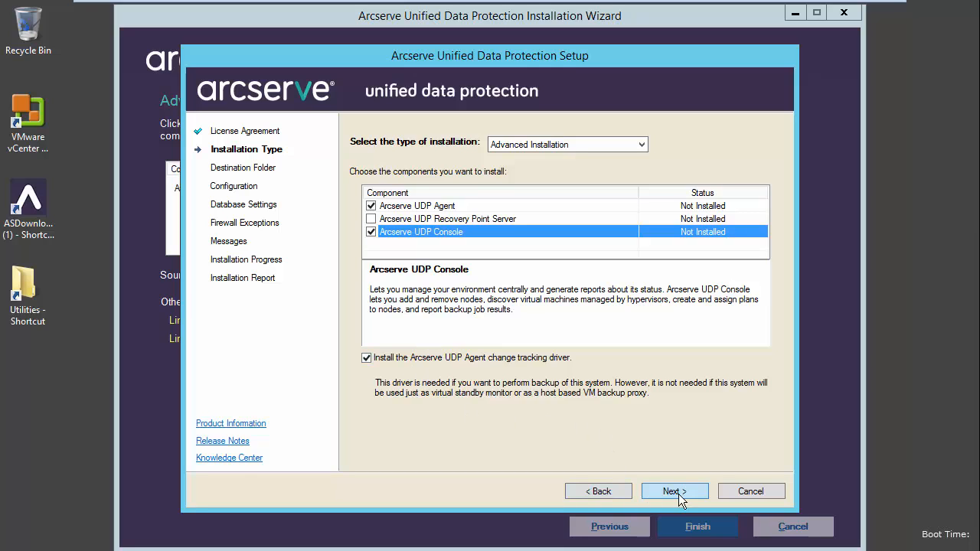
click(673, 490)
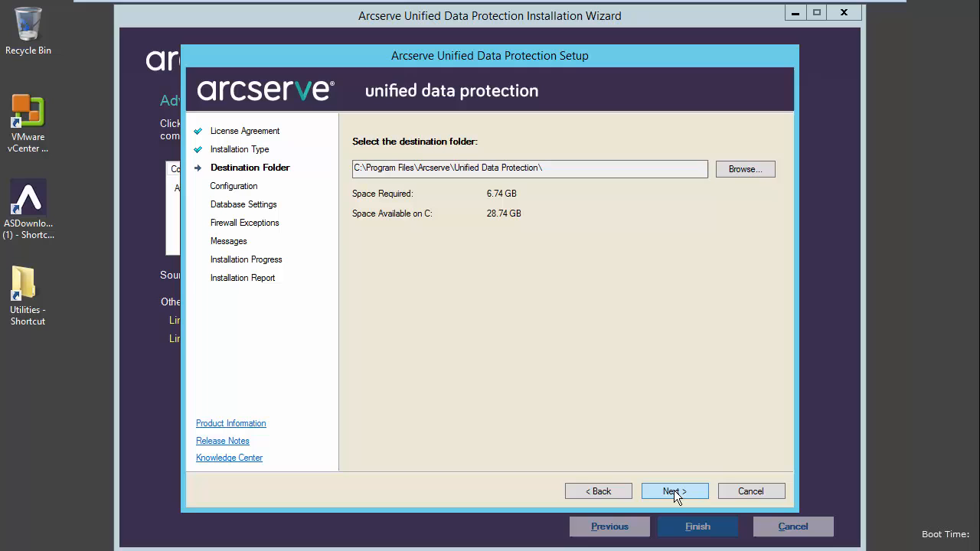
mouse_move(456, 241)
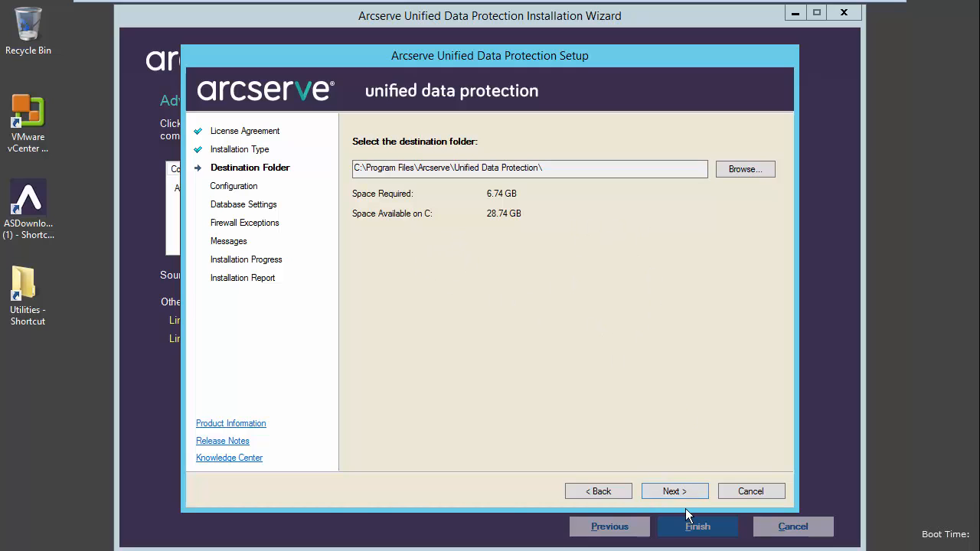
Keep the default folder, use HTTPS protocol and supply the Administrator password.
click(674, 490)
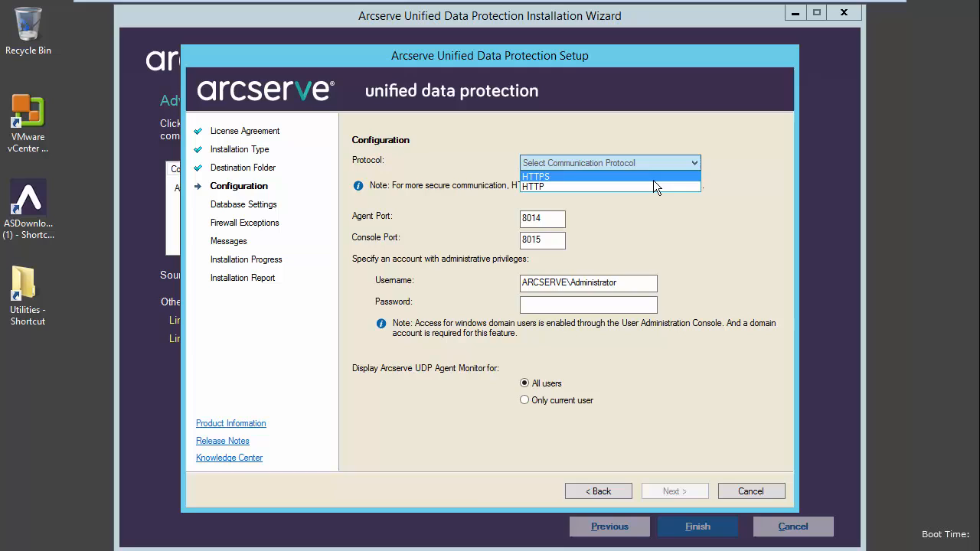
click(536, 176)
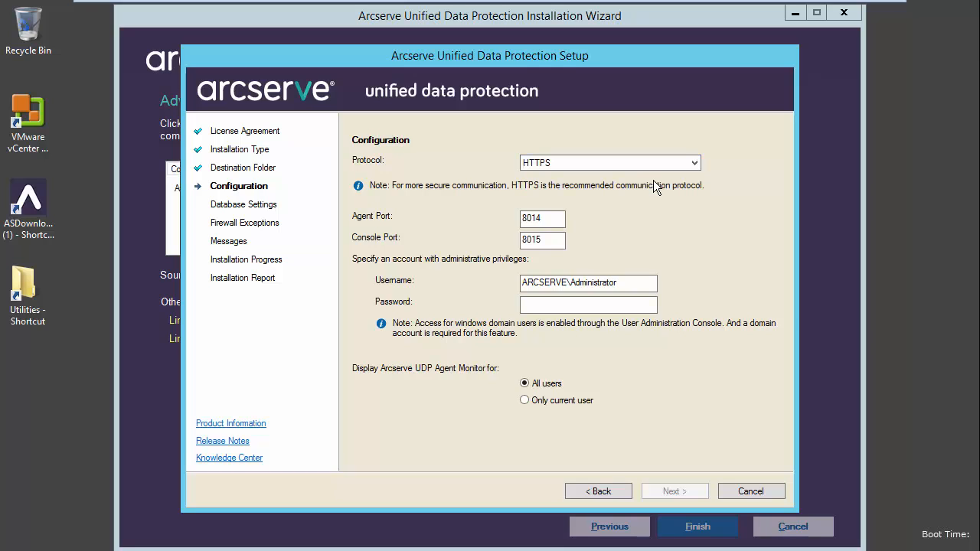
click(588, 304)
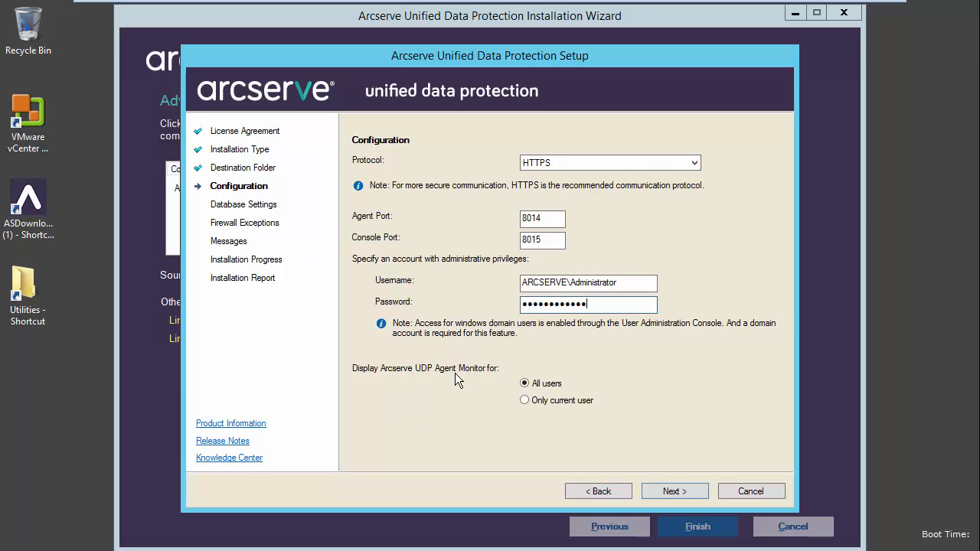
click(674, 490)
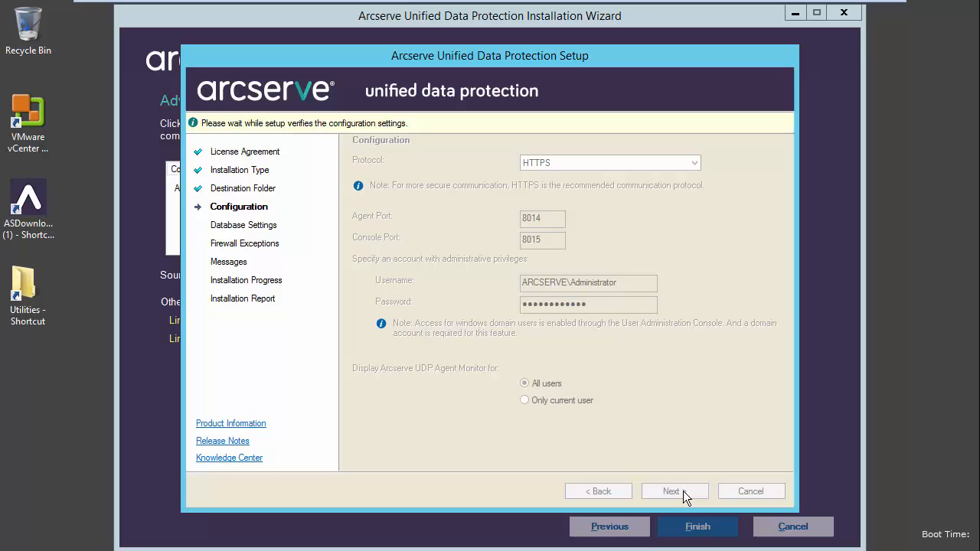
click(673, 490)
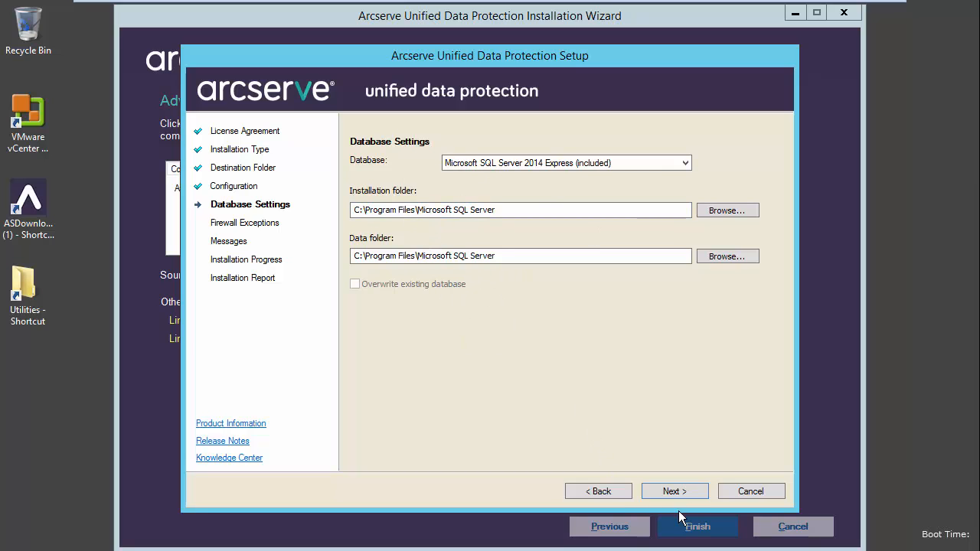
Accept the default SQL Server 2014 Express database and firewall exceptions, then install.
click(674, 489)
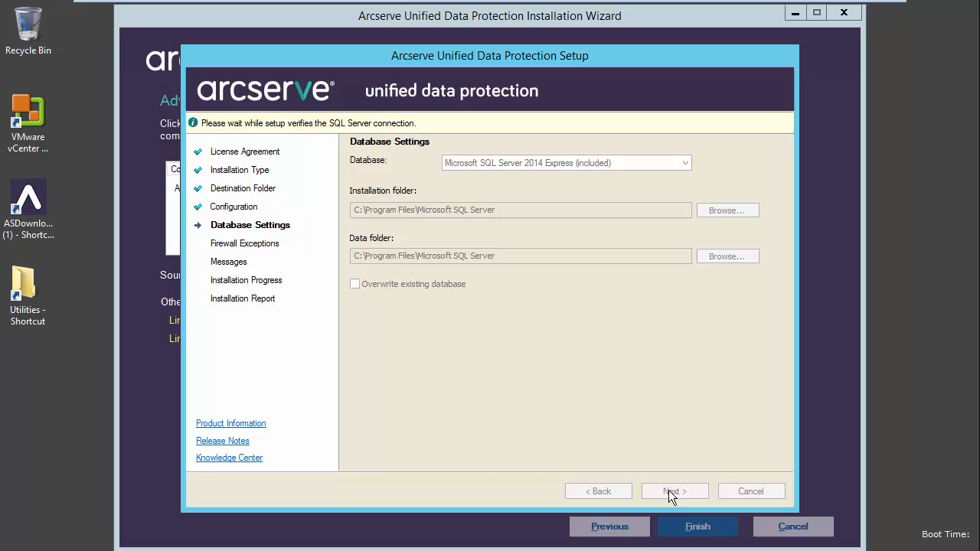
click(673, 490)
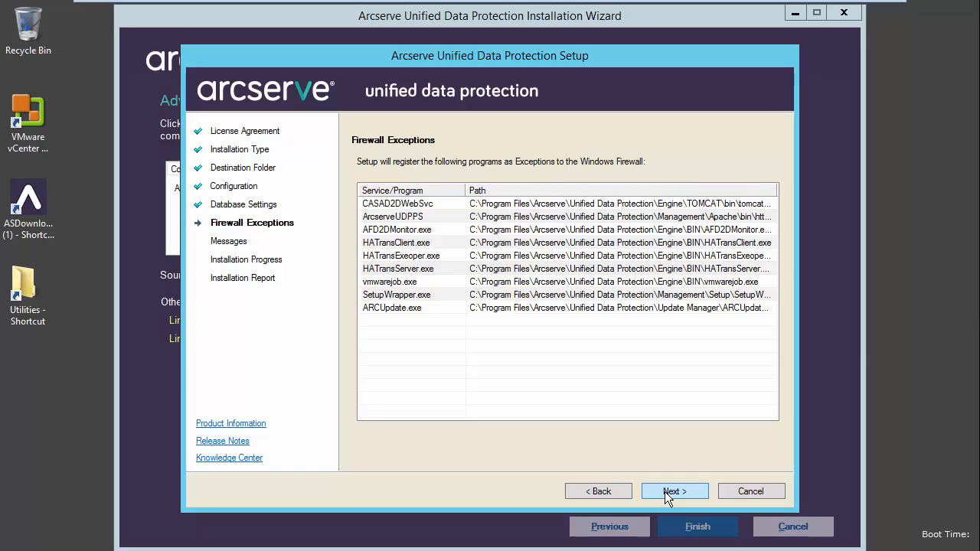
click(674, 490)
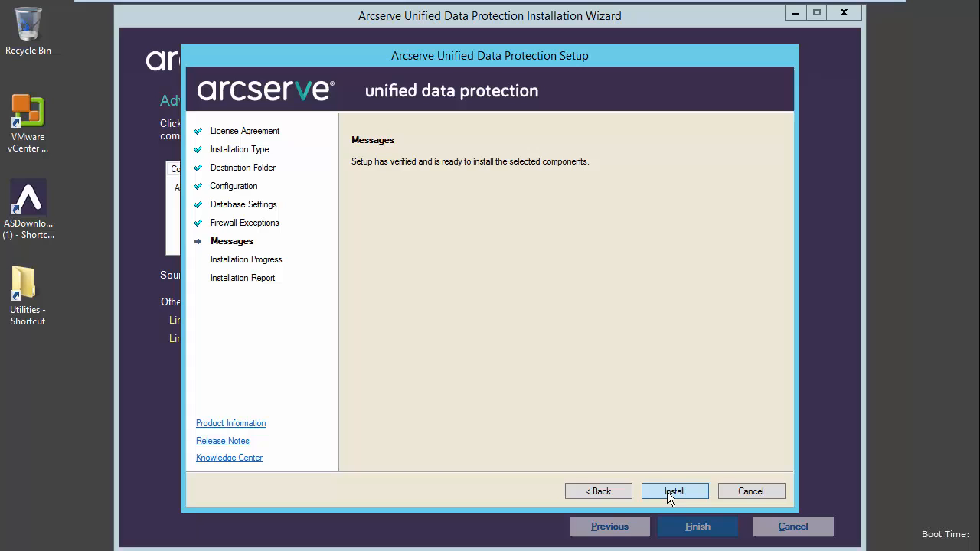
click(674, 490)
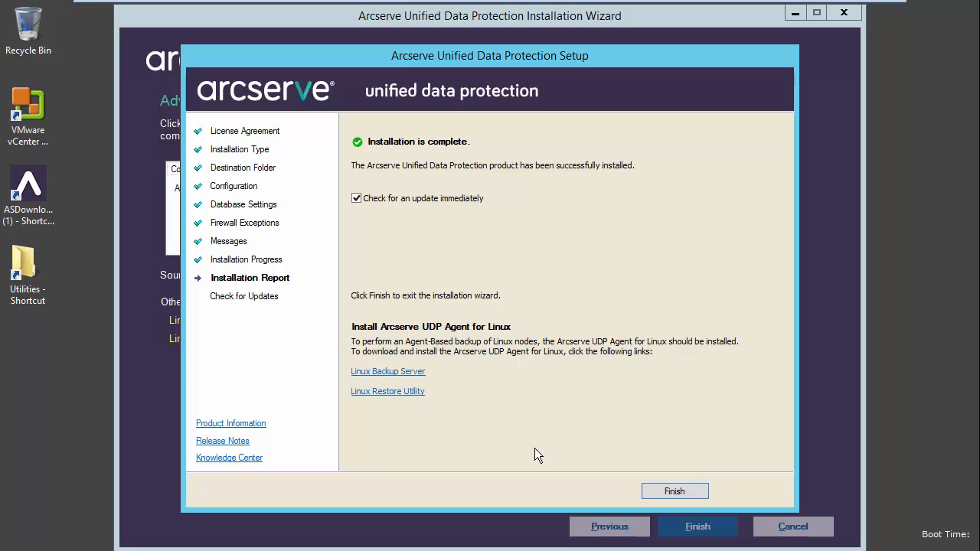
mouse_move(557, 435)
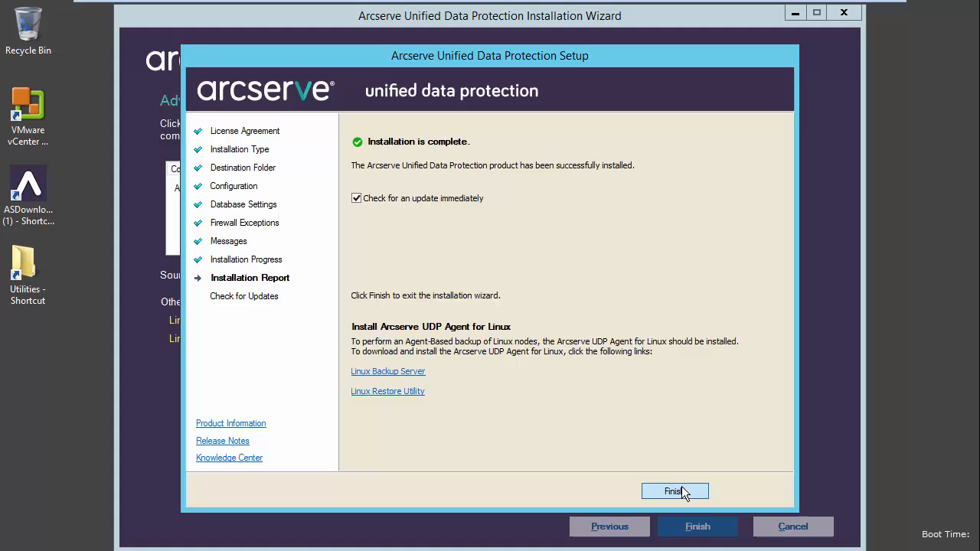
Check for updates from the Arcserve server, find none, and close both installers.
click(674, 490)
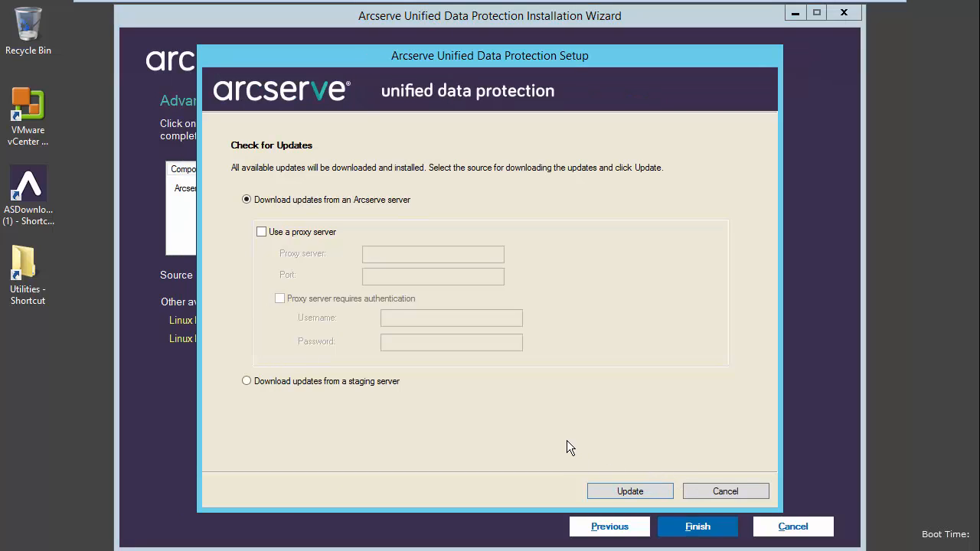
click(245, 199)
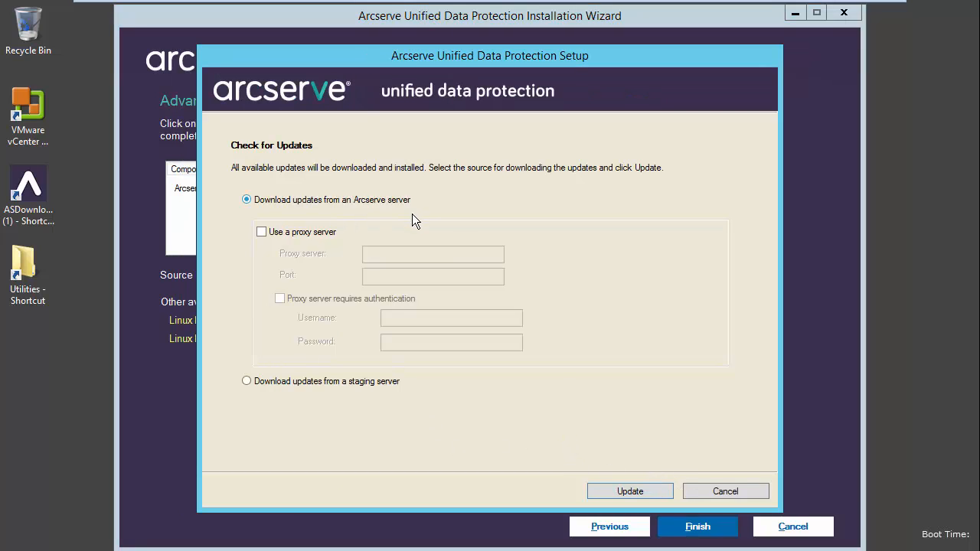
mouse_move(382, 390)
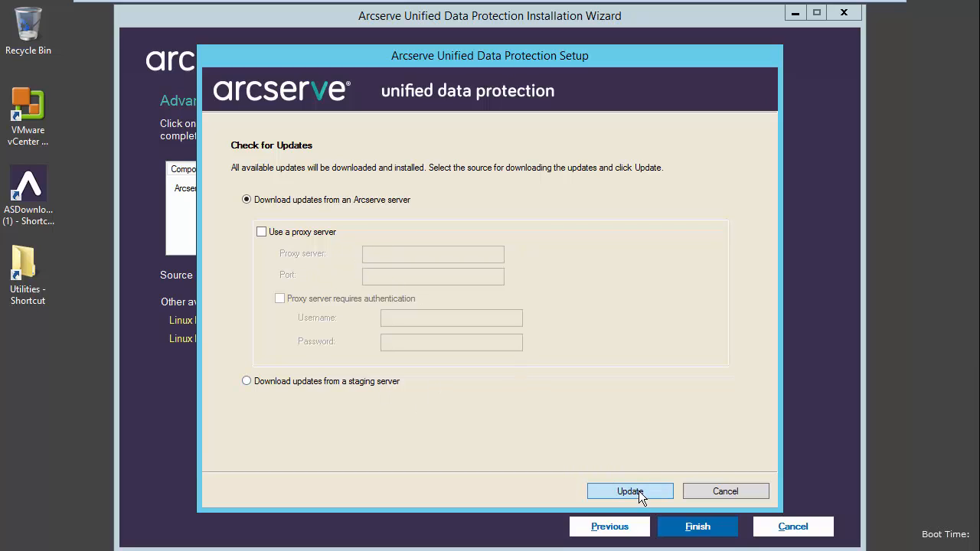
click(629, 490)
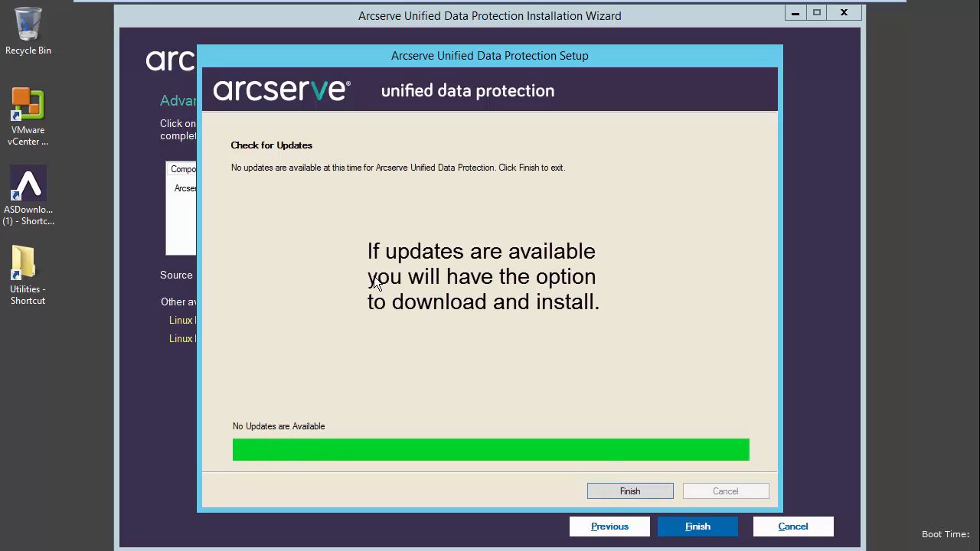
click(629, 490)
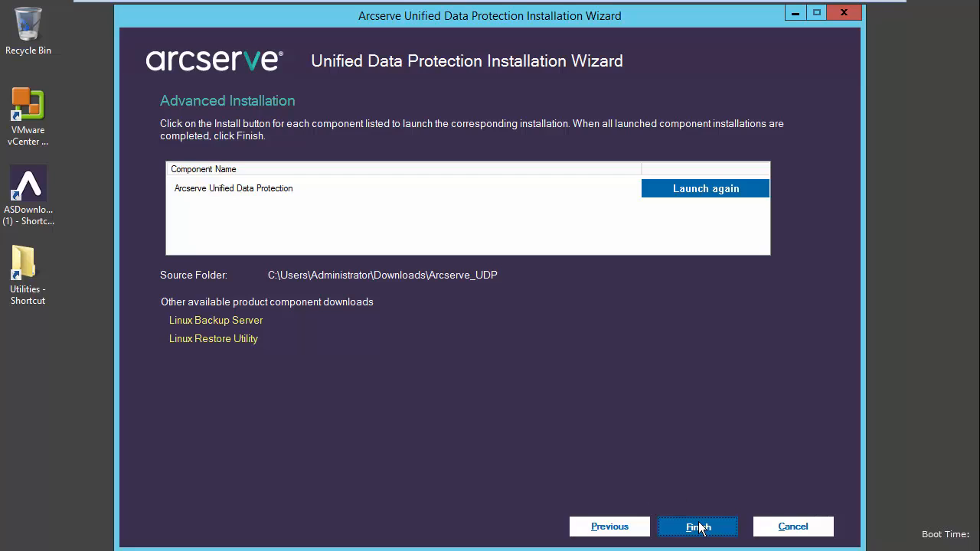
click(698, 527)
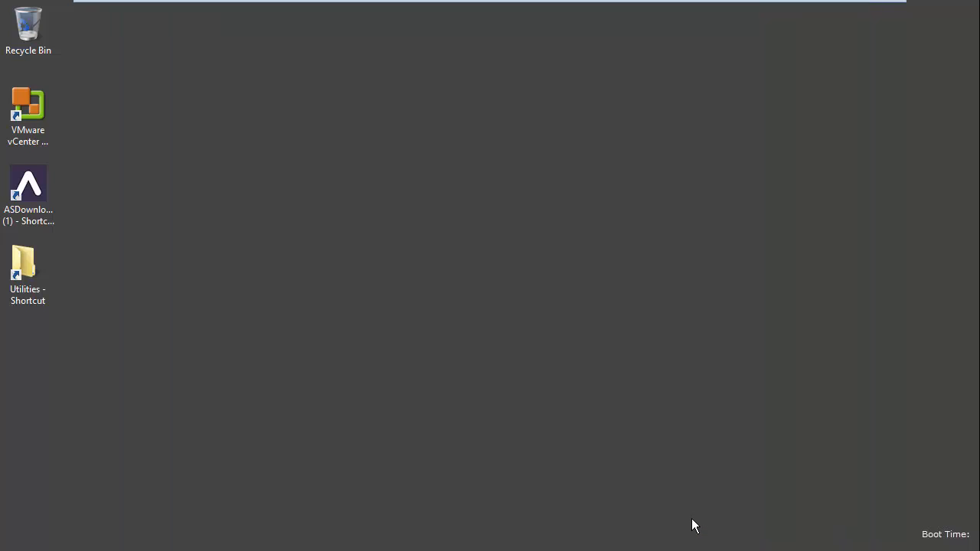
mouse_move(661, 498)
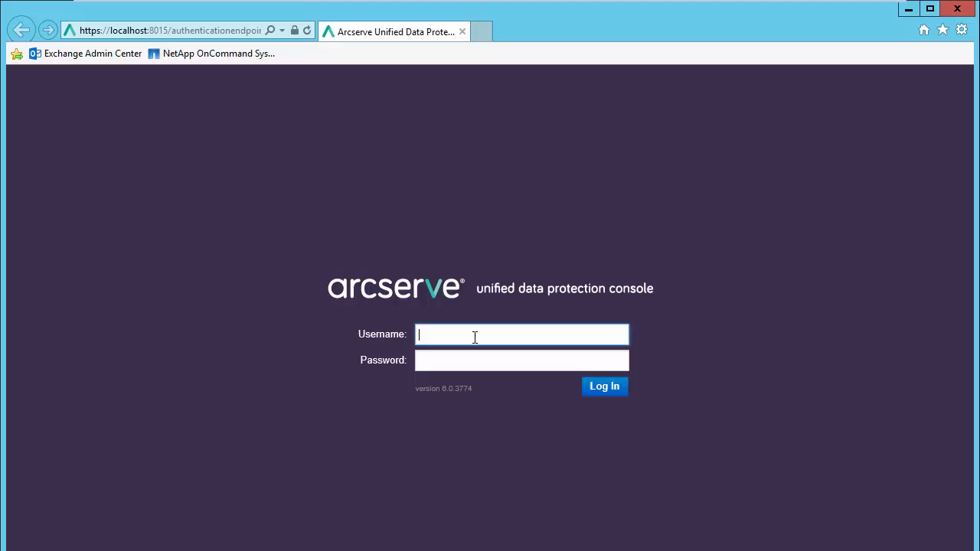
Log in to the UDP Console as 'administrator' with its password.
text(administrat)
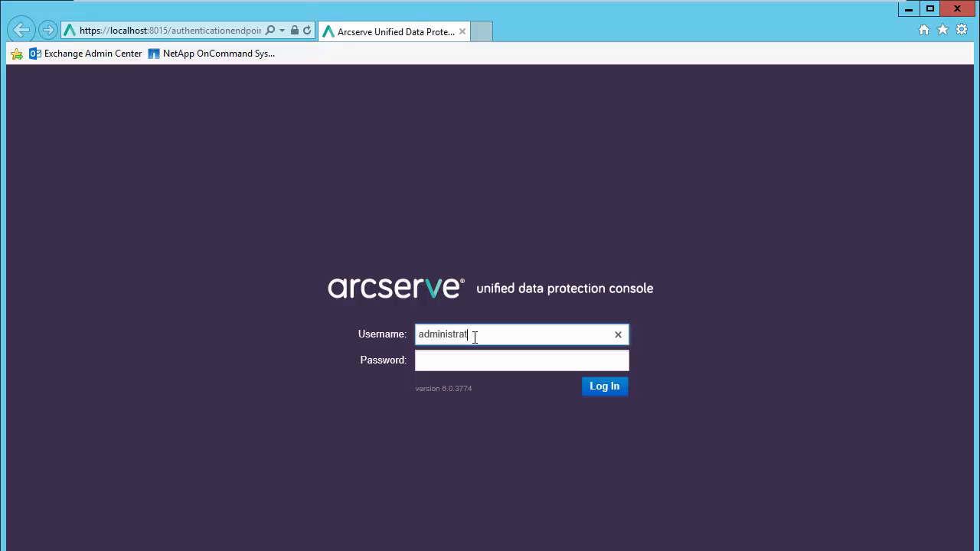
text(or)
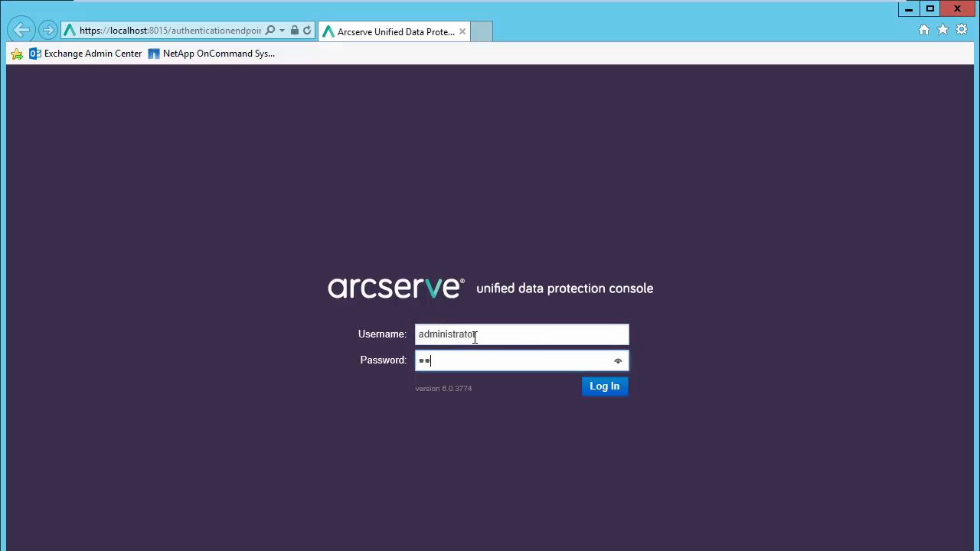
text(password)
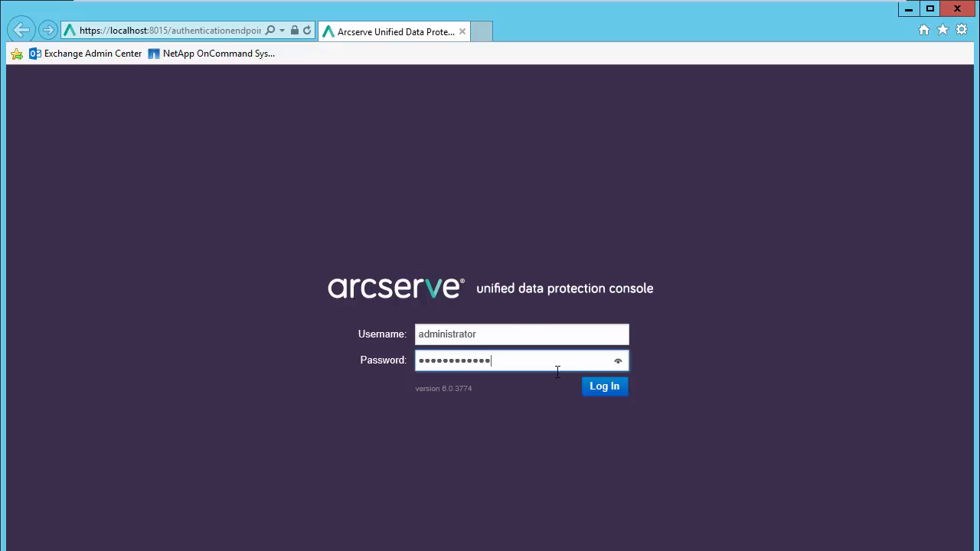
click(603, 386)
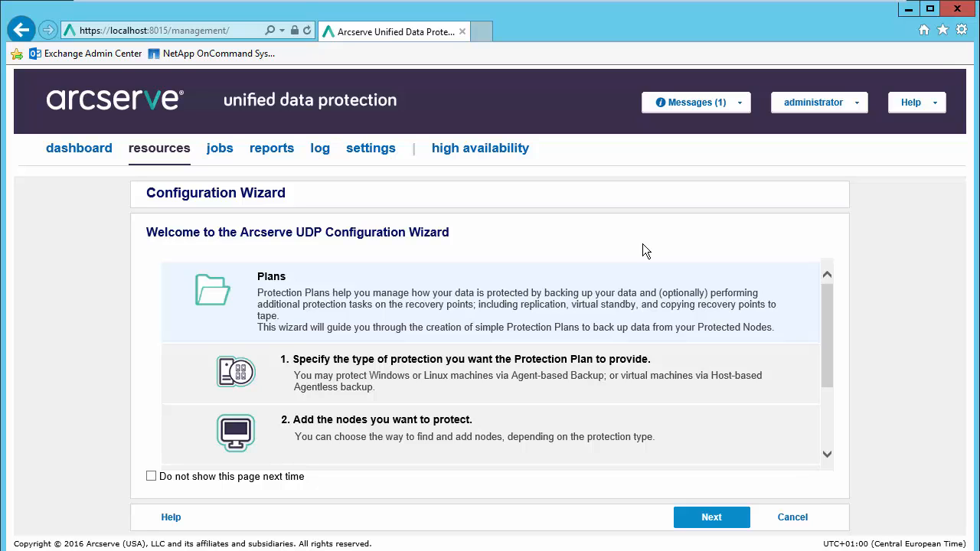
Move past the Configuration Wizard welcome page to Step 1, protection type.
scroll(down, 3)
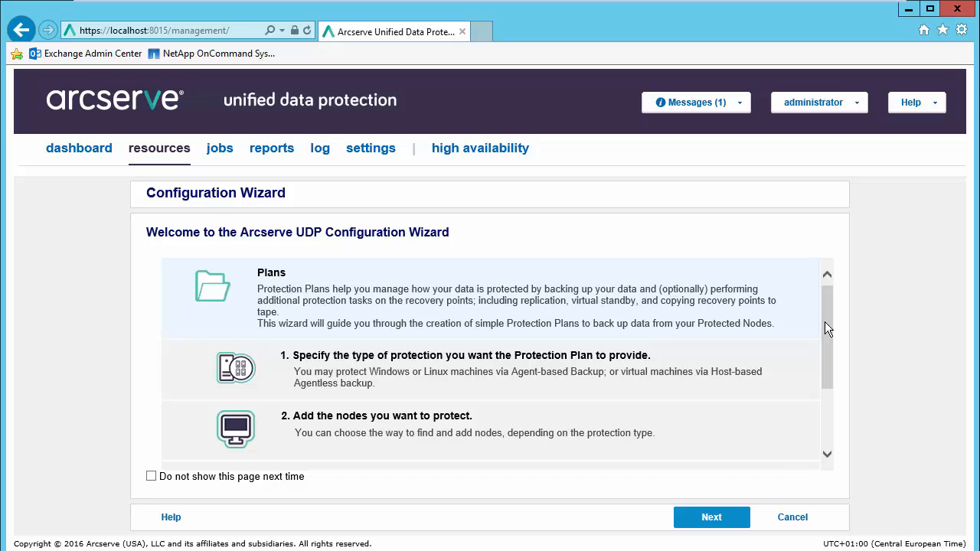
scroll(down, 3)
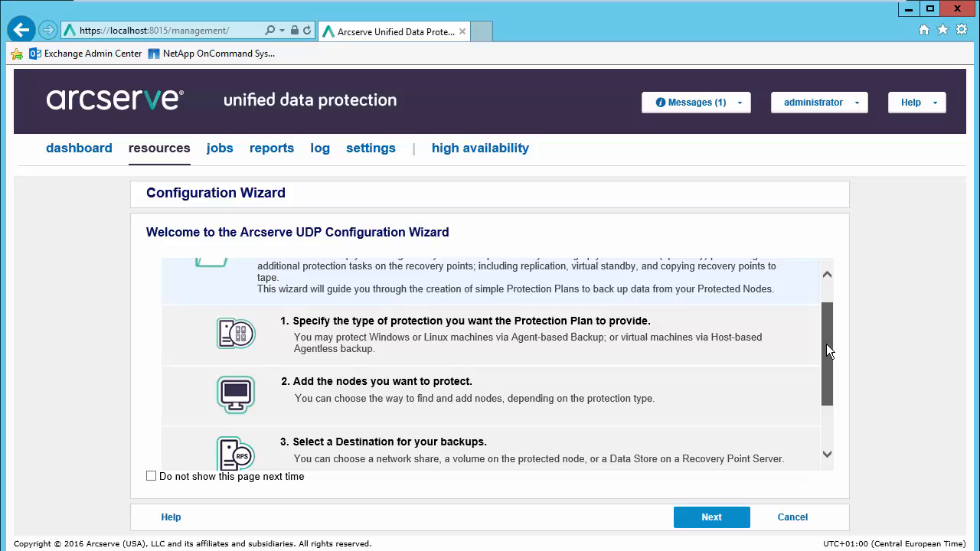
scroll(down, 3)
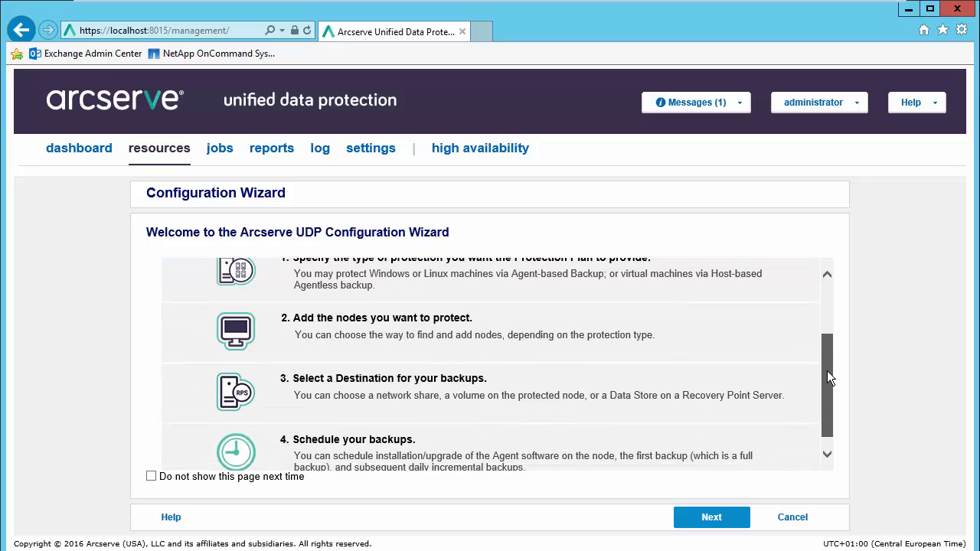
scroll(down, 3)
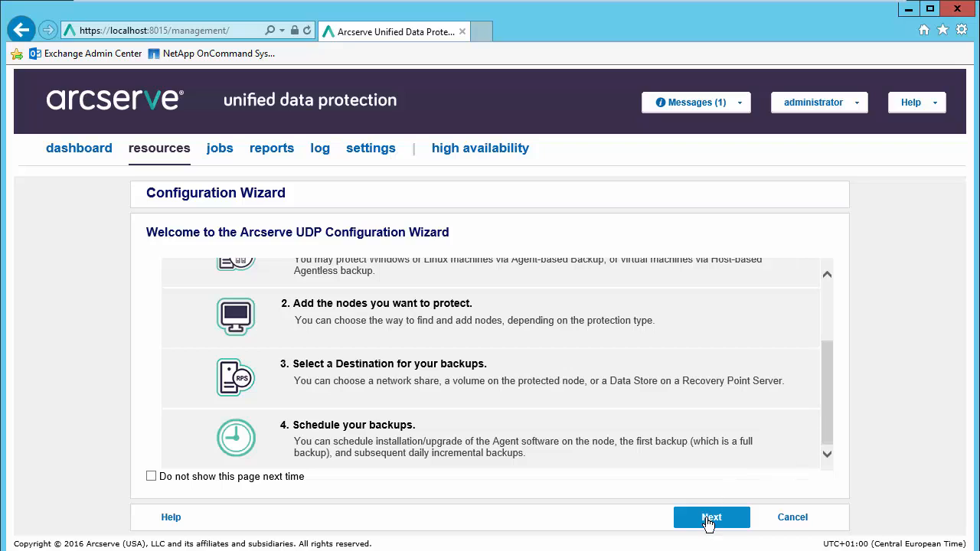
click(711, 517)
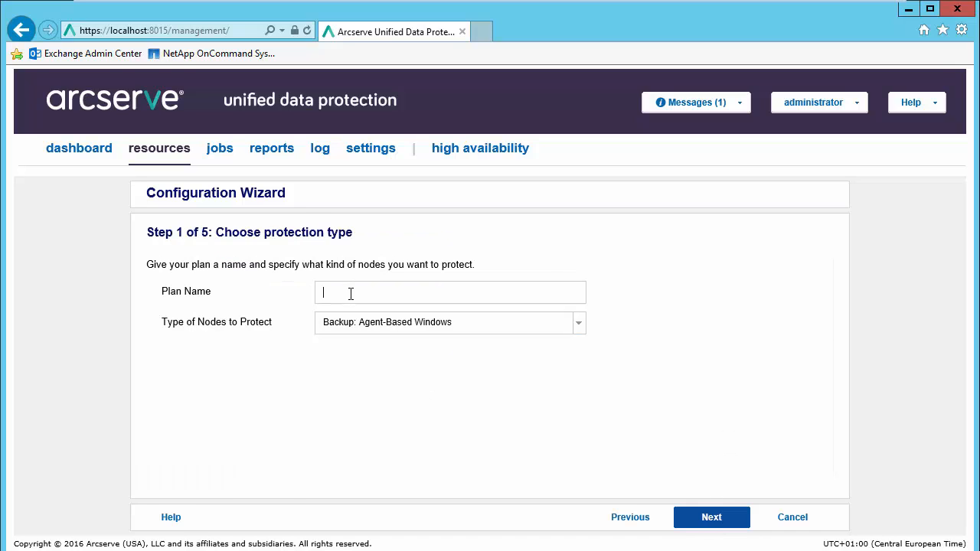
mouse_move(533, 283)
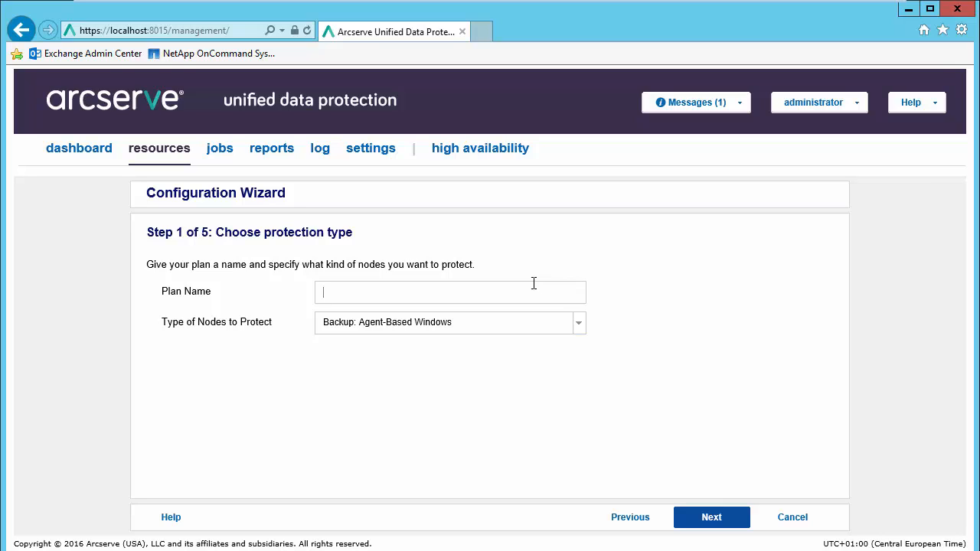
Keep Plan Name 'Console Backup' with Backup: Agent-Based Windows and continue to Step 2.
text(Console Backup)
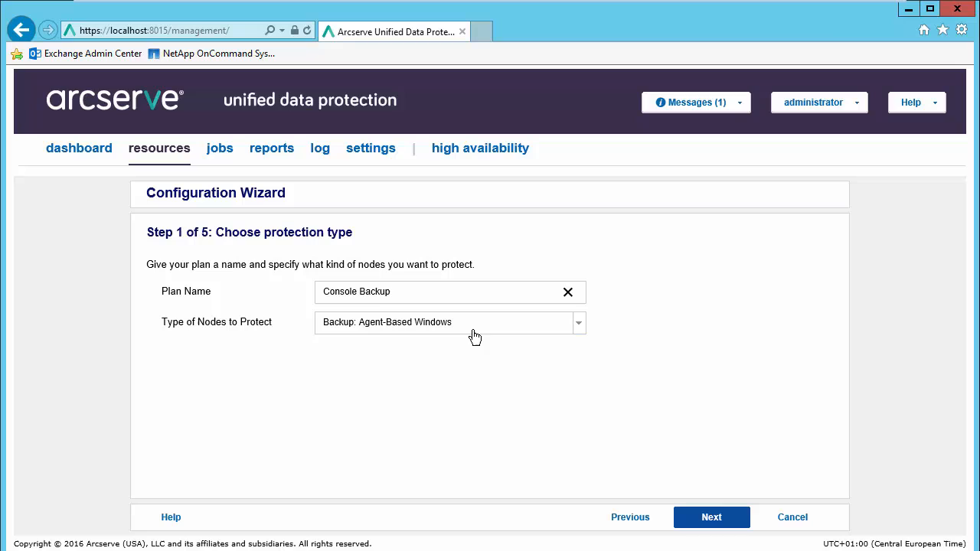
click(578, 321)
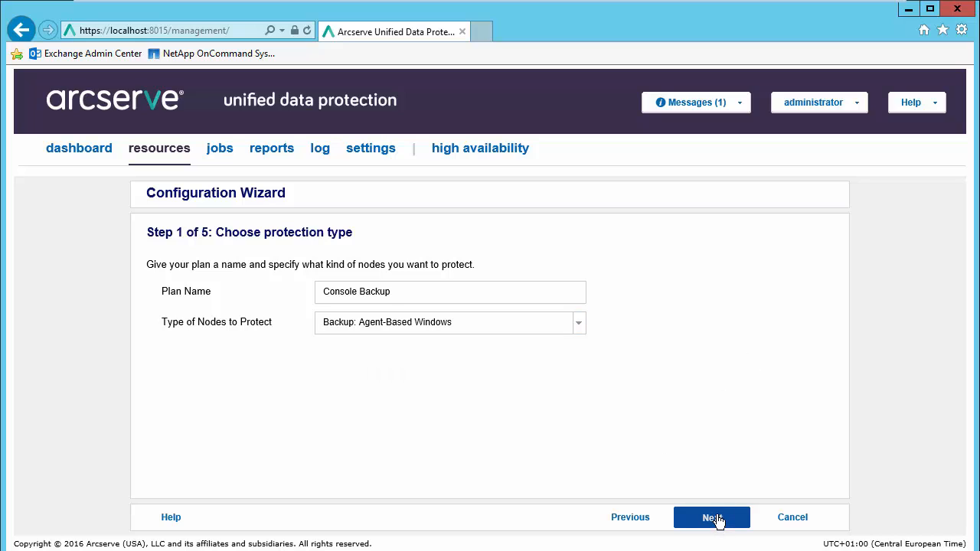
click(710, 518)
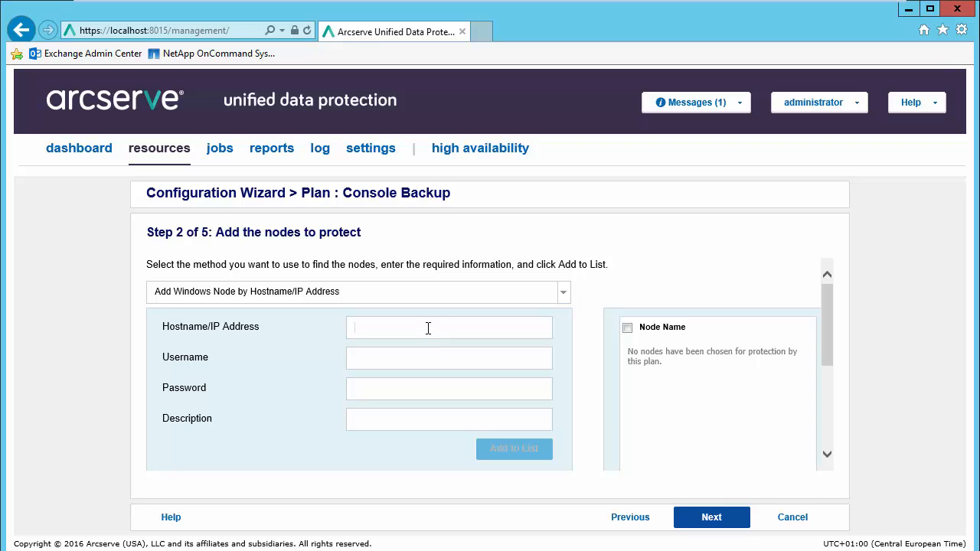
Enter node hostname 'manager' with its username and password.
text(manage)
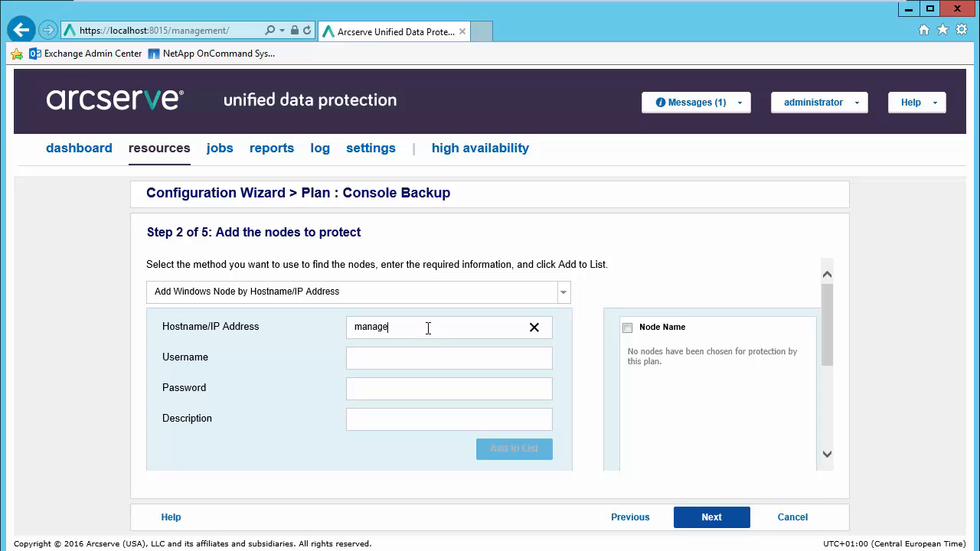
click(563, 291)
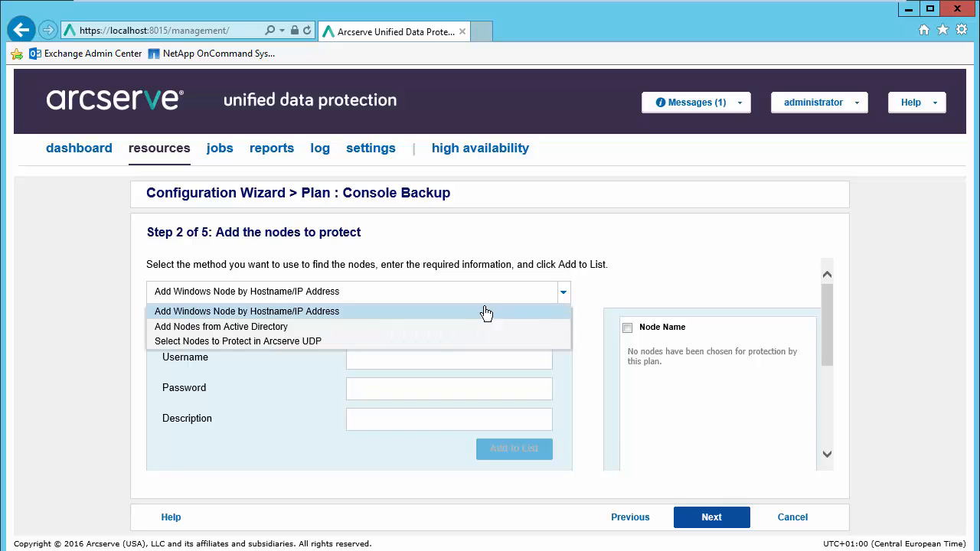
mouse_move(440, 337)
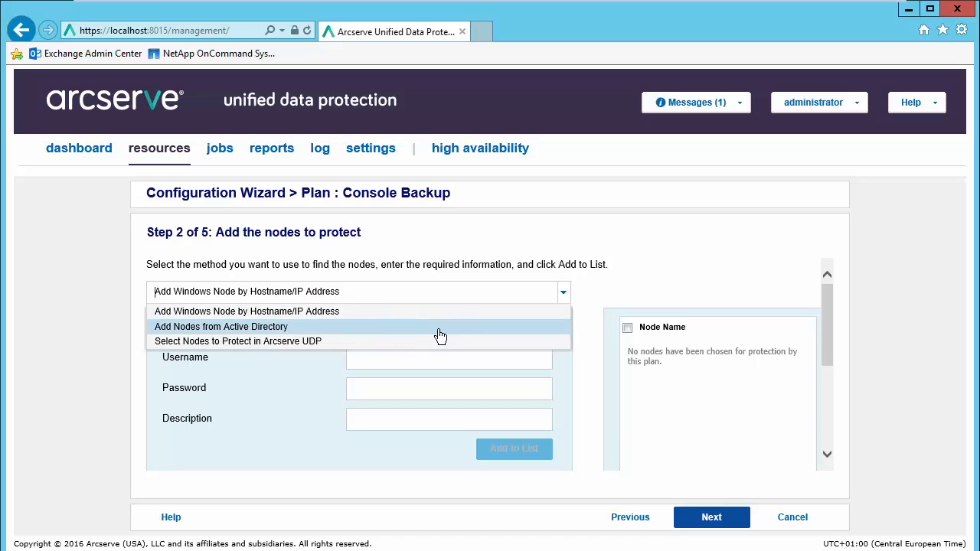
text(manager)
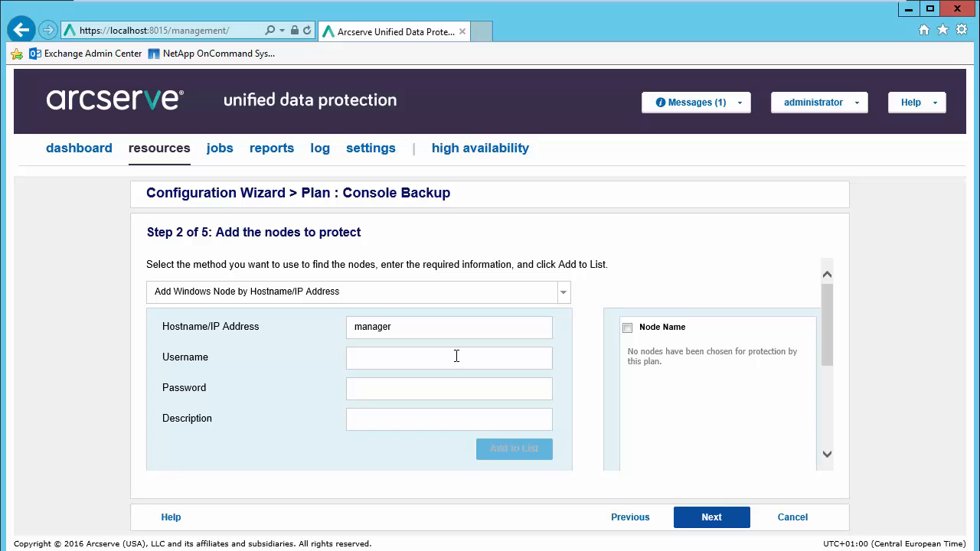
text(arcserve\administrator)
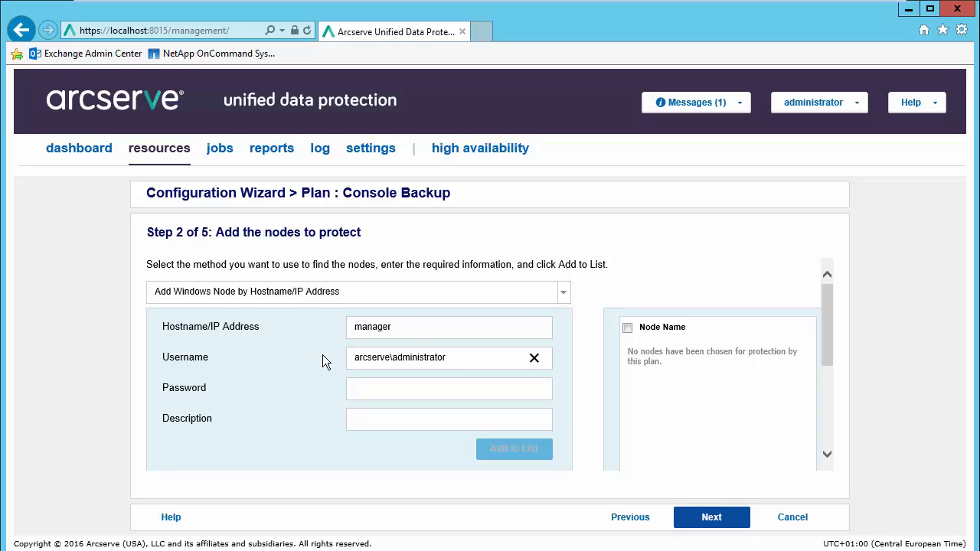
click(449, 389)
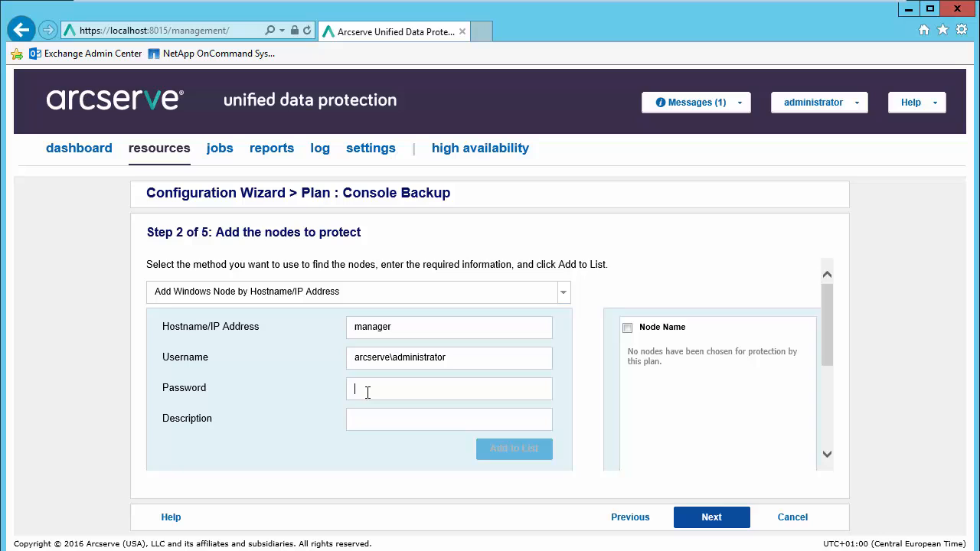
text(••)
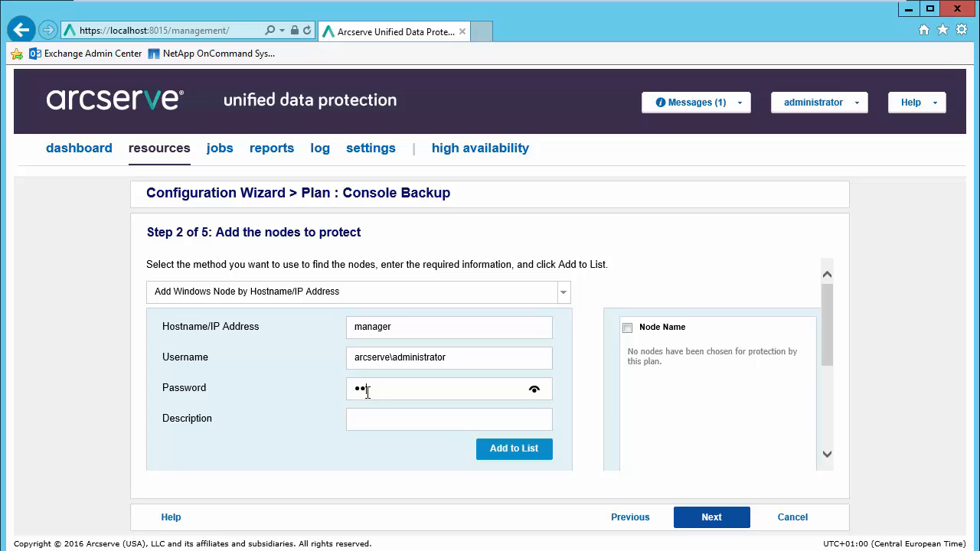
text(password)
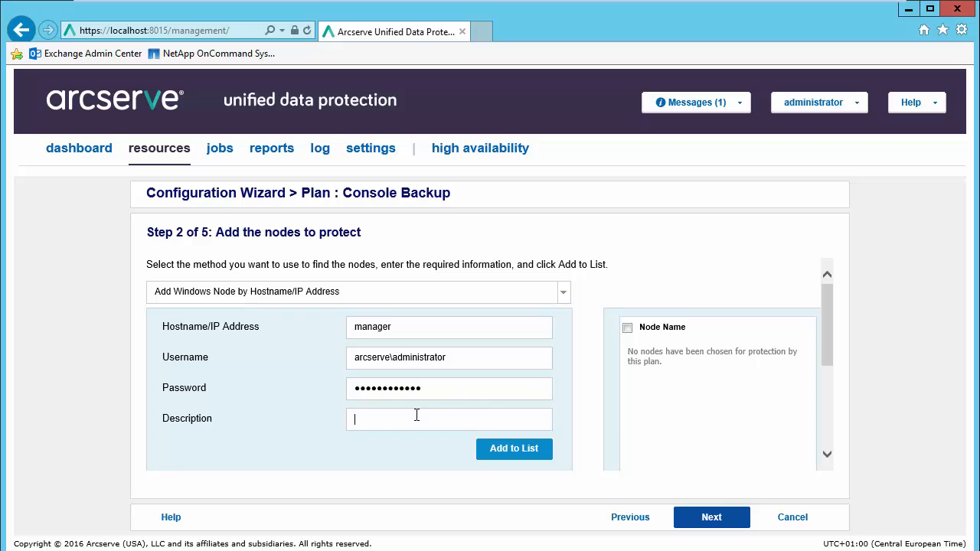
mouse_move(414, 416)
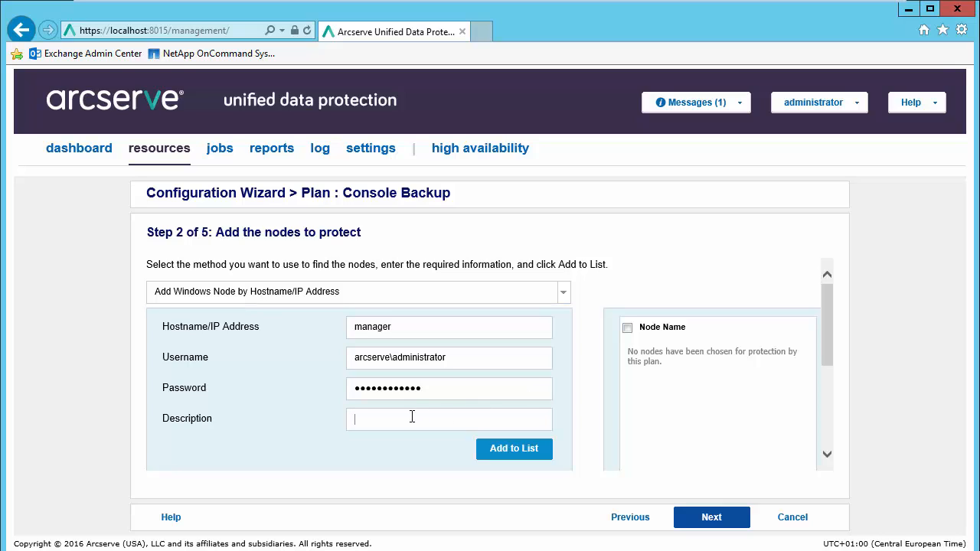
Describe the node as 'UDP Console', add it to the protection list and continue to Step 3.
text(UDP)
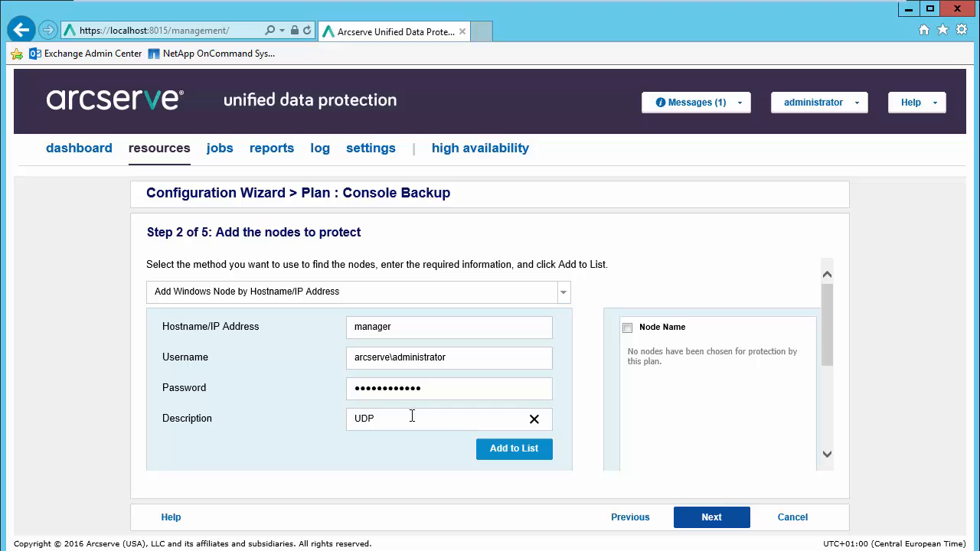
text(Console)
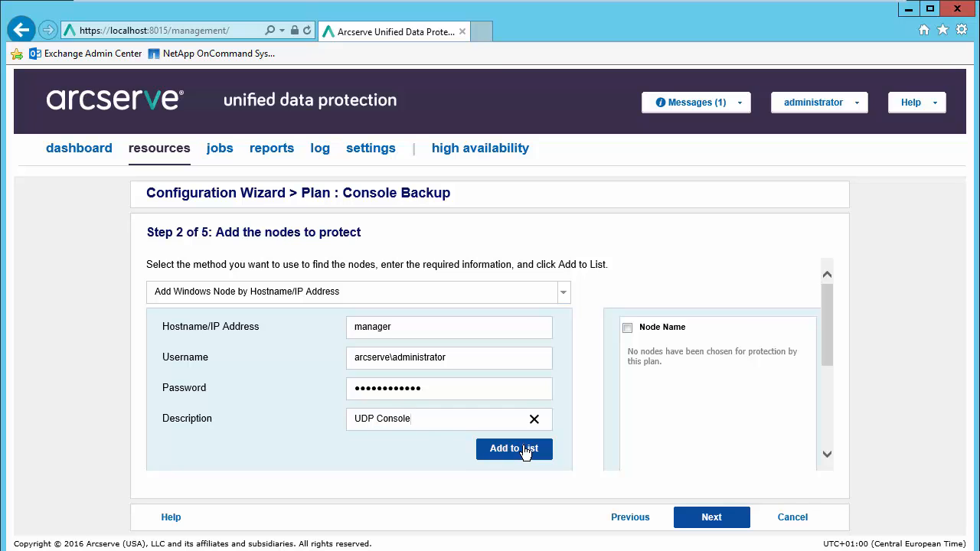
click(514, 448)
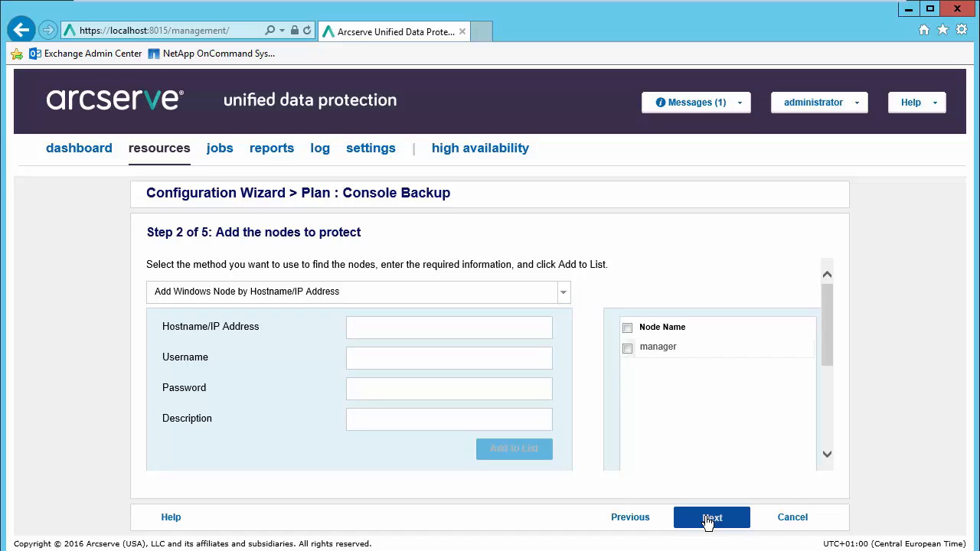
click(710, 518)
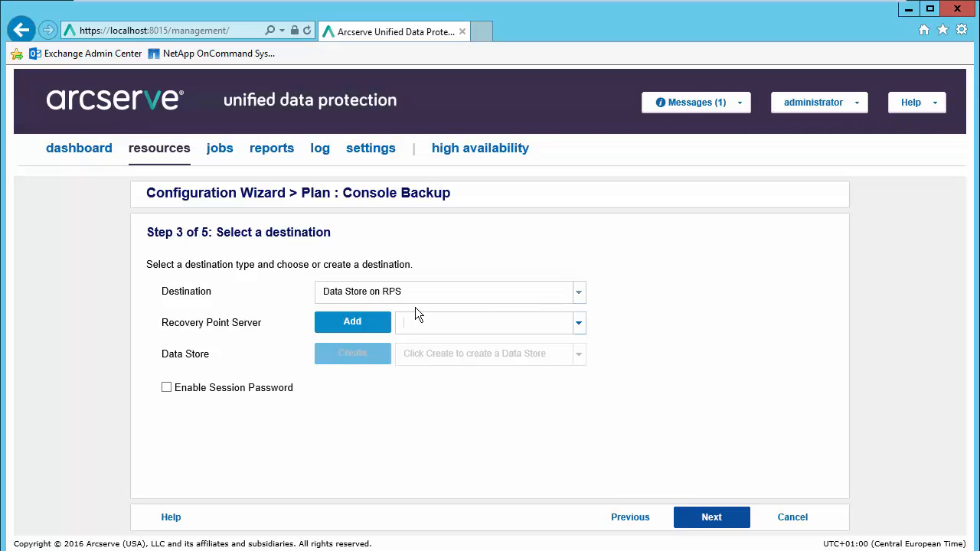
Keep Data Store on RPS as destination and start adding a Recovery Point Server.
click(578, 290)
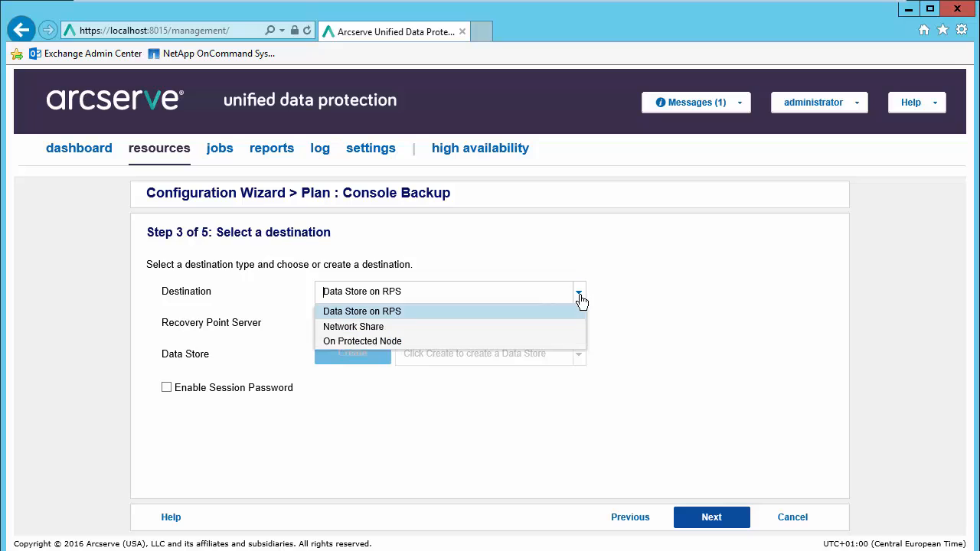
mouse_move(488, 326)
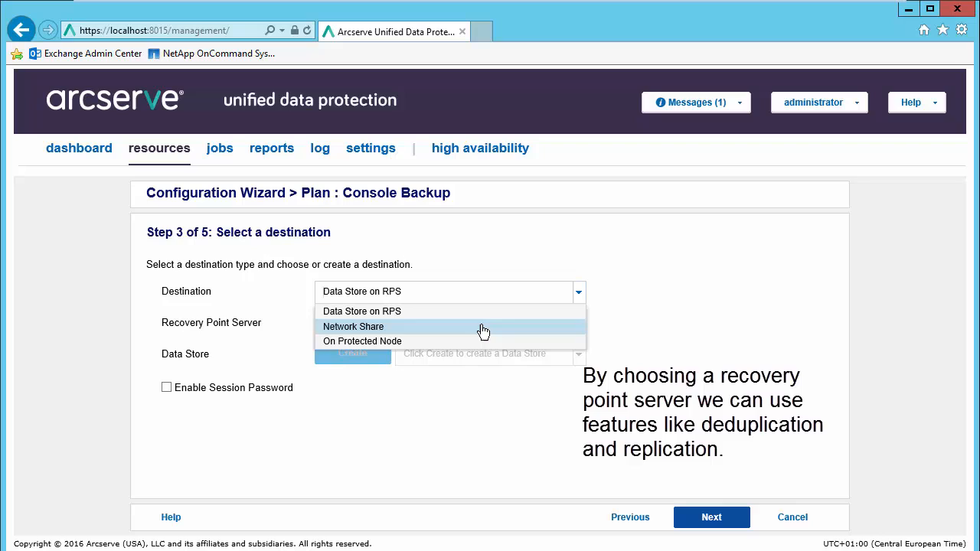
mouse_move(438, 340)
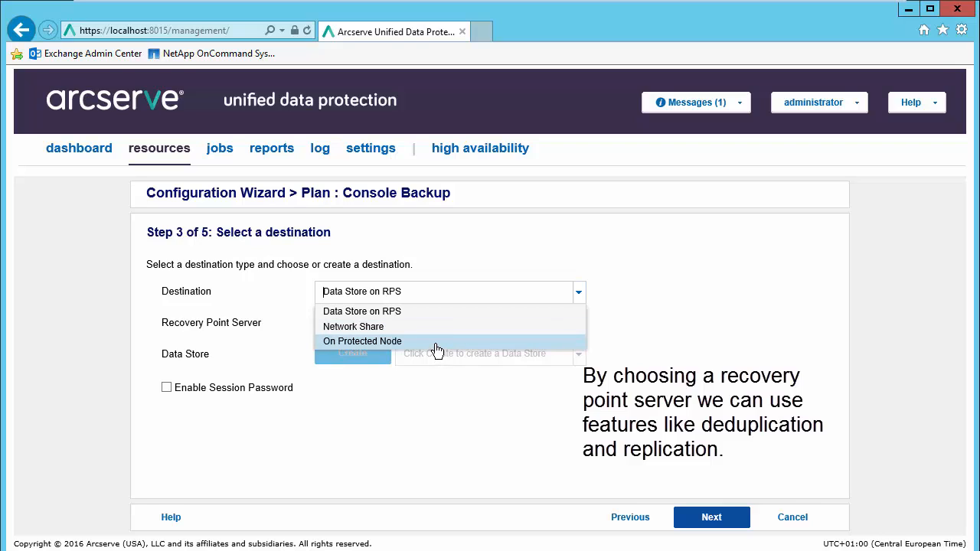
mouse_move(352, 326)
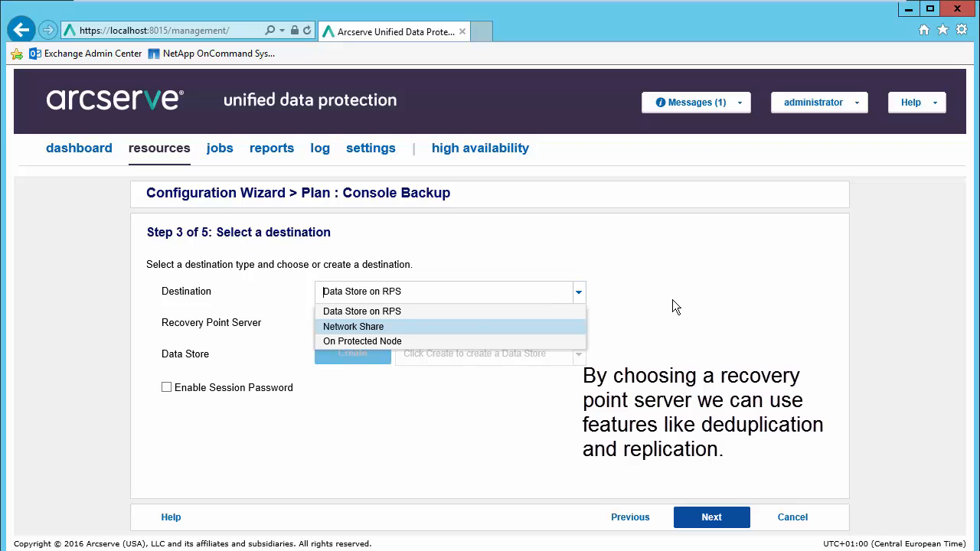
click(362, 310)
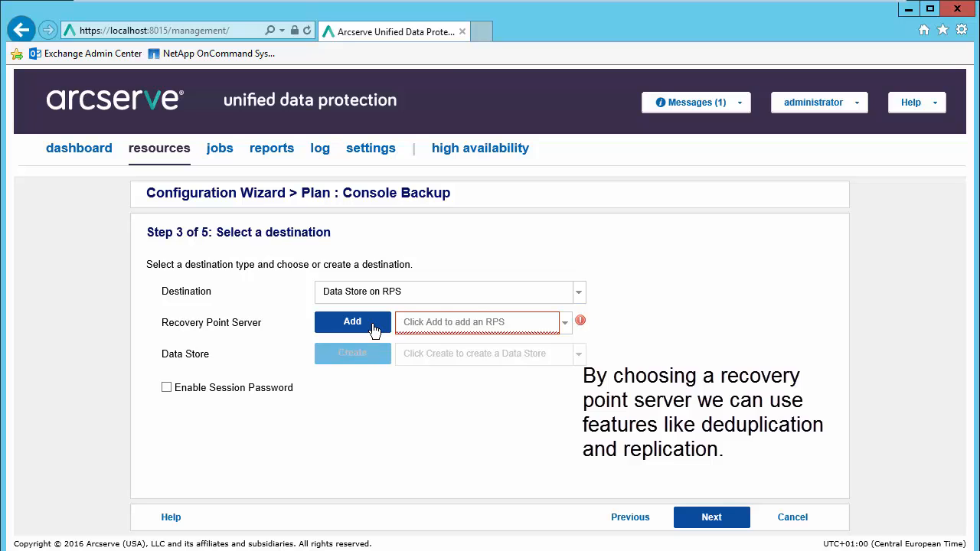
click(352, 322)
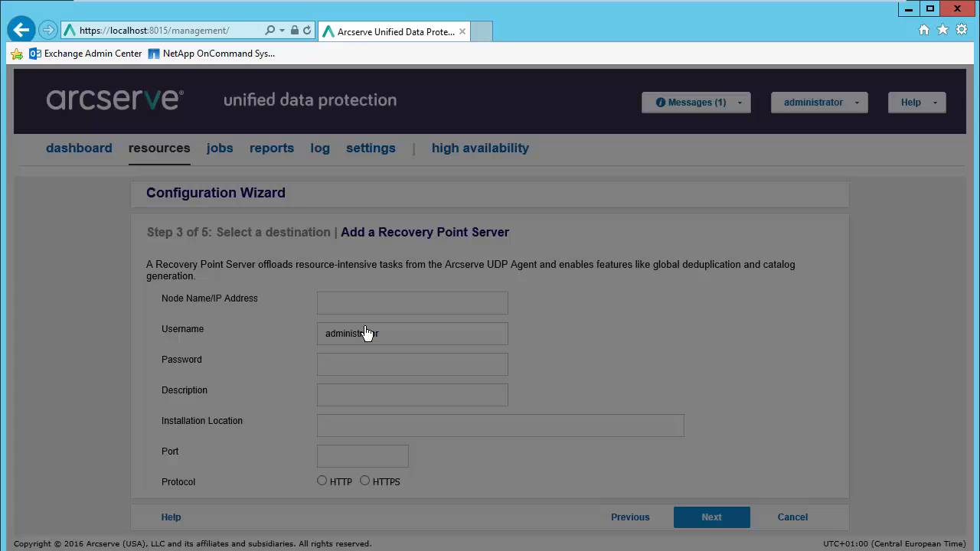
Fill Node Name 'RPS', credentials, description 'UDP RPS', keep HTTPS port 8014 and submit for validation.
click(412, 303)
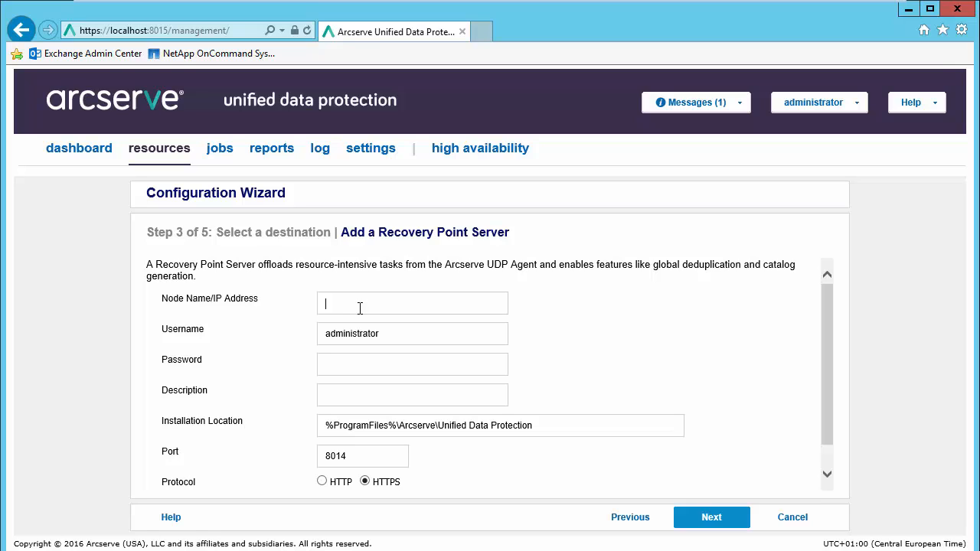
text(RPS)
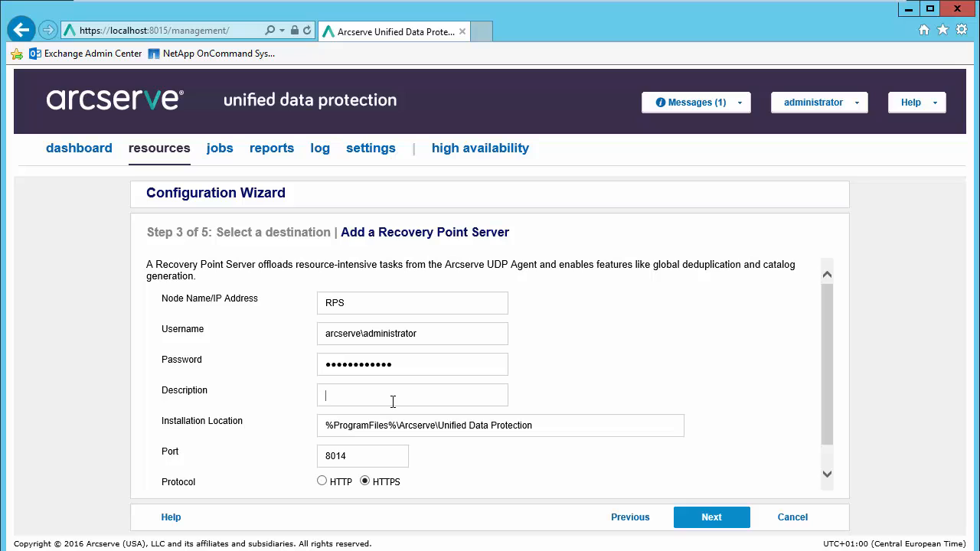
text(UDP RPS)
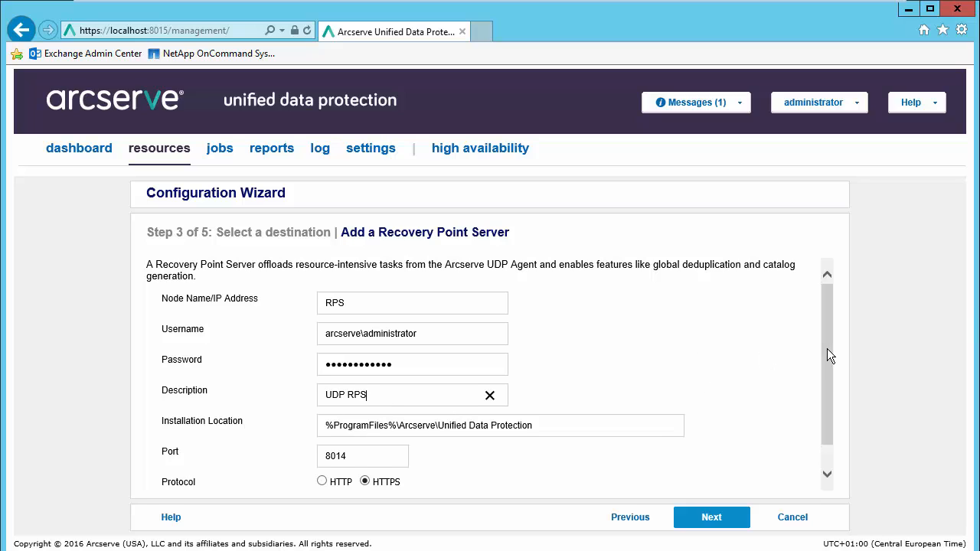
scroll(down, 3)
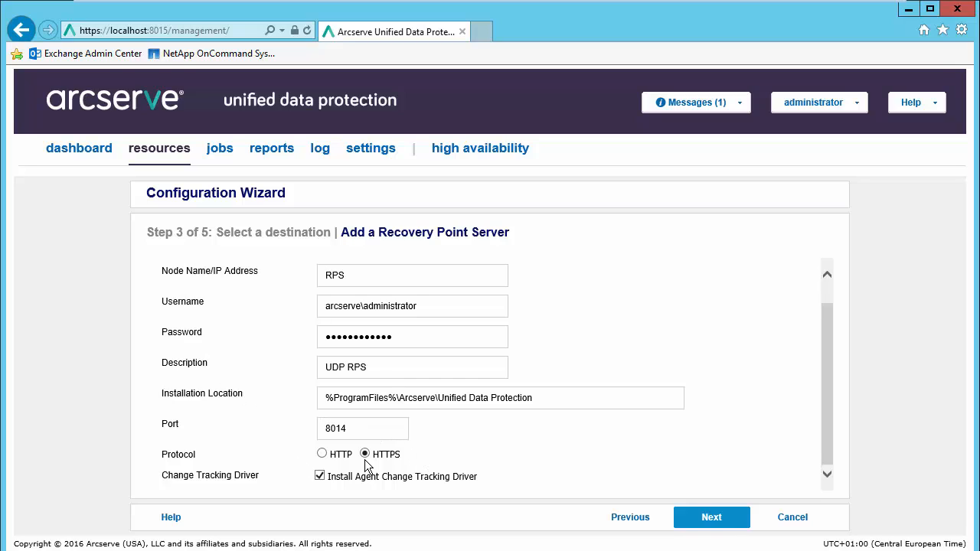
mouse_move(383, 467)
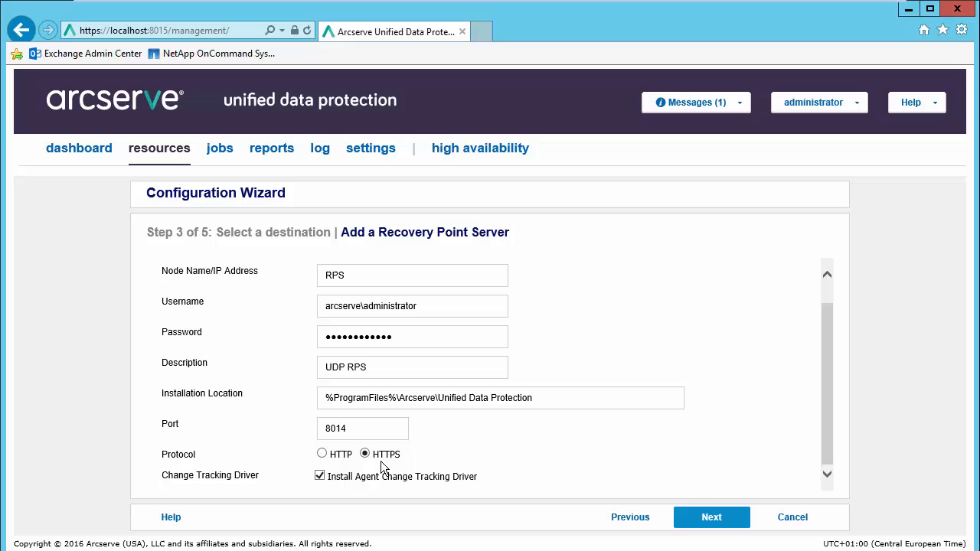
mouse_move(187, 473)
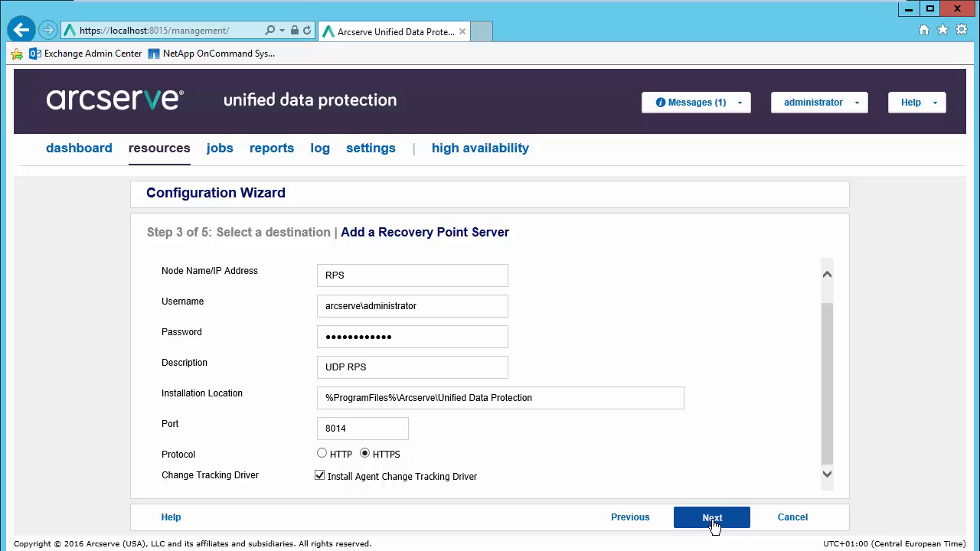
click(710, 517)
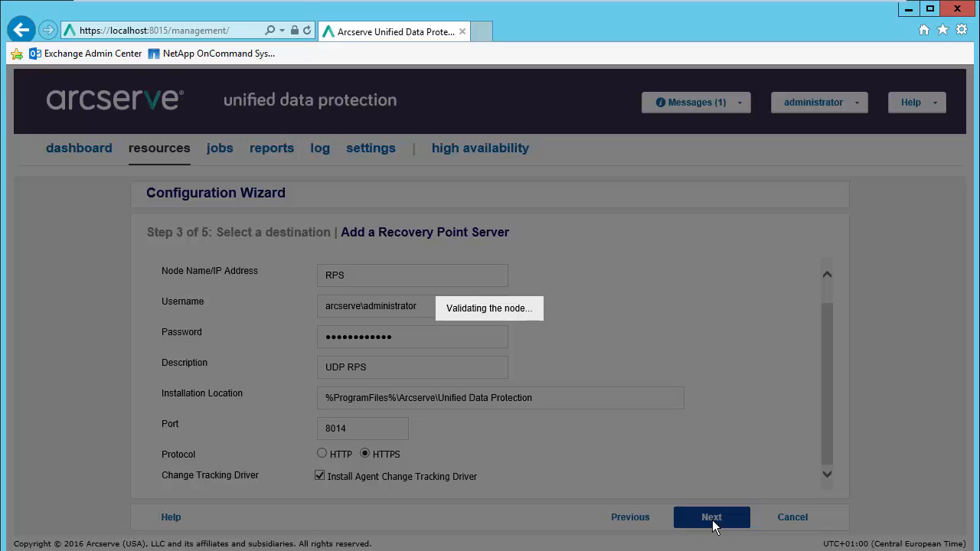
Confirm the RPS deployment success message, returning to Step 3 with RPS as destination.
click(710, 518)
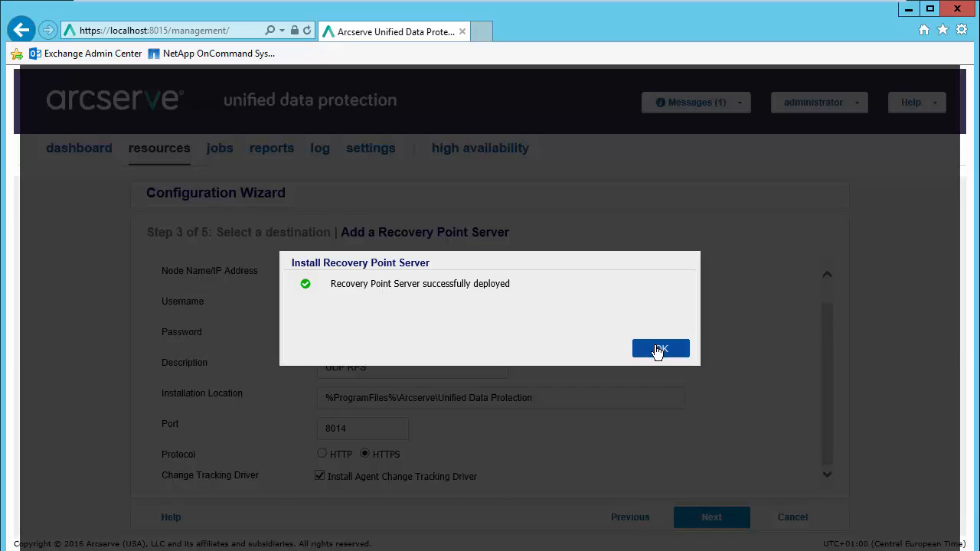
click(660, 349)
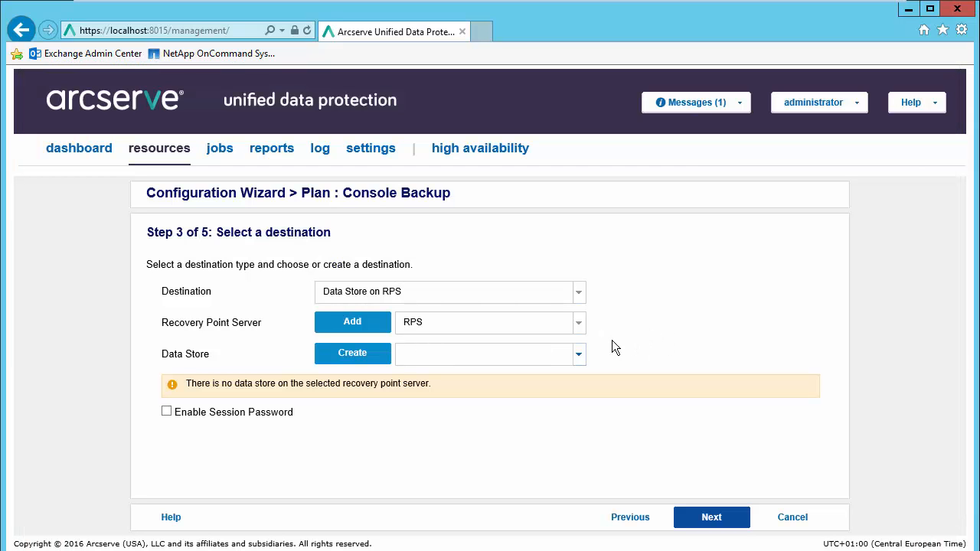
Start creating a new data store on the RPS server.
click(353, 352)
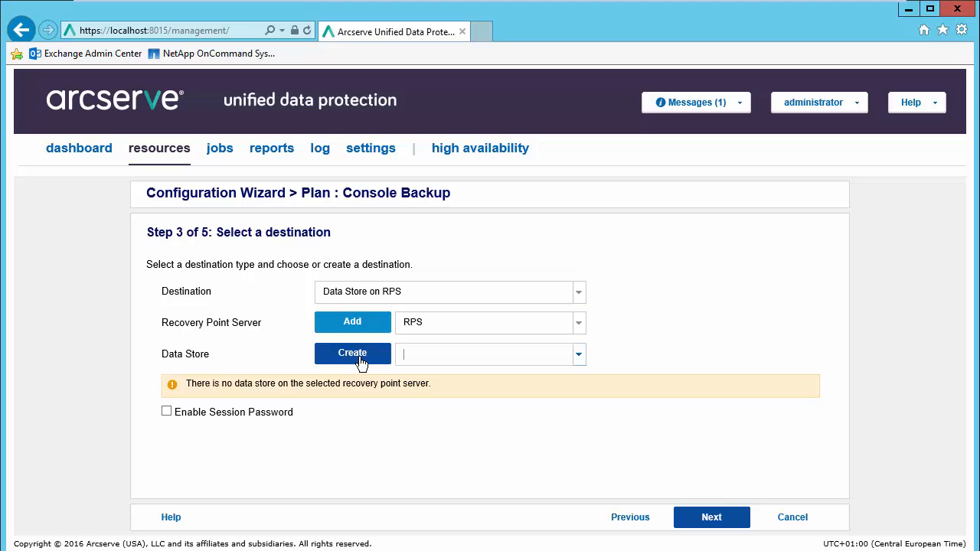
click(352, 353)
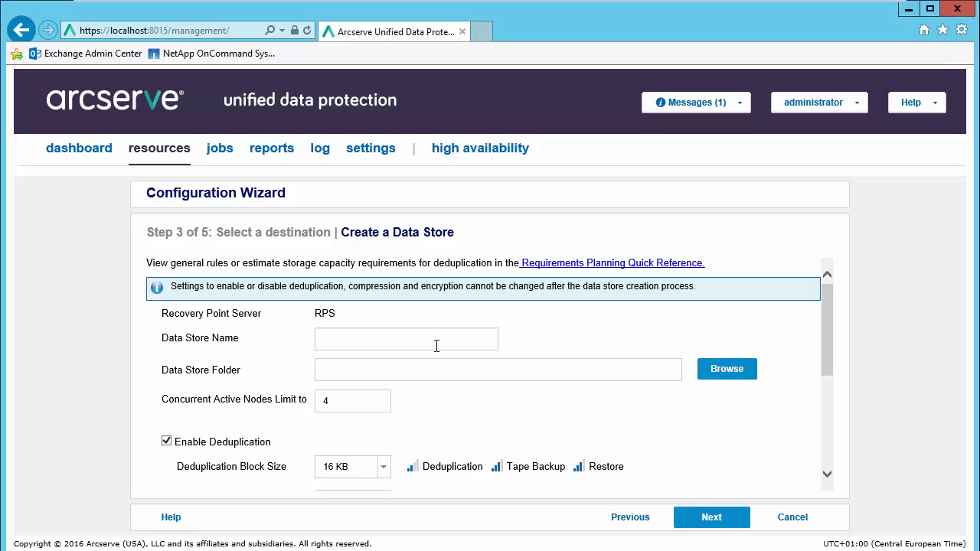
Name the data store 'Backups' and browse to drive E for its folder.
text(B)
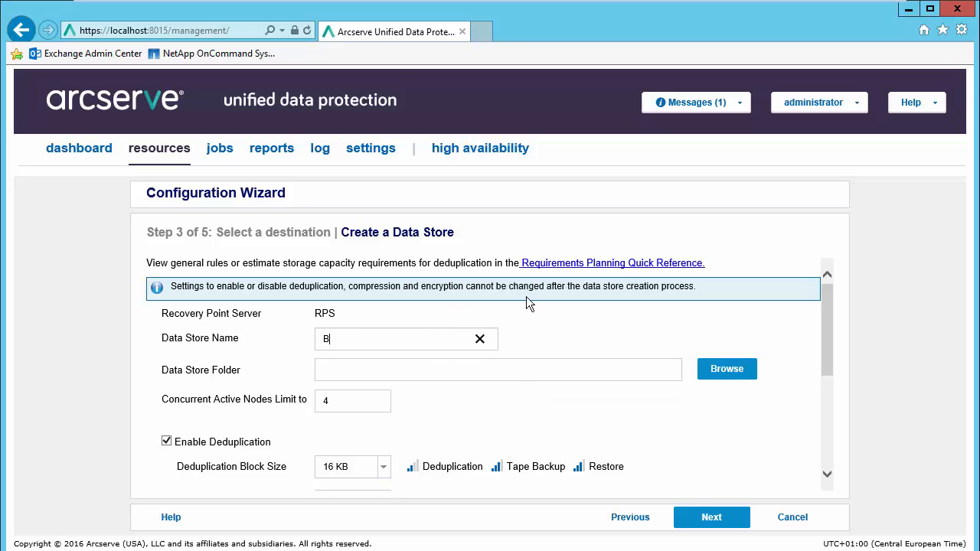
text(ackups)
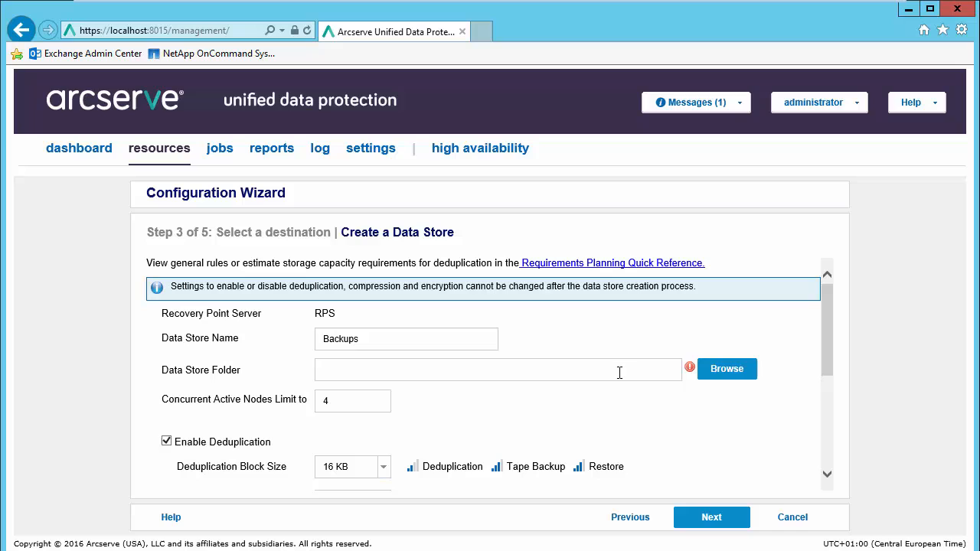
click(726, 368)
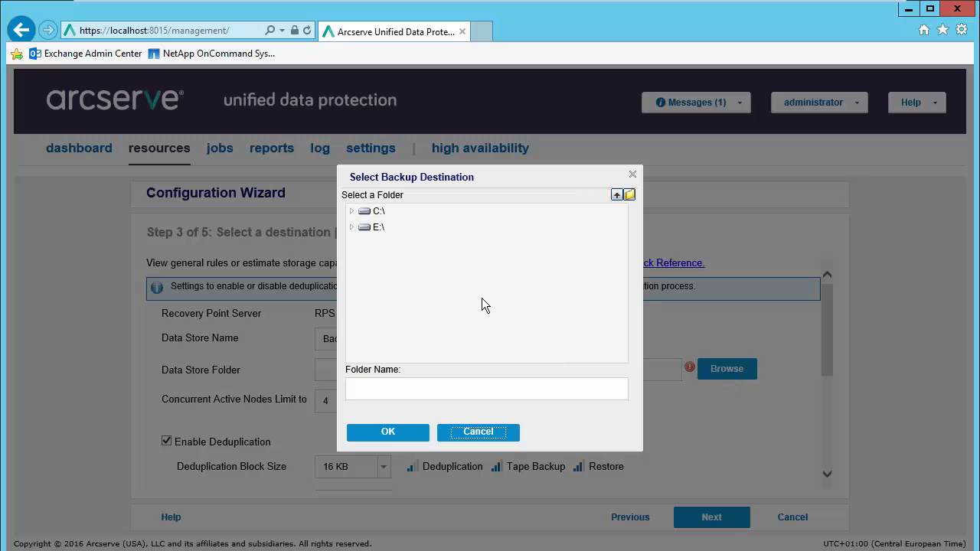
click(376, 226)
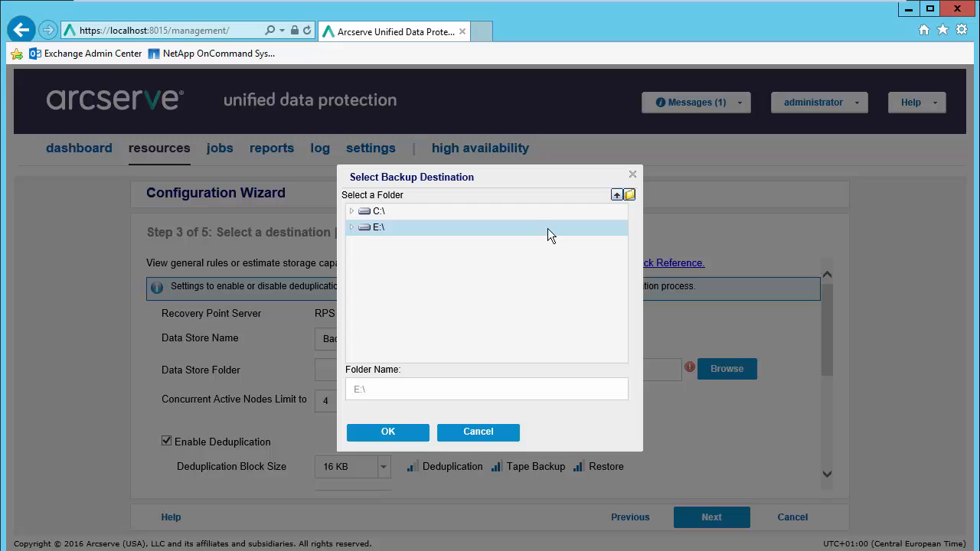
mouse_move(609, 233)
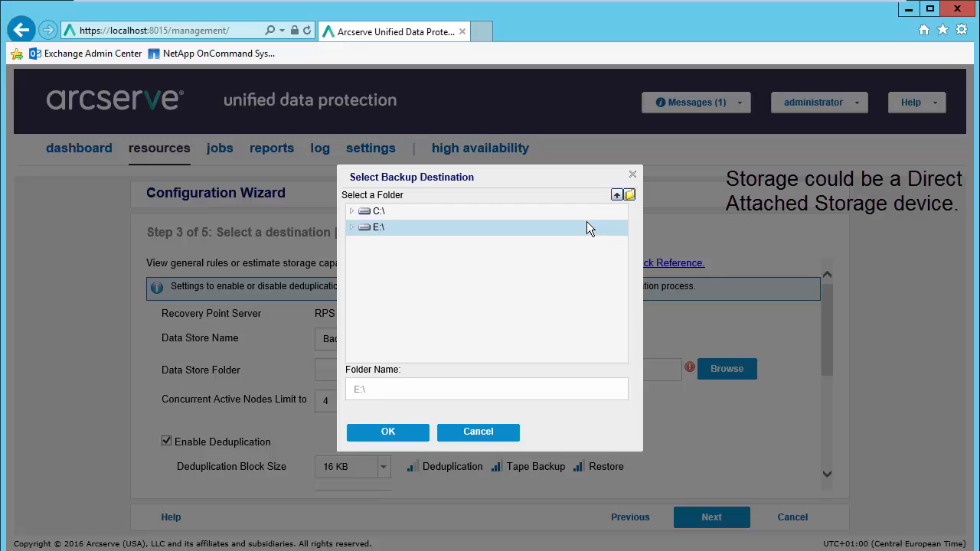
Create a new 'Backup Destination' folder on E:\ and use it as the data store folder.
click(627, 195)
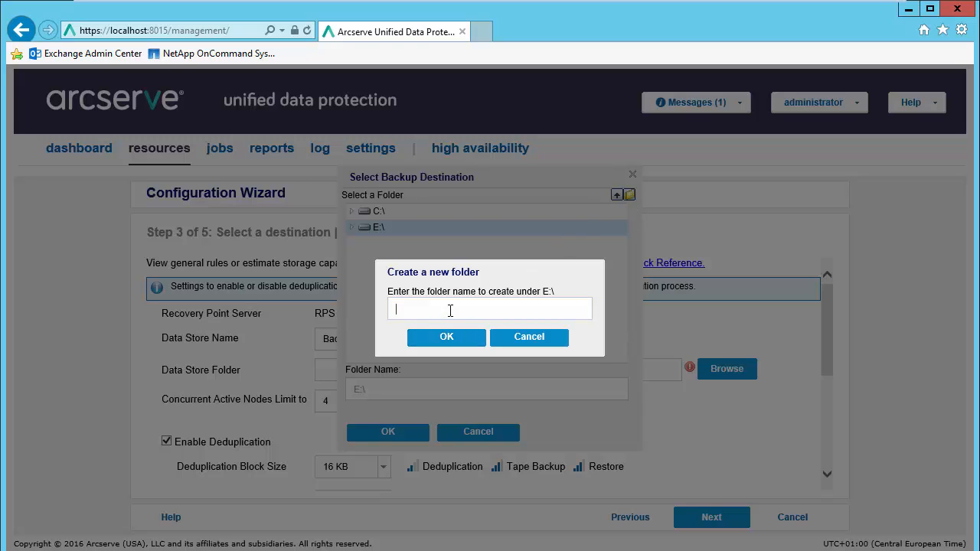
text(Backup Destina)
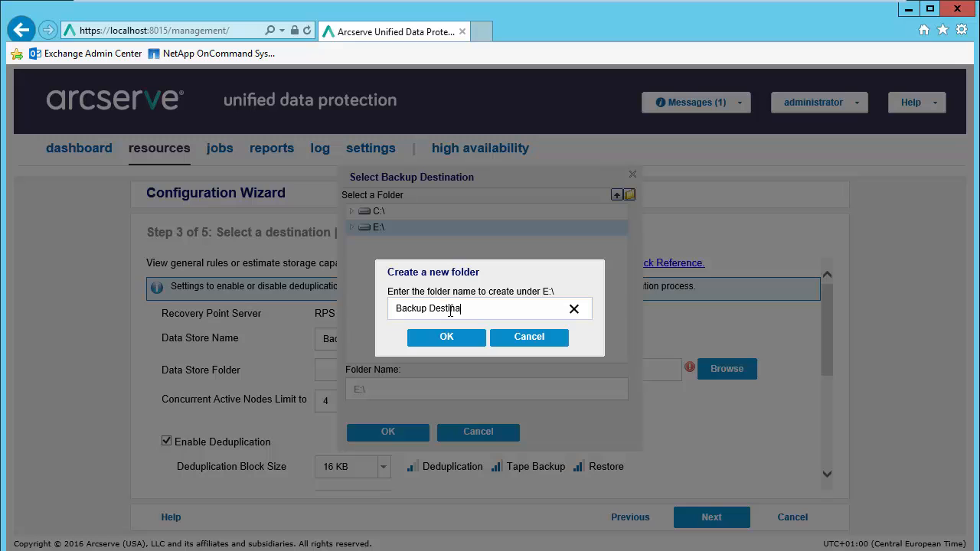
text(tion)
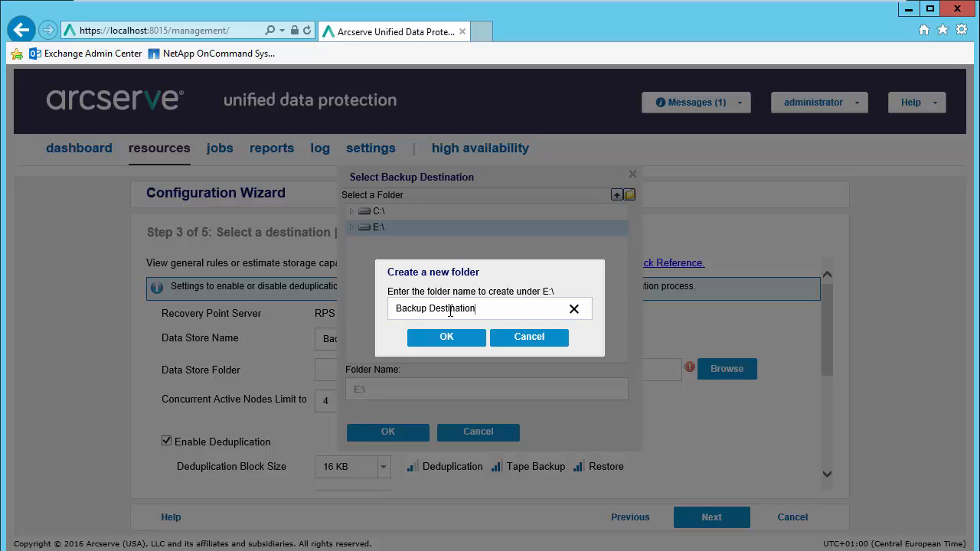
click(447, 336)
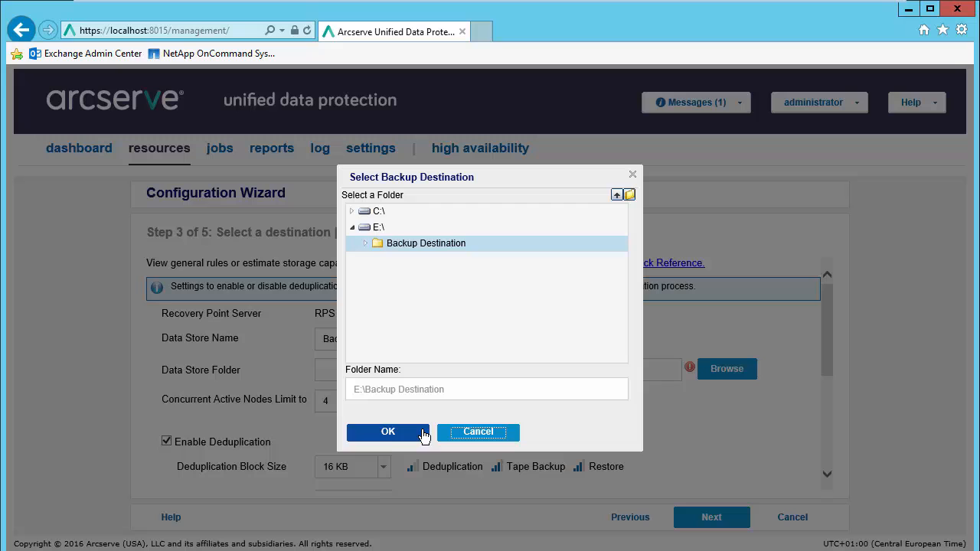
click(388, 432)
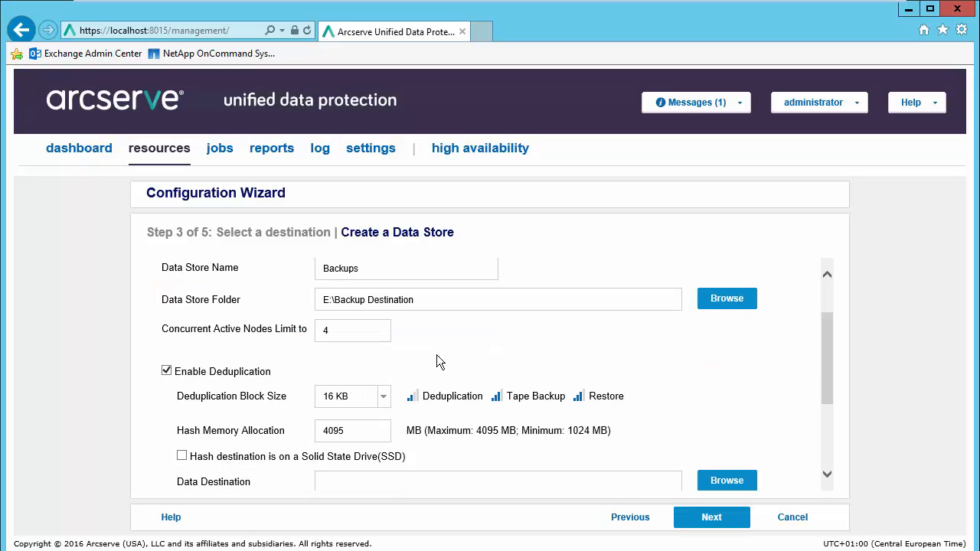
mouse_move(264, 342)
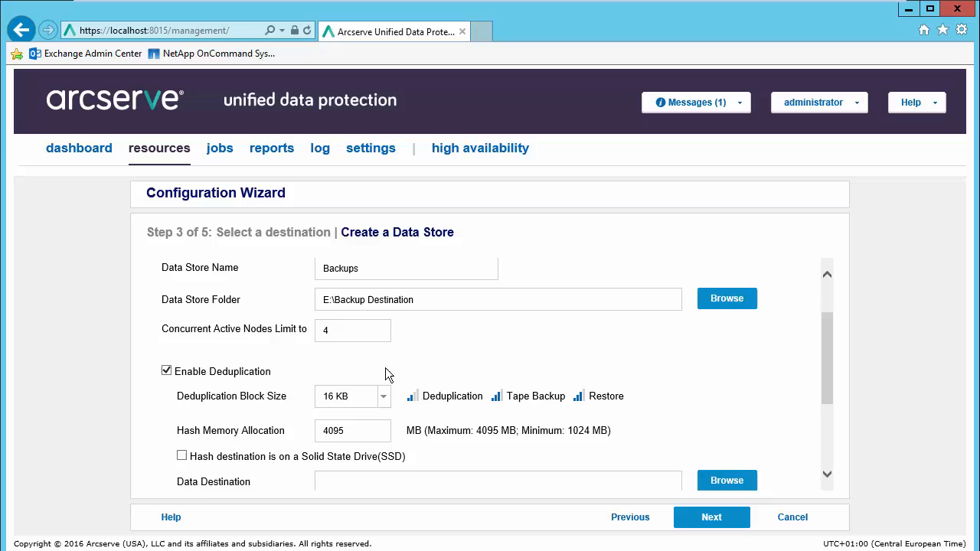
scroll(down, 3)
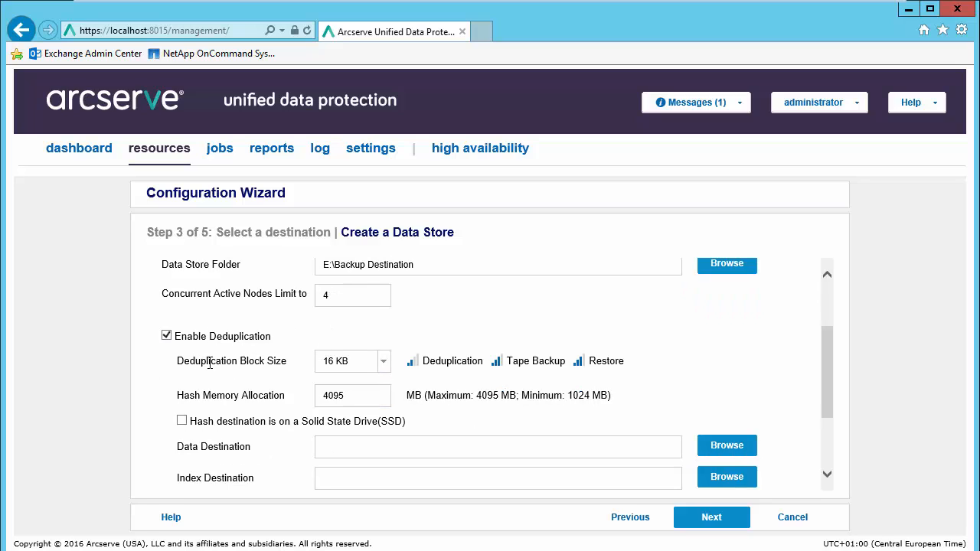
click(383, 361)
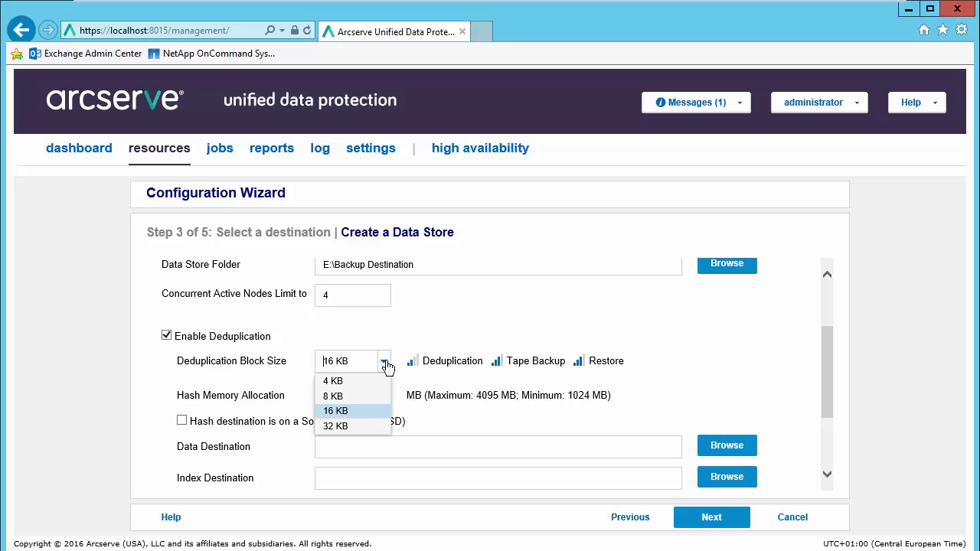
mouse_move(332, 379)
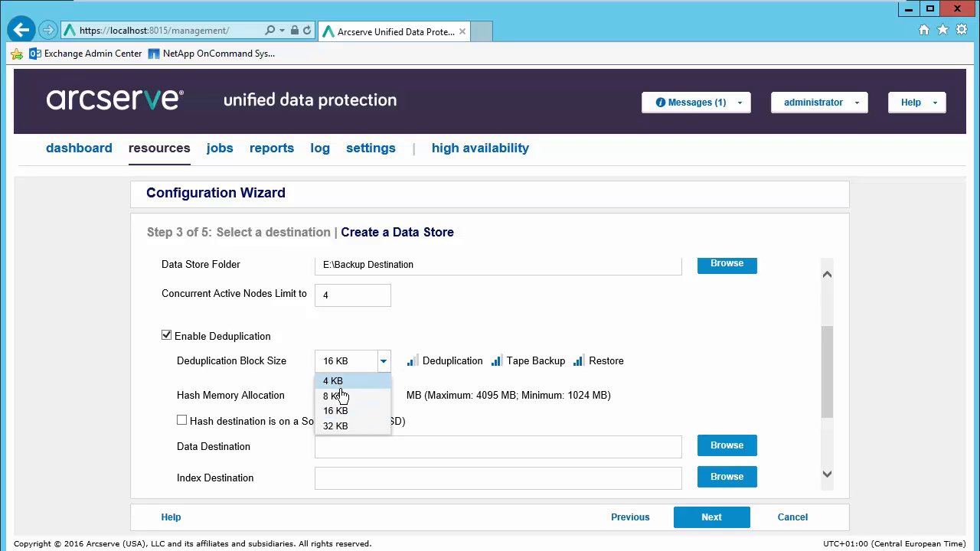
mouse_move(440, 422)
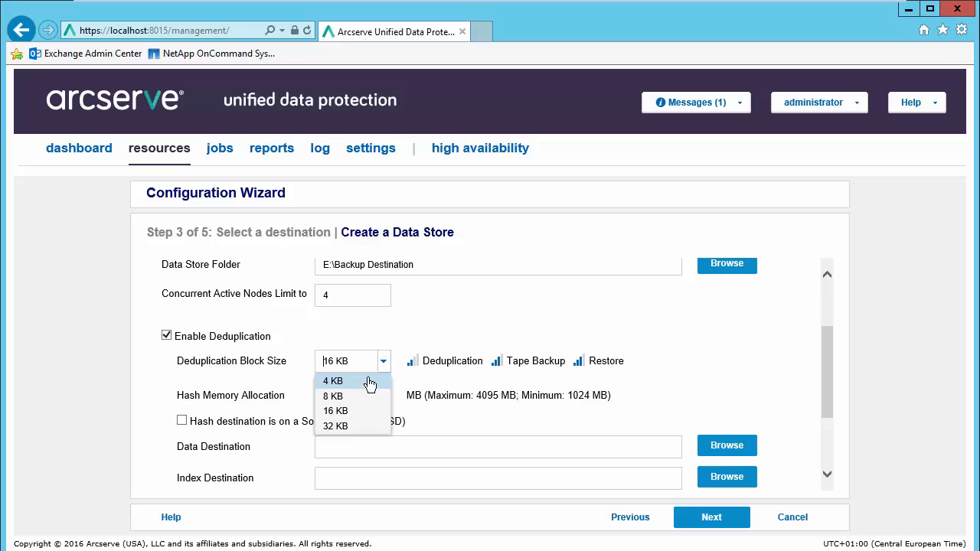
click(335, 410)
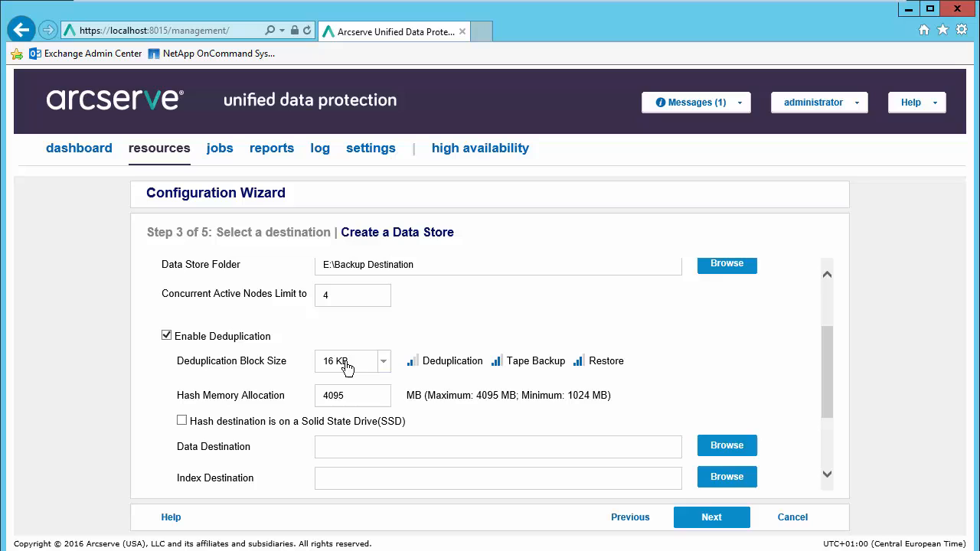
mouse_move(352, 373)
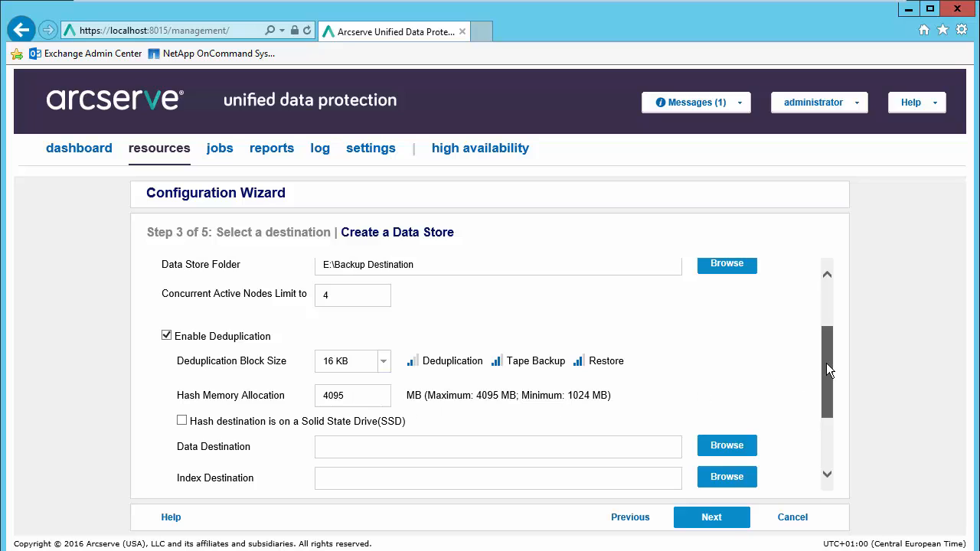
Set data, index and hash destinations to E:\Dedupe folders with Standard compression, encryption off.
scroll(down, 3)
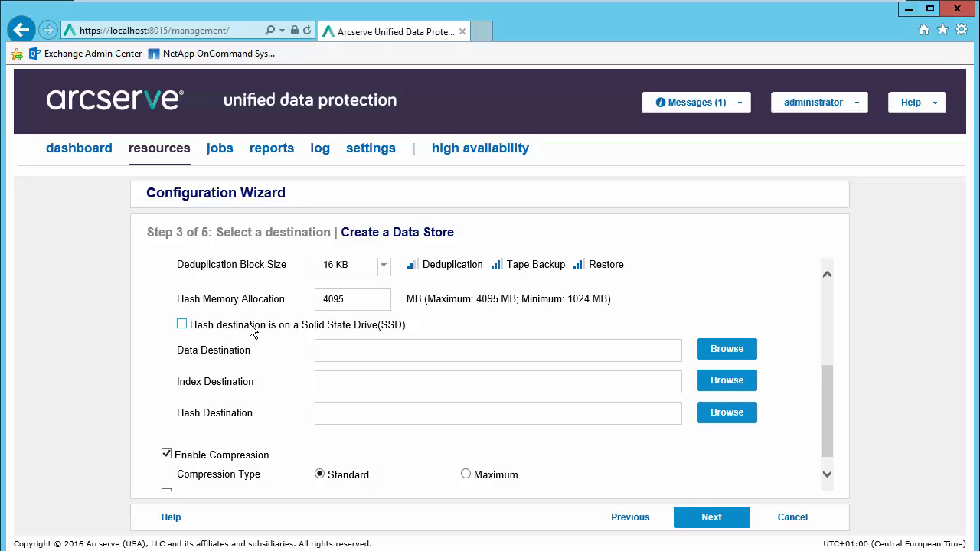
mouse_move(214, 334)
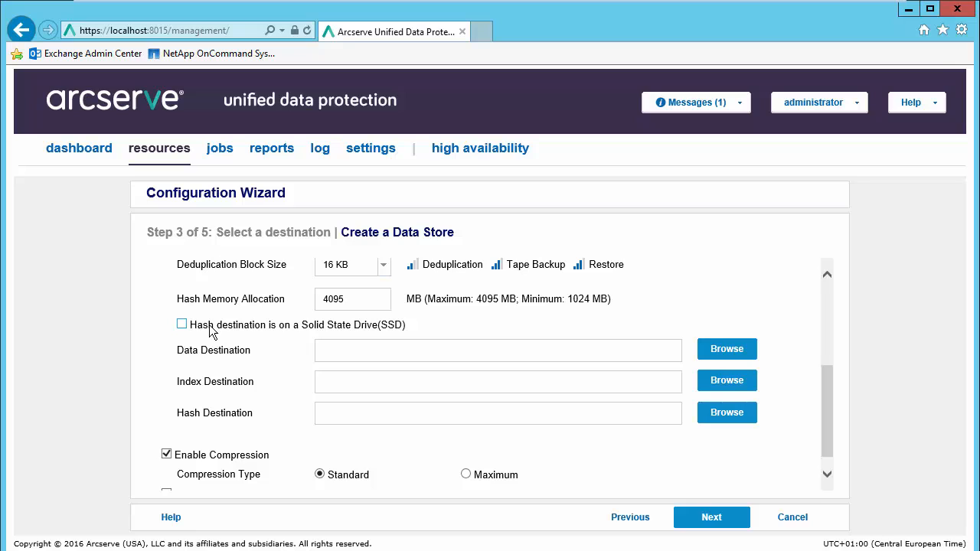
mouse_move(217, 331)
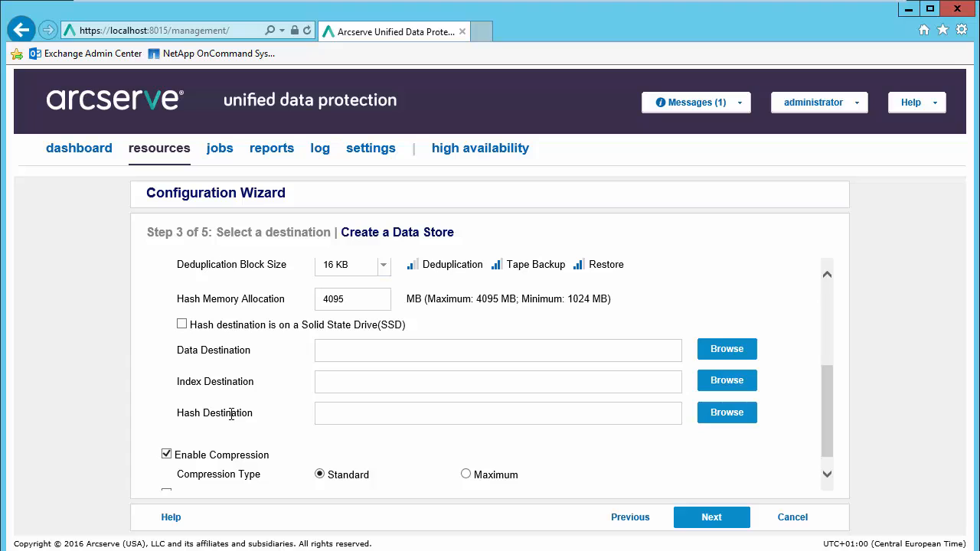
mouse_move(655, 360)
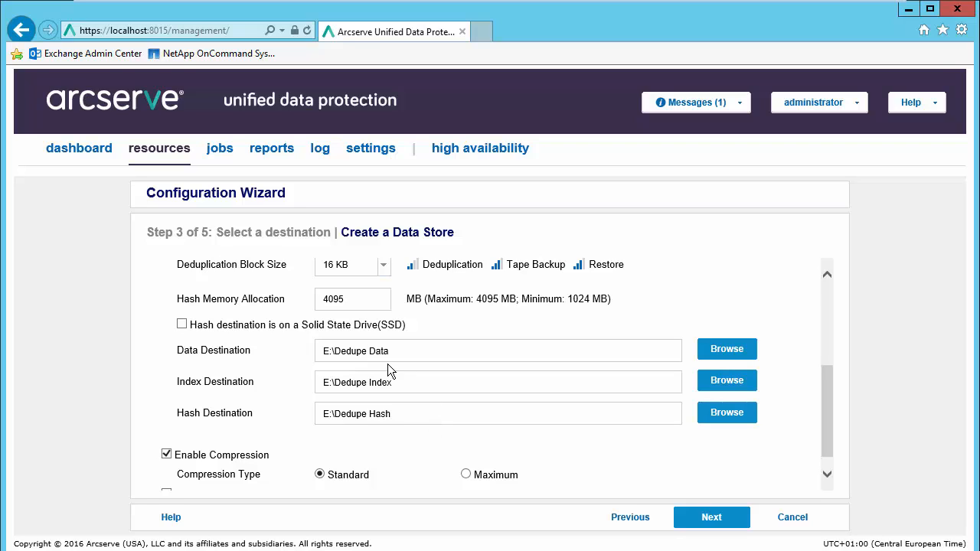
mouse_move(407, 383)
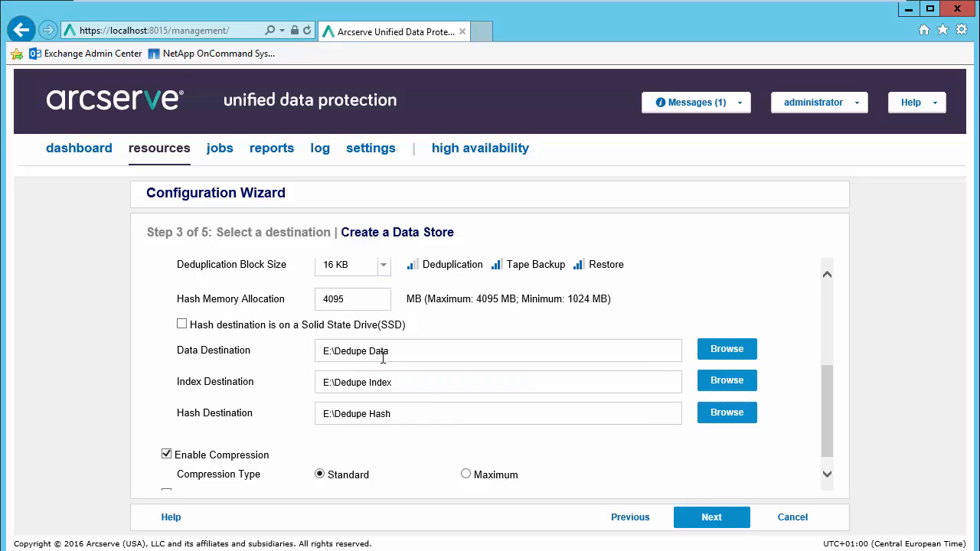
mouse_move(416, 382)
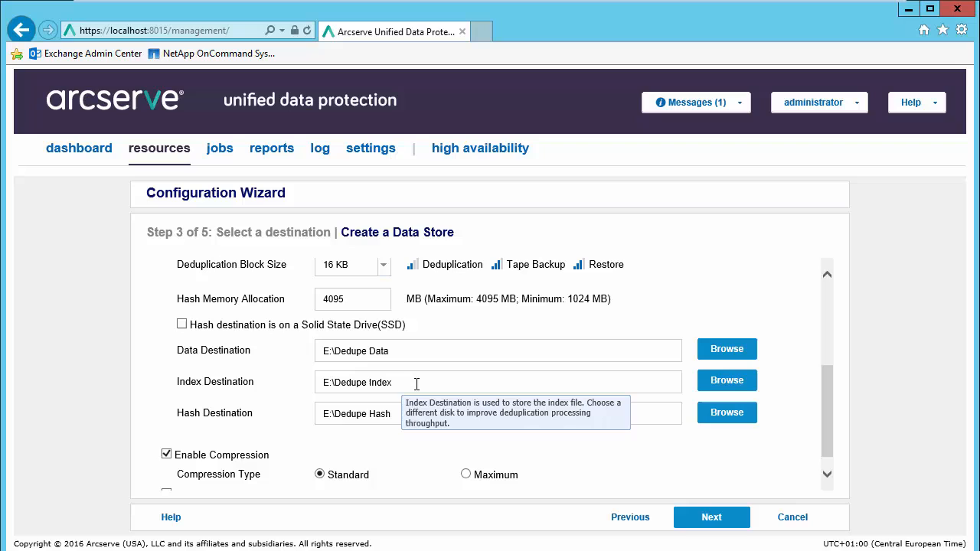
mouse_move(401, 414)
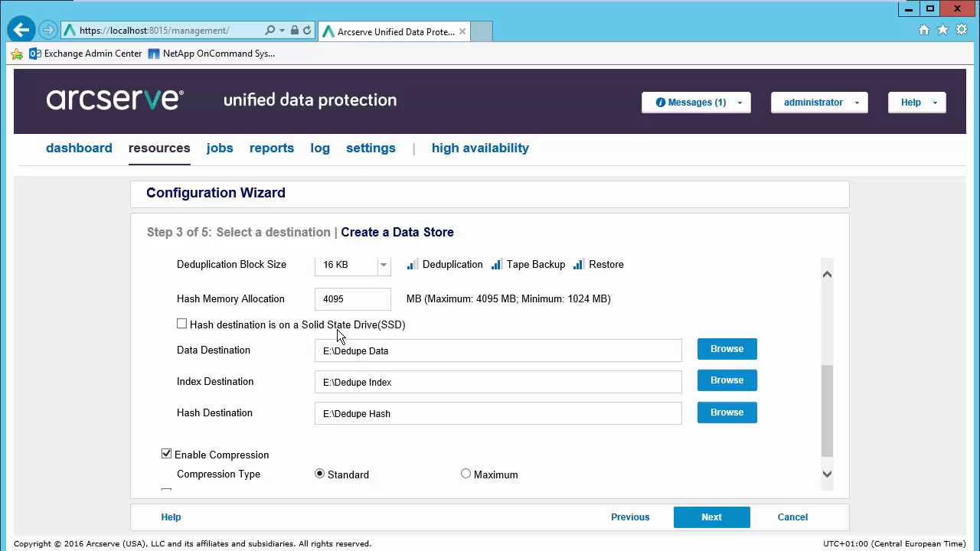
mouse_move(447, 454)
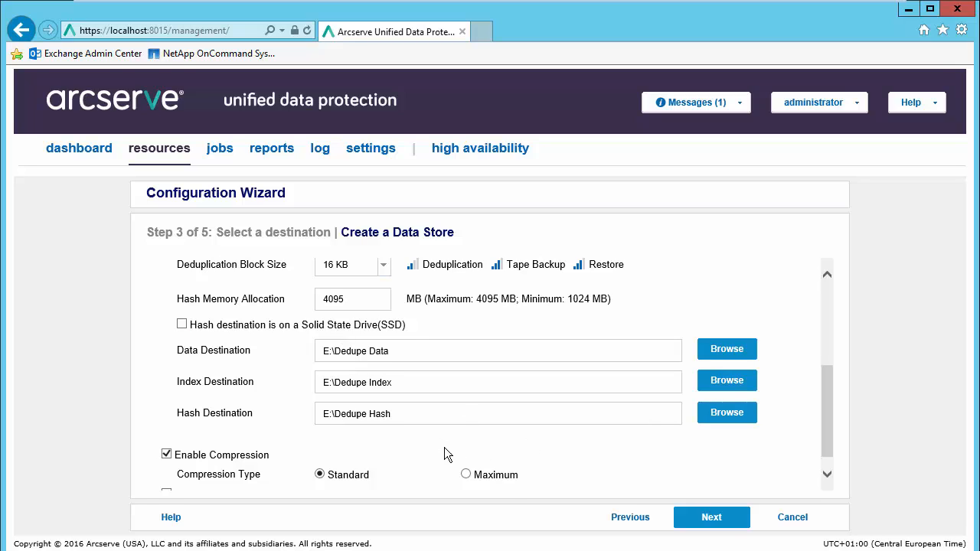
scroll(down, 3)
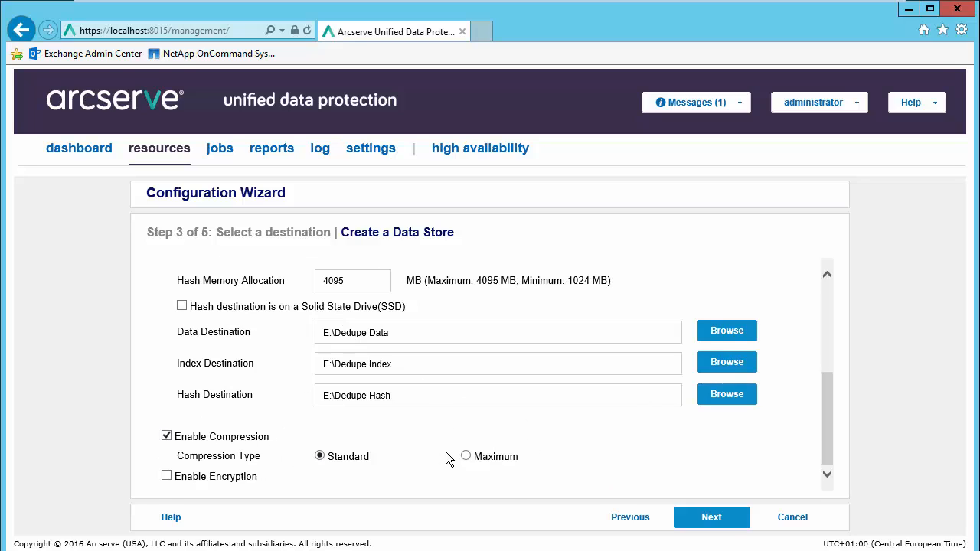
click(166, 474)
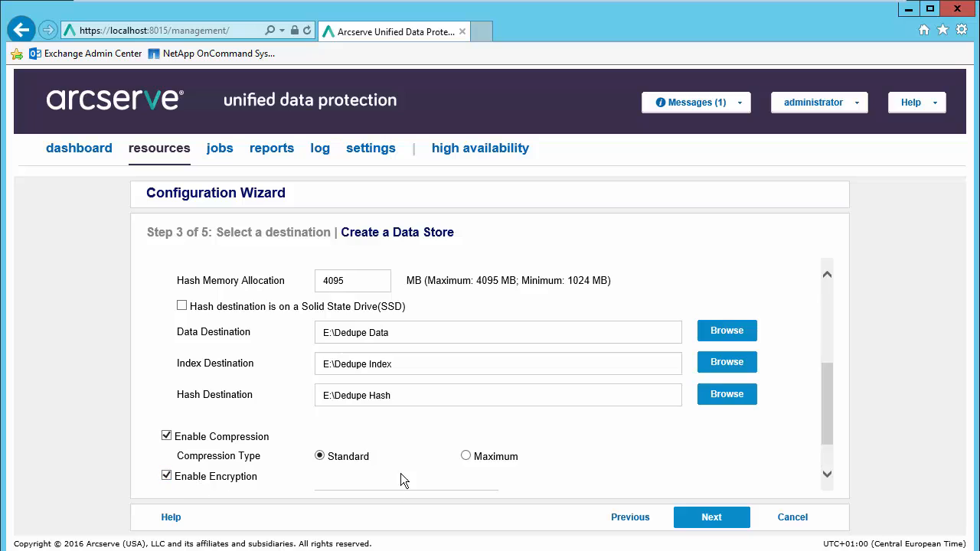
scroll(down, 3)
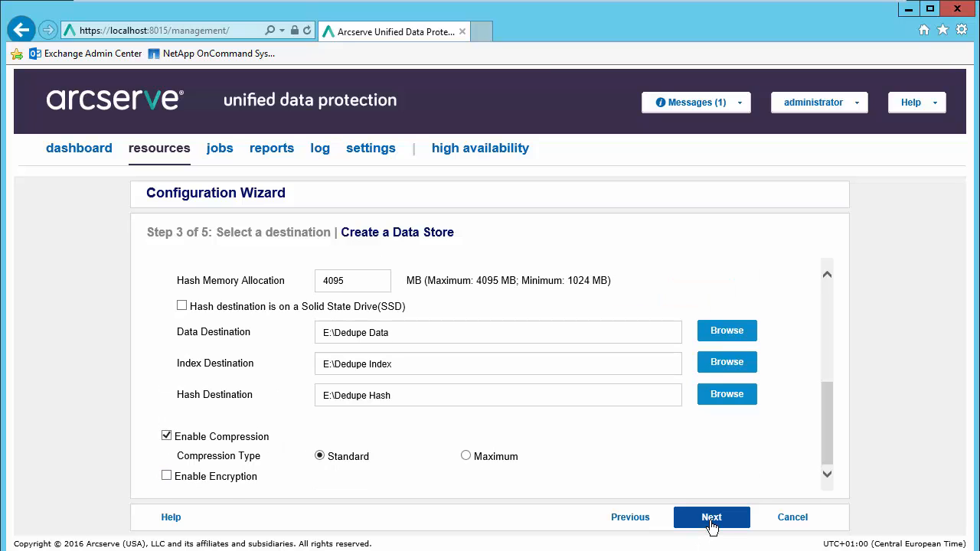
Save the Backups data store as the plan's destination on RPS, leaving session password off.
click(711, 518)
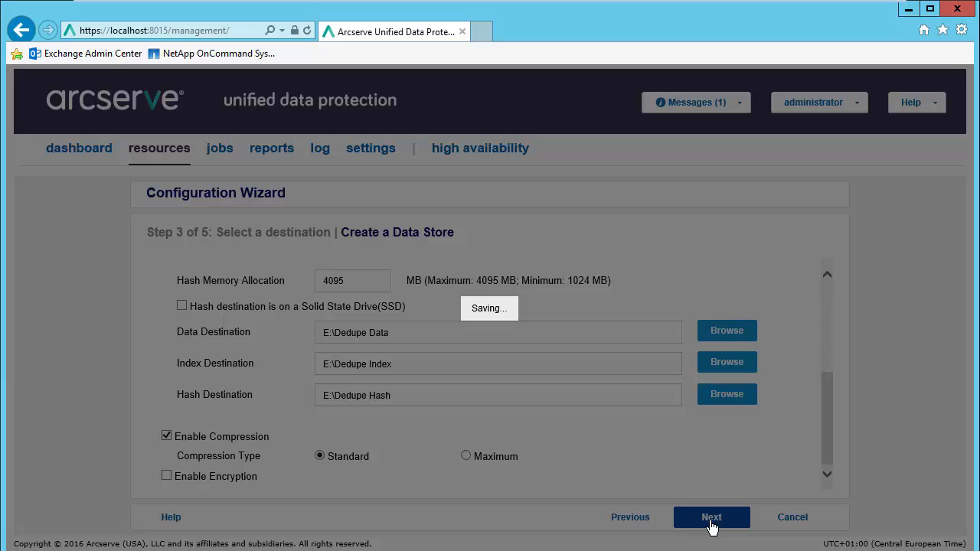
click(711, 517)
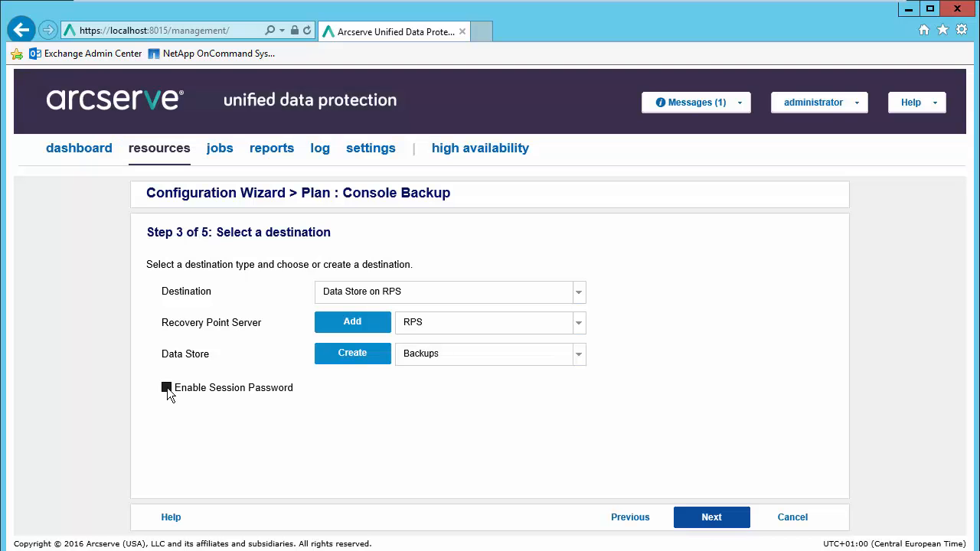
click(165, 388)
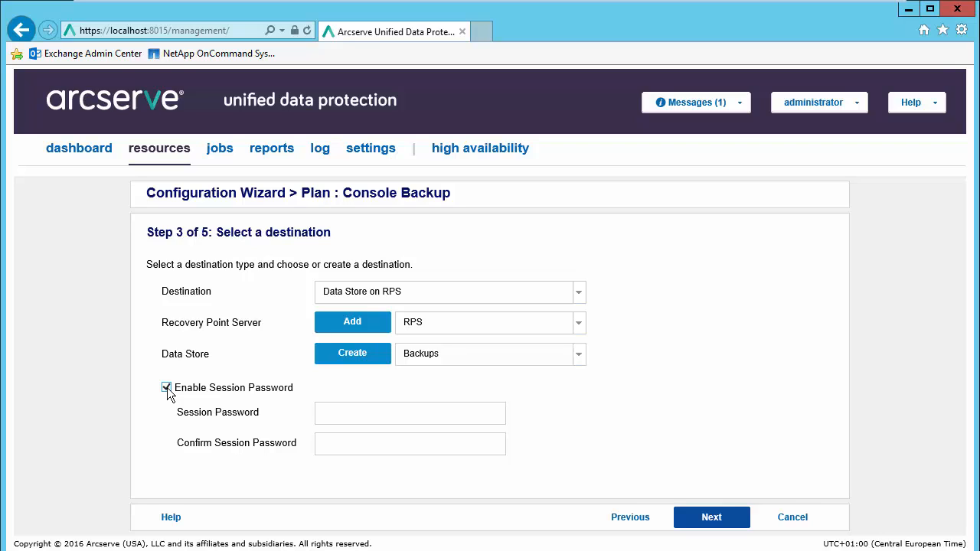
click(166, 388)
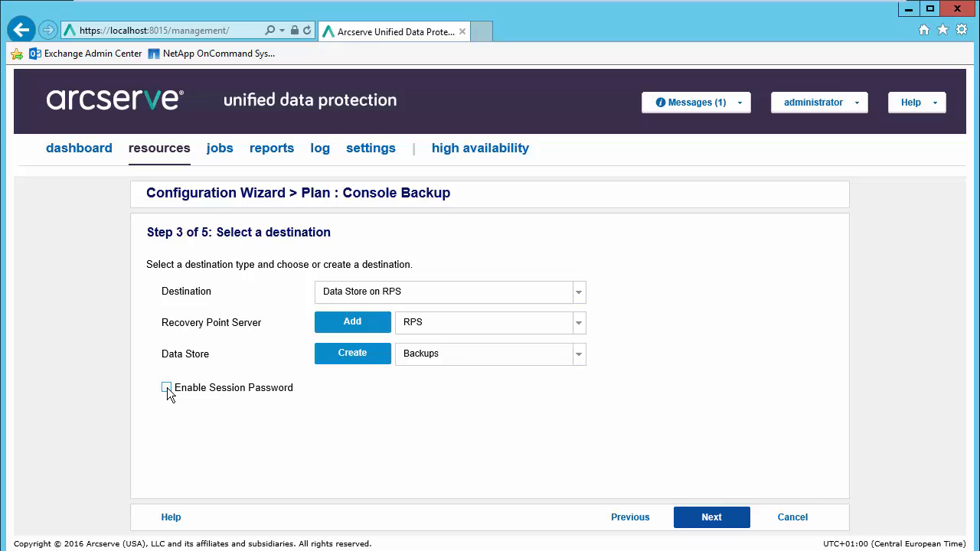
Schedule UDP Agent Installation for 4:15 PM and reach Step 5 Confirmation listing Console Backup.
click(710, 517)
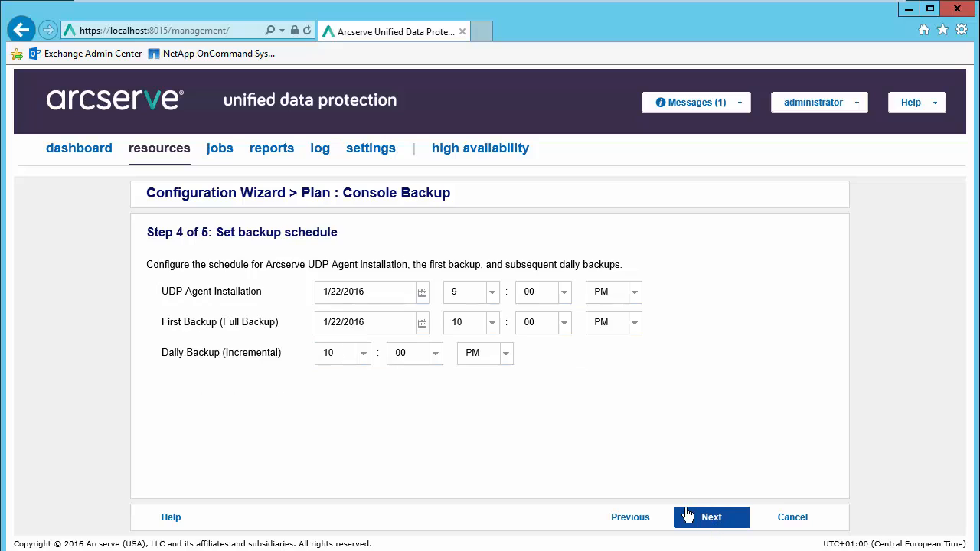
mouse_move(244, 289)
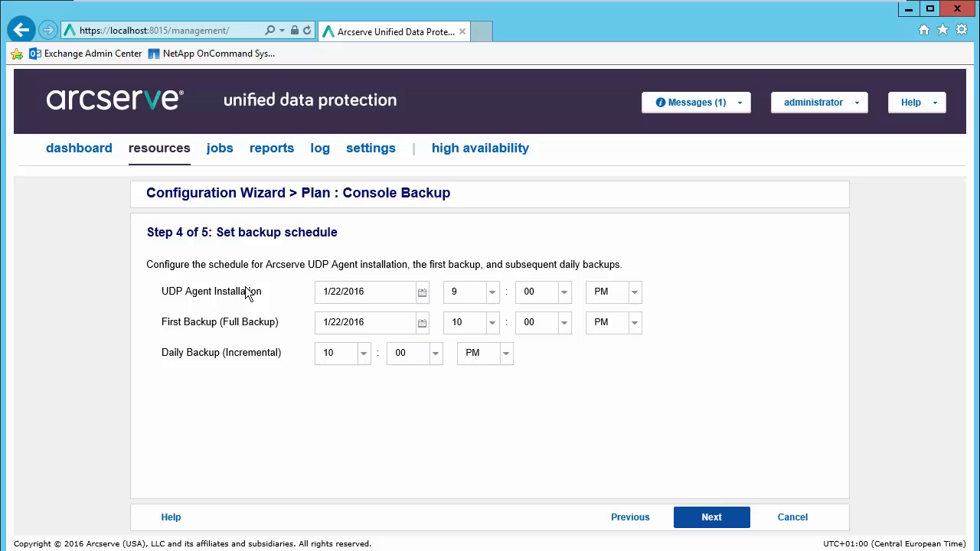
mouse_move(447, 282)
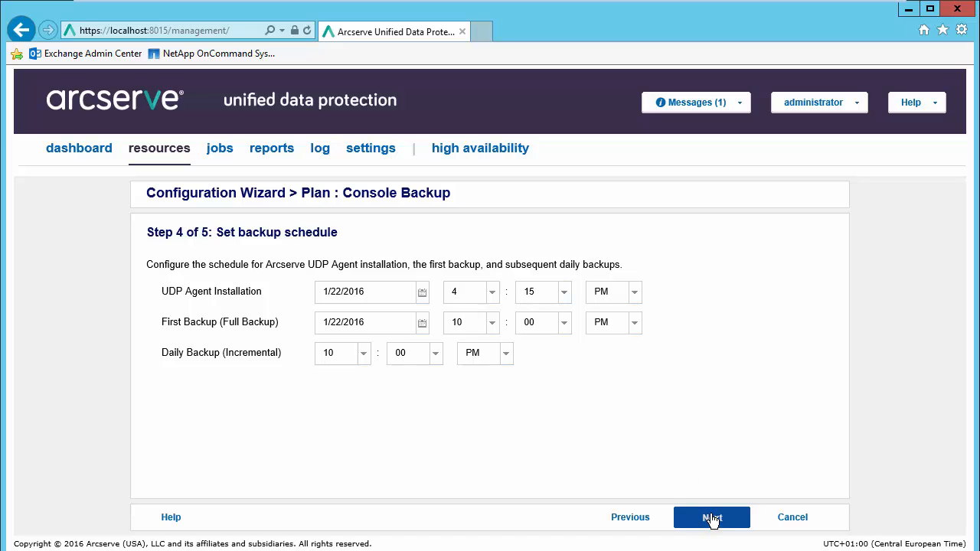
click(710, 518)
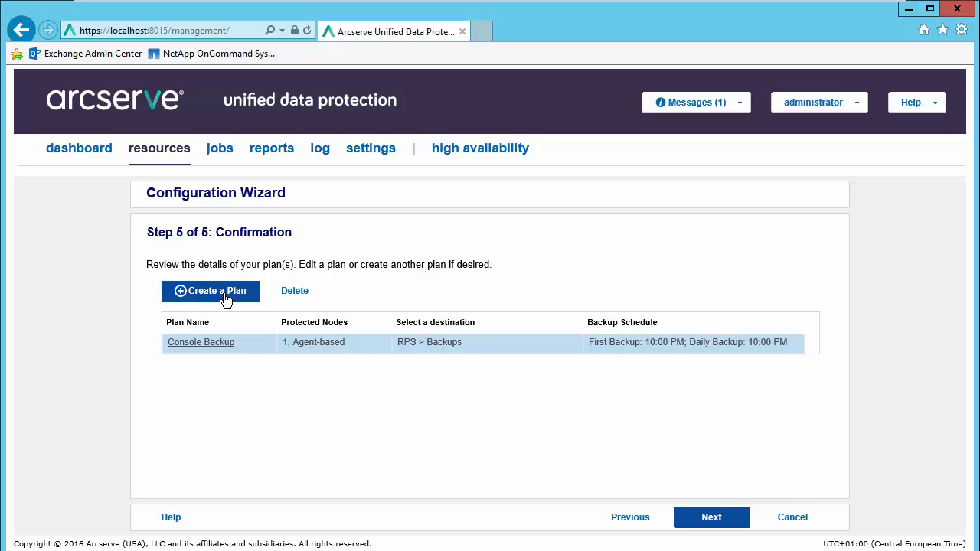
mouse_move(533, 420)
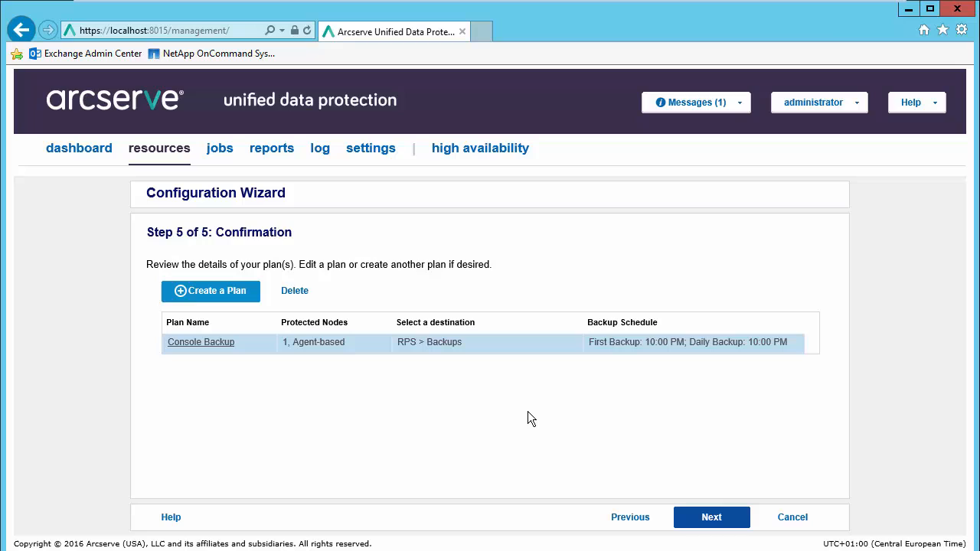
mouse_move(472, 432)
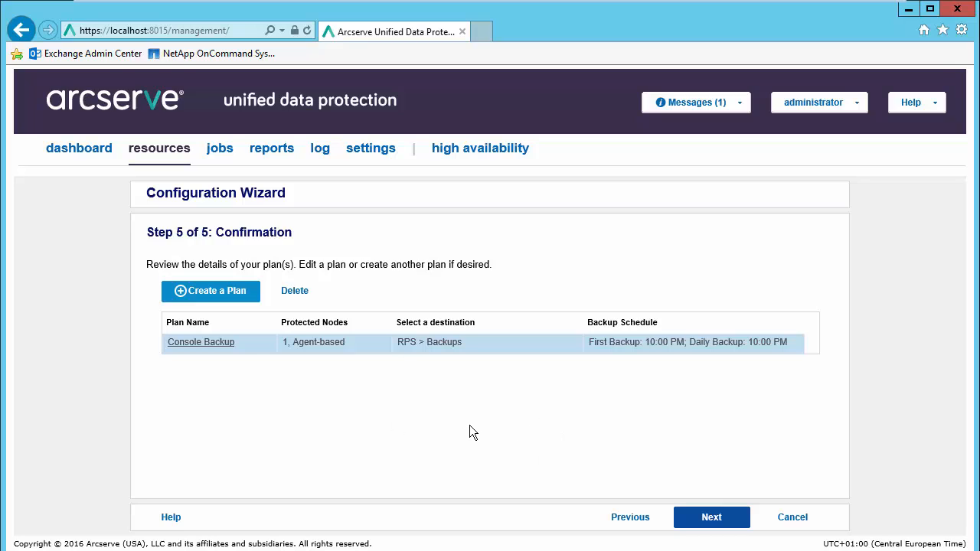
mouse_move(558, 407)
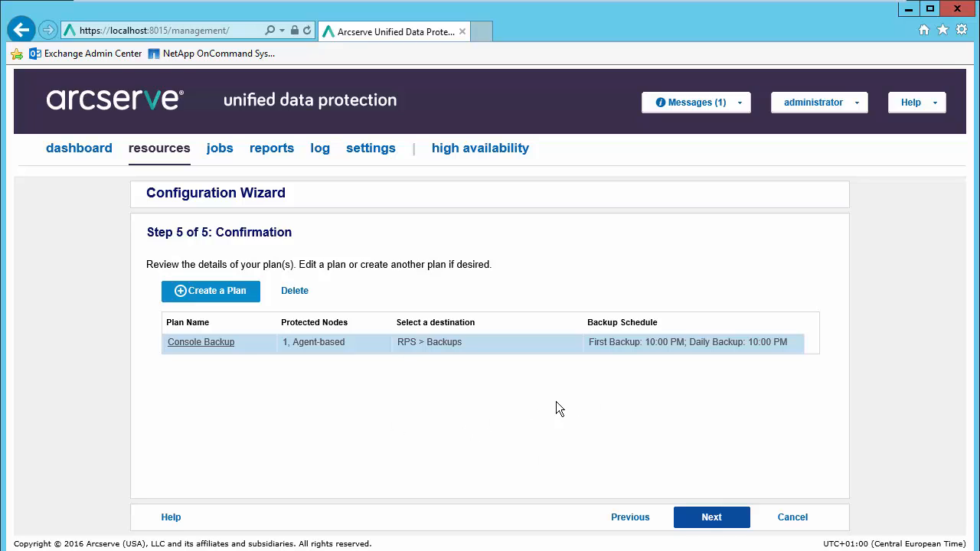
Accept the plan summary and finish the wizard, creating the 'Console Backup' plan with agent deployment scheduled for manager.arcserve.lab.
click(710, 518)
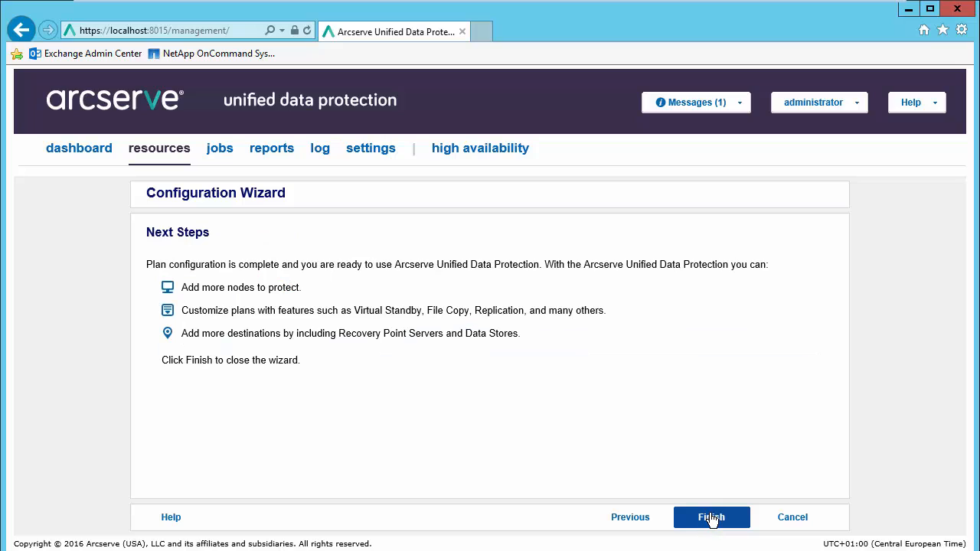
mouse_move(512, 481)
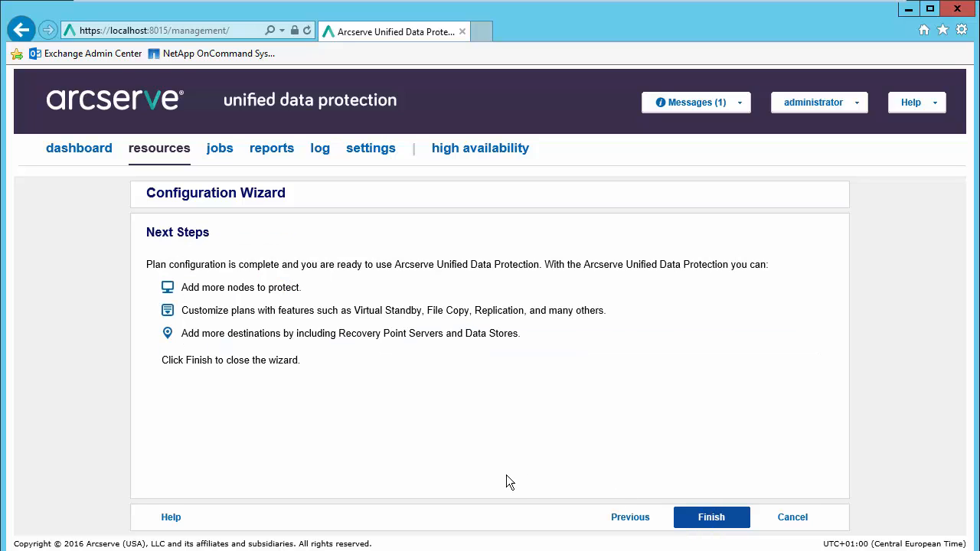
mouse_move(334, 309)
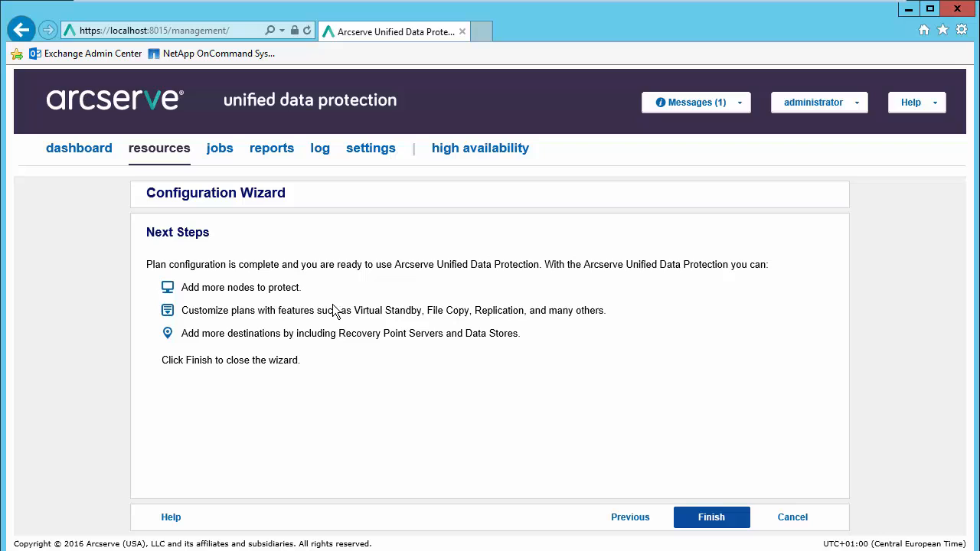
mouse_move(355, 383)
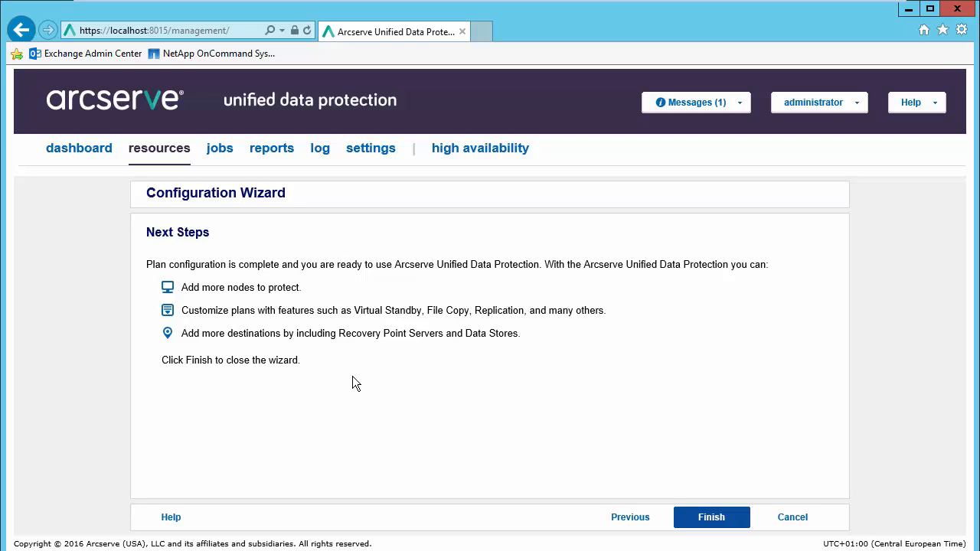
mouse_move(392, 419)
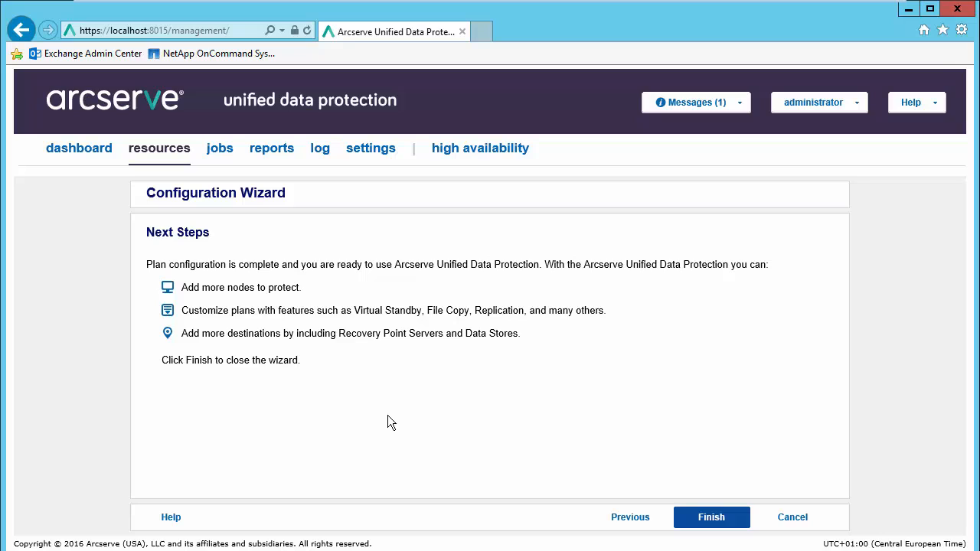
mouse_move(386, 415)
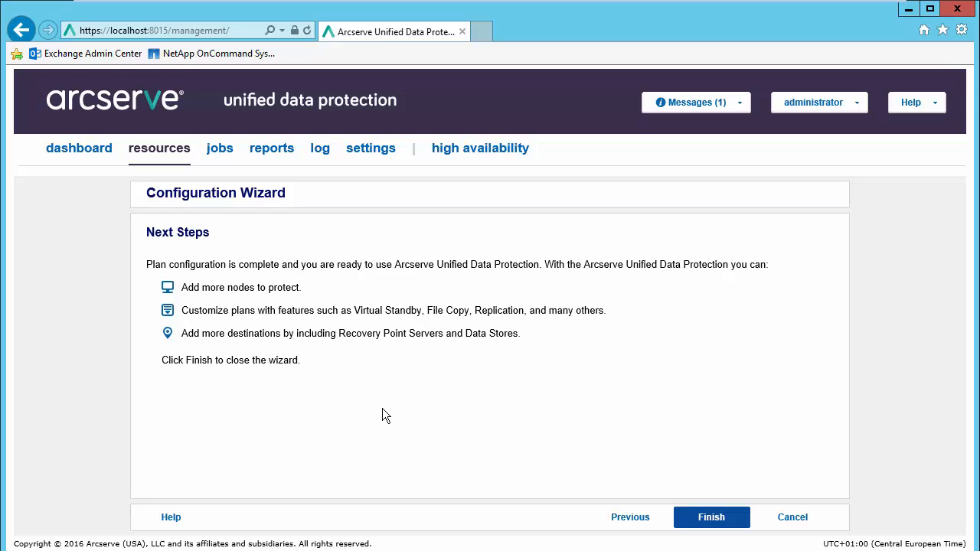
mouse_move(382, 386)
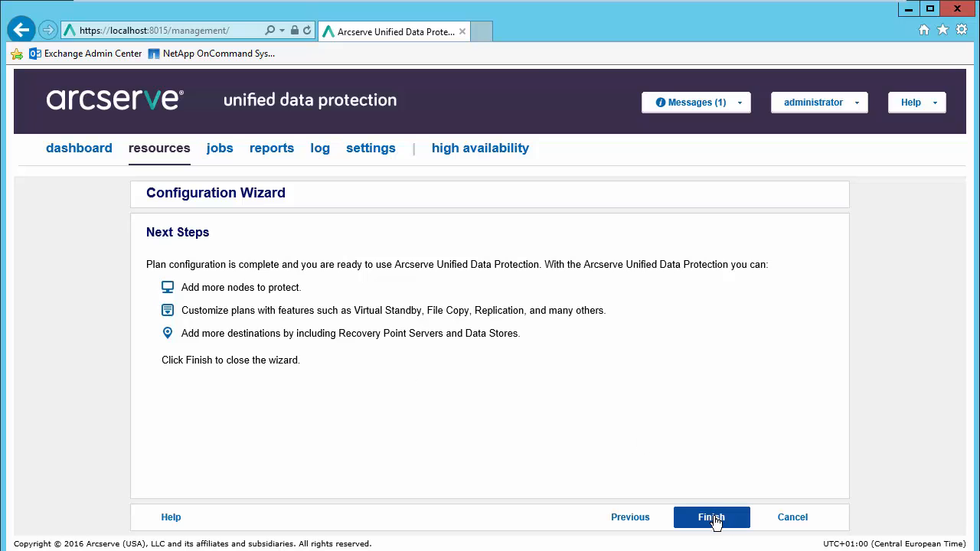
click(710, 517)
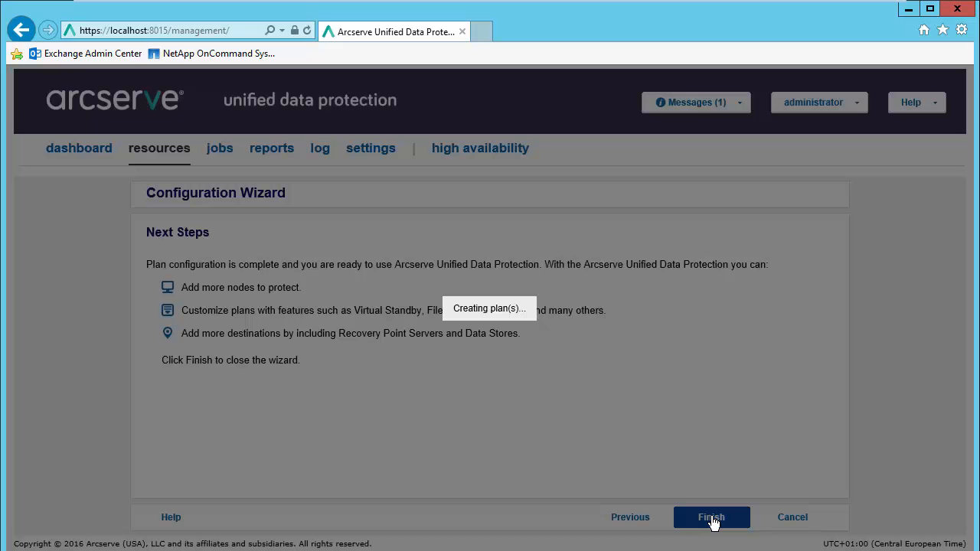
click(711, 517)
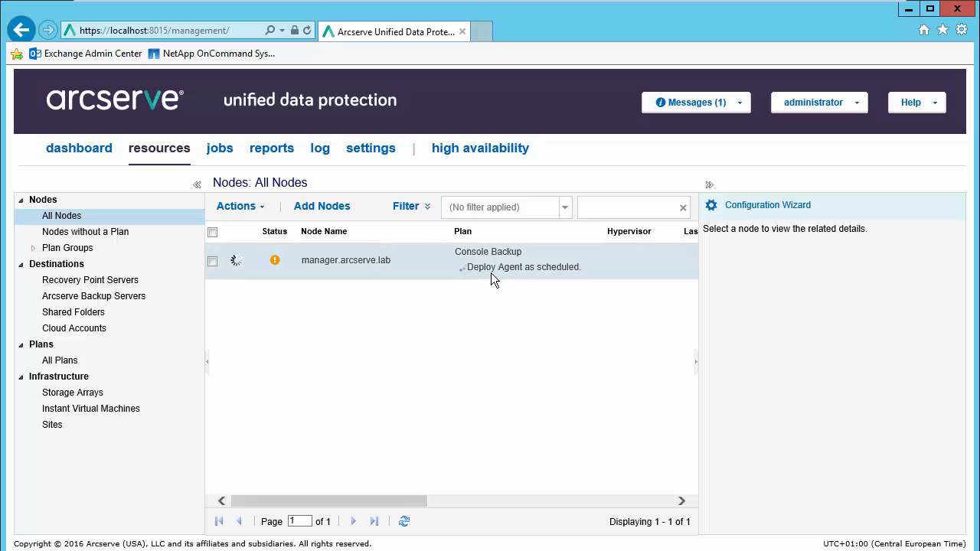